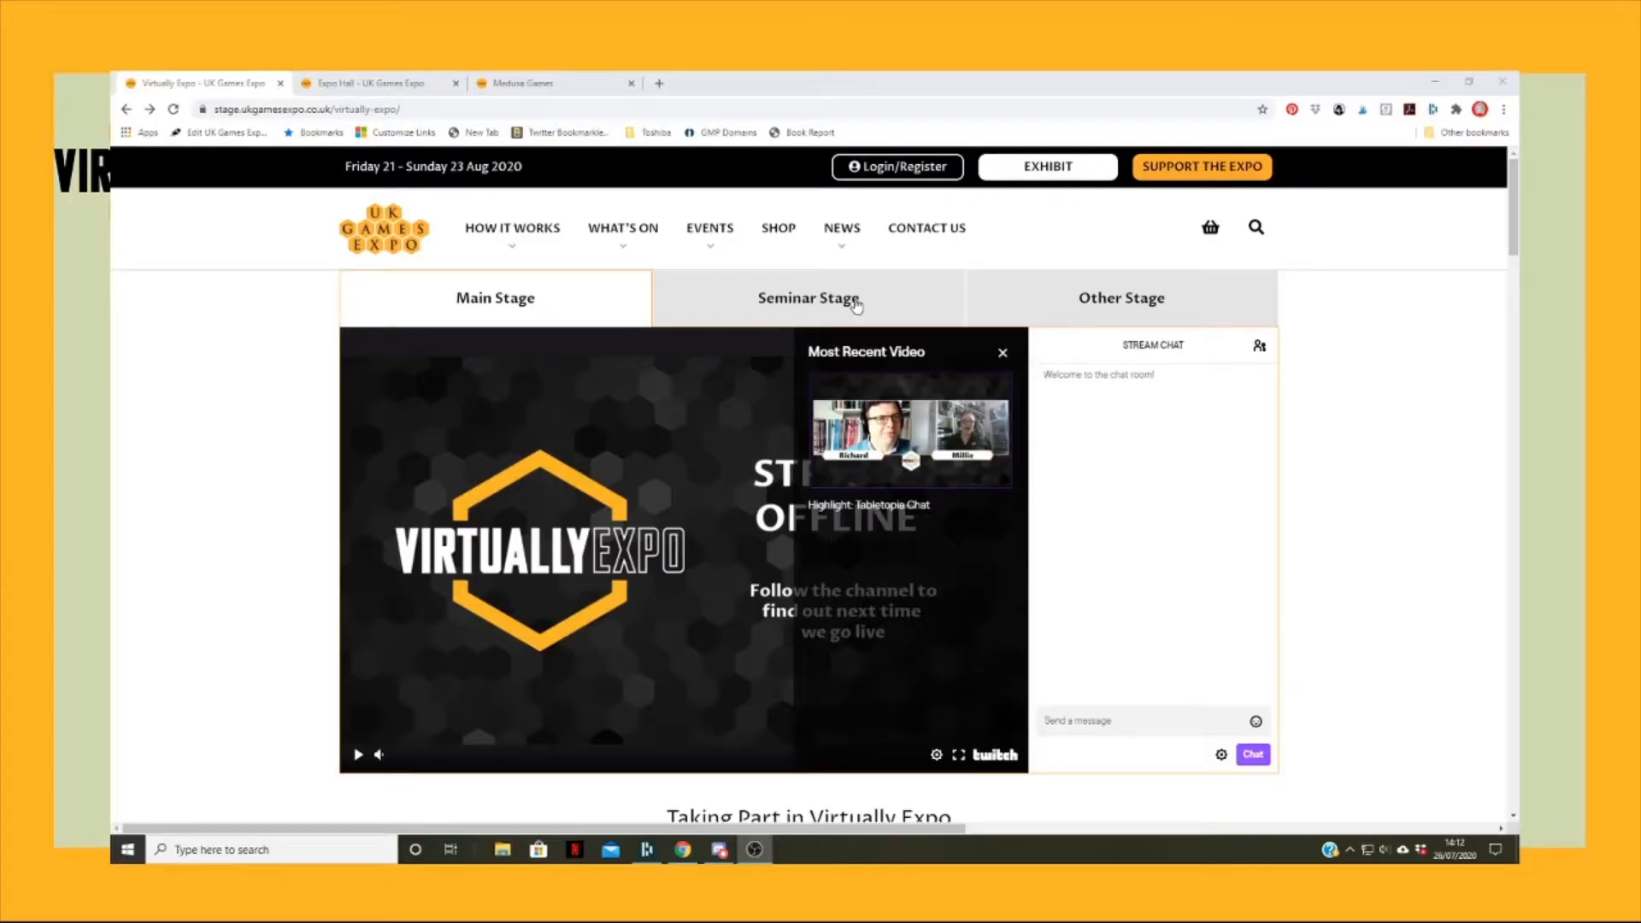
# - Preview the Seminar Stage stream, return to Main Stage, then scroll to the Taking Part options
pyautogui.click(807, 298)
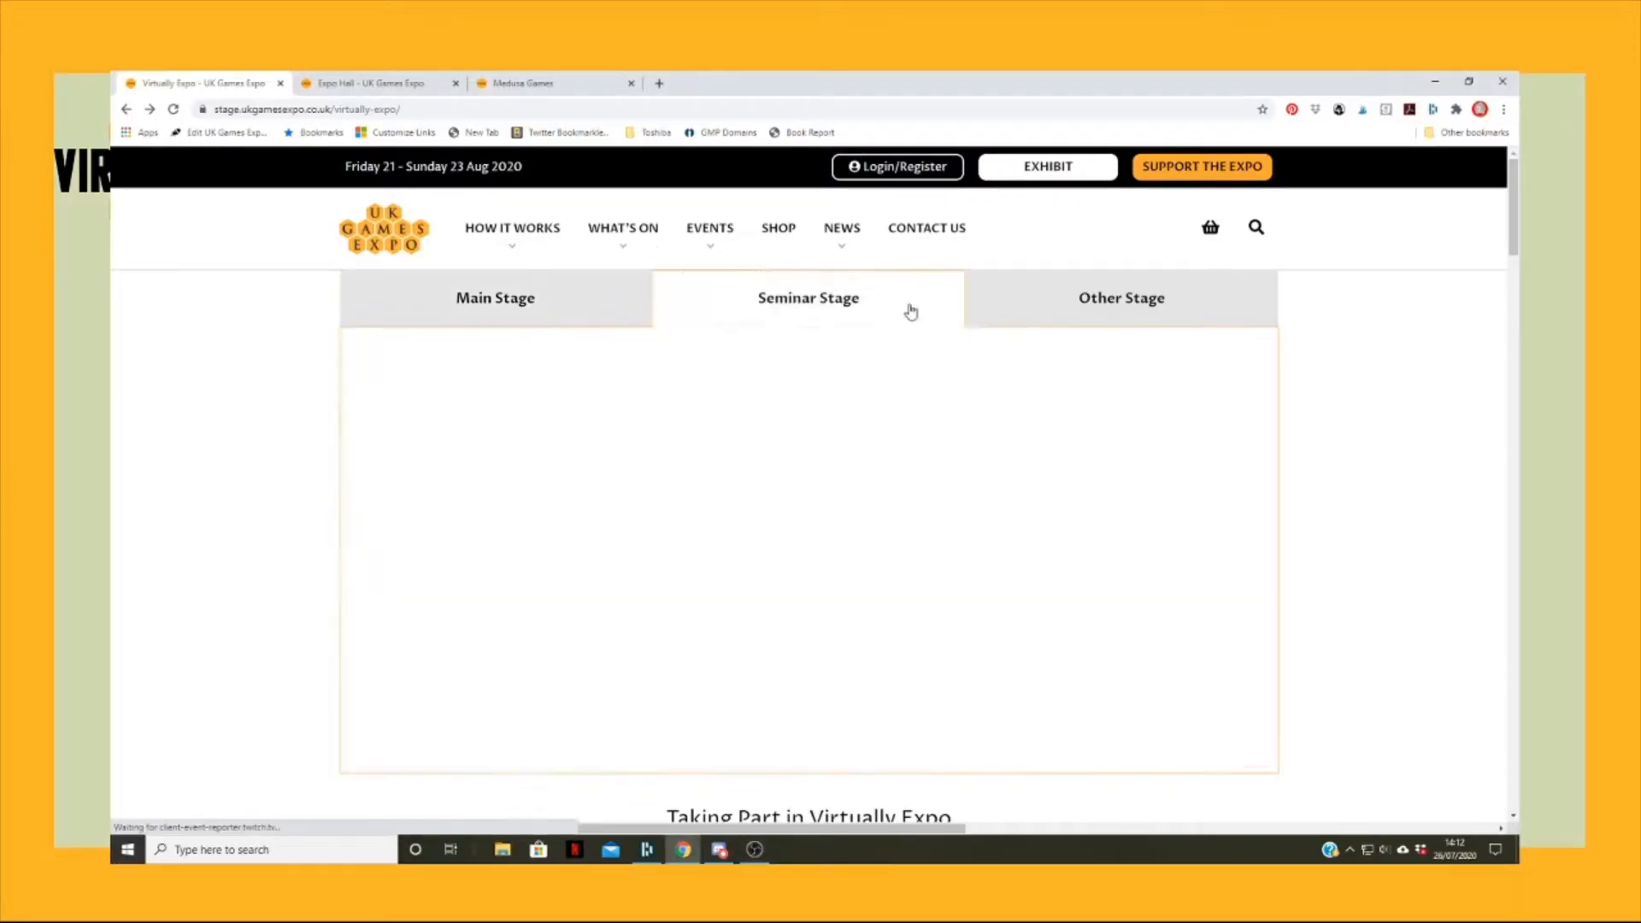
pyautogui.click(494, 298)
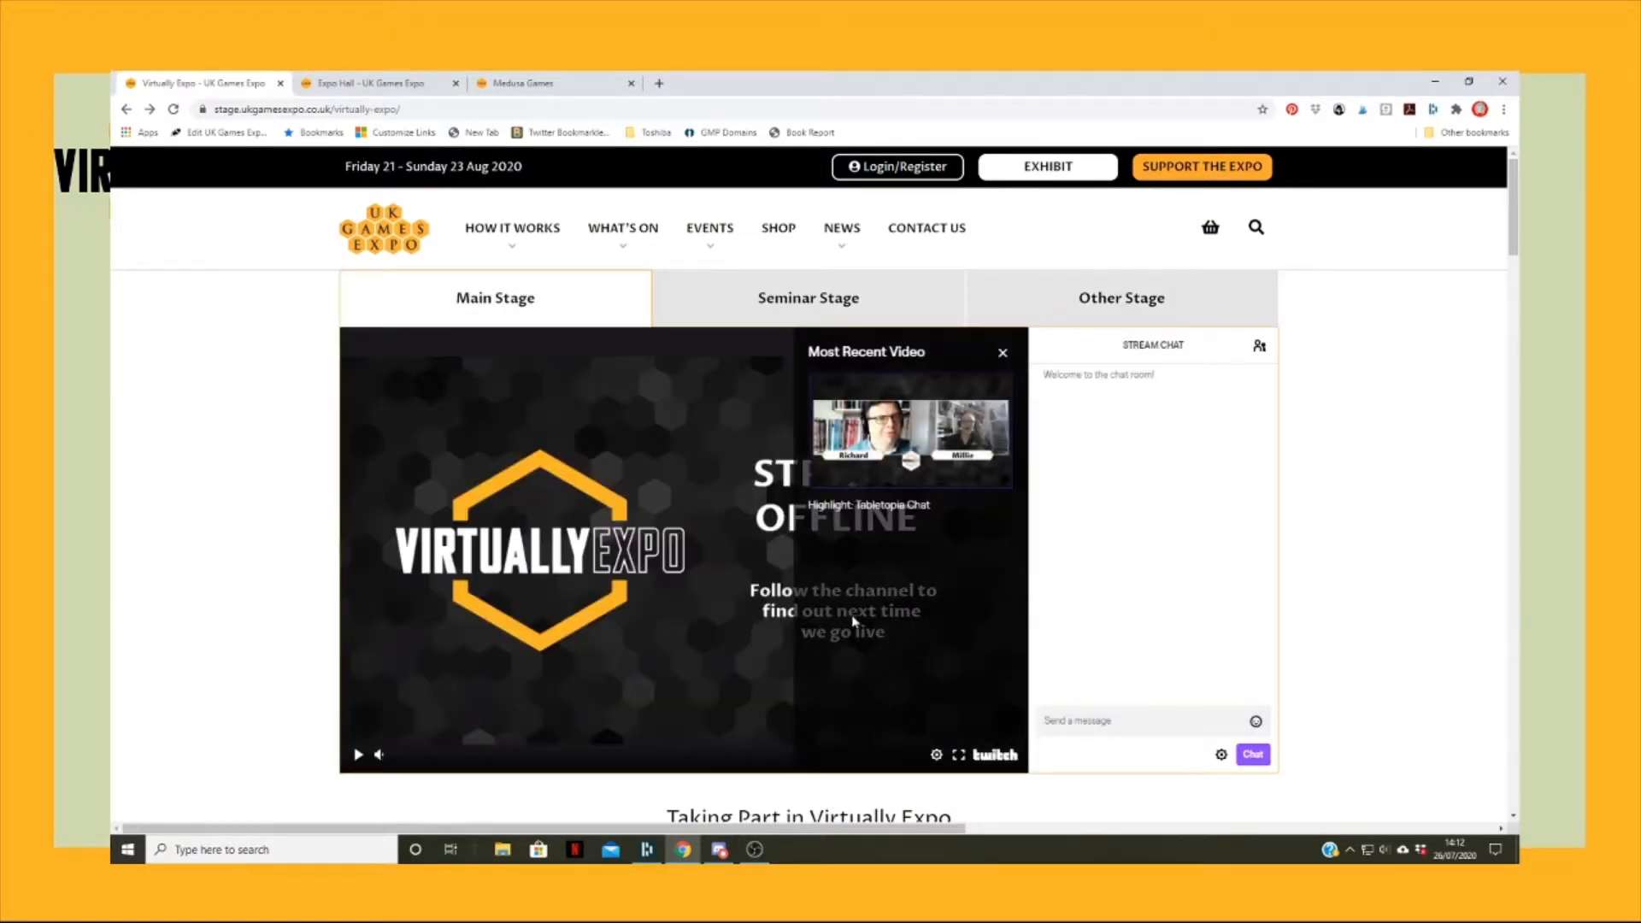
pyautogui.moveTo(801, 649)
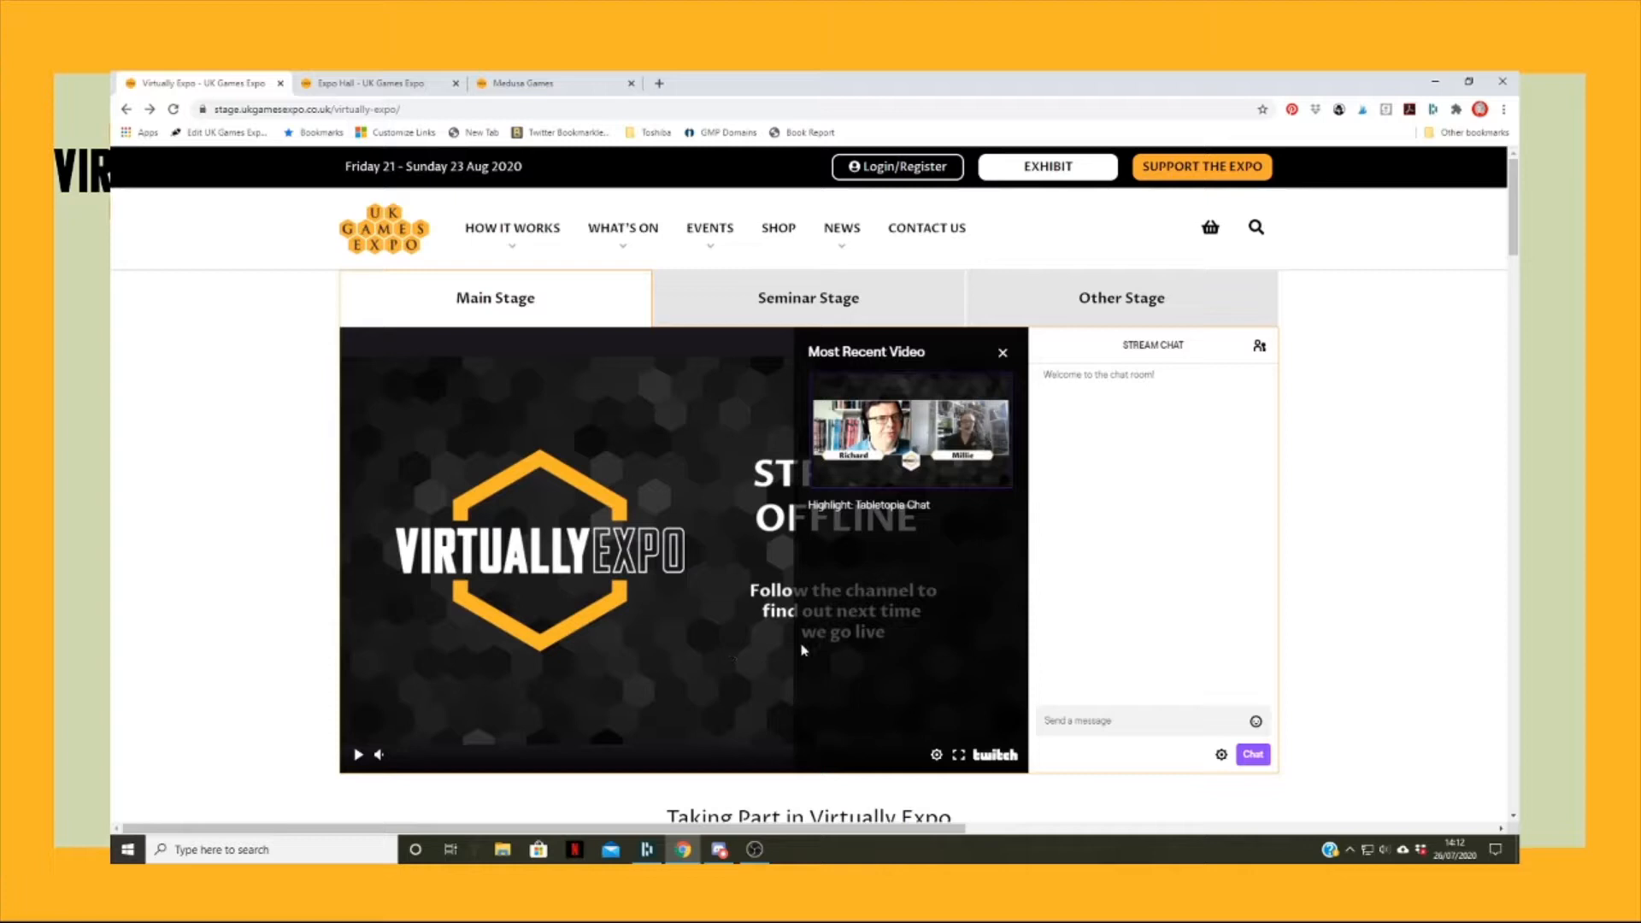
pyautogui.moveTo(781, 628)
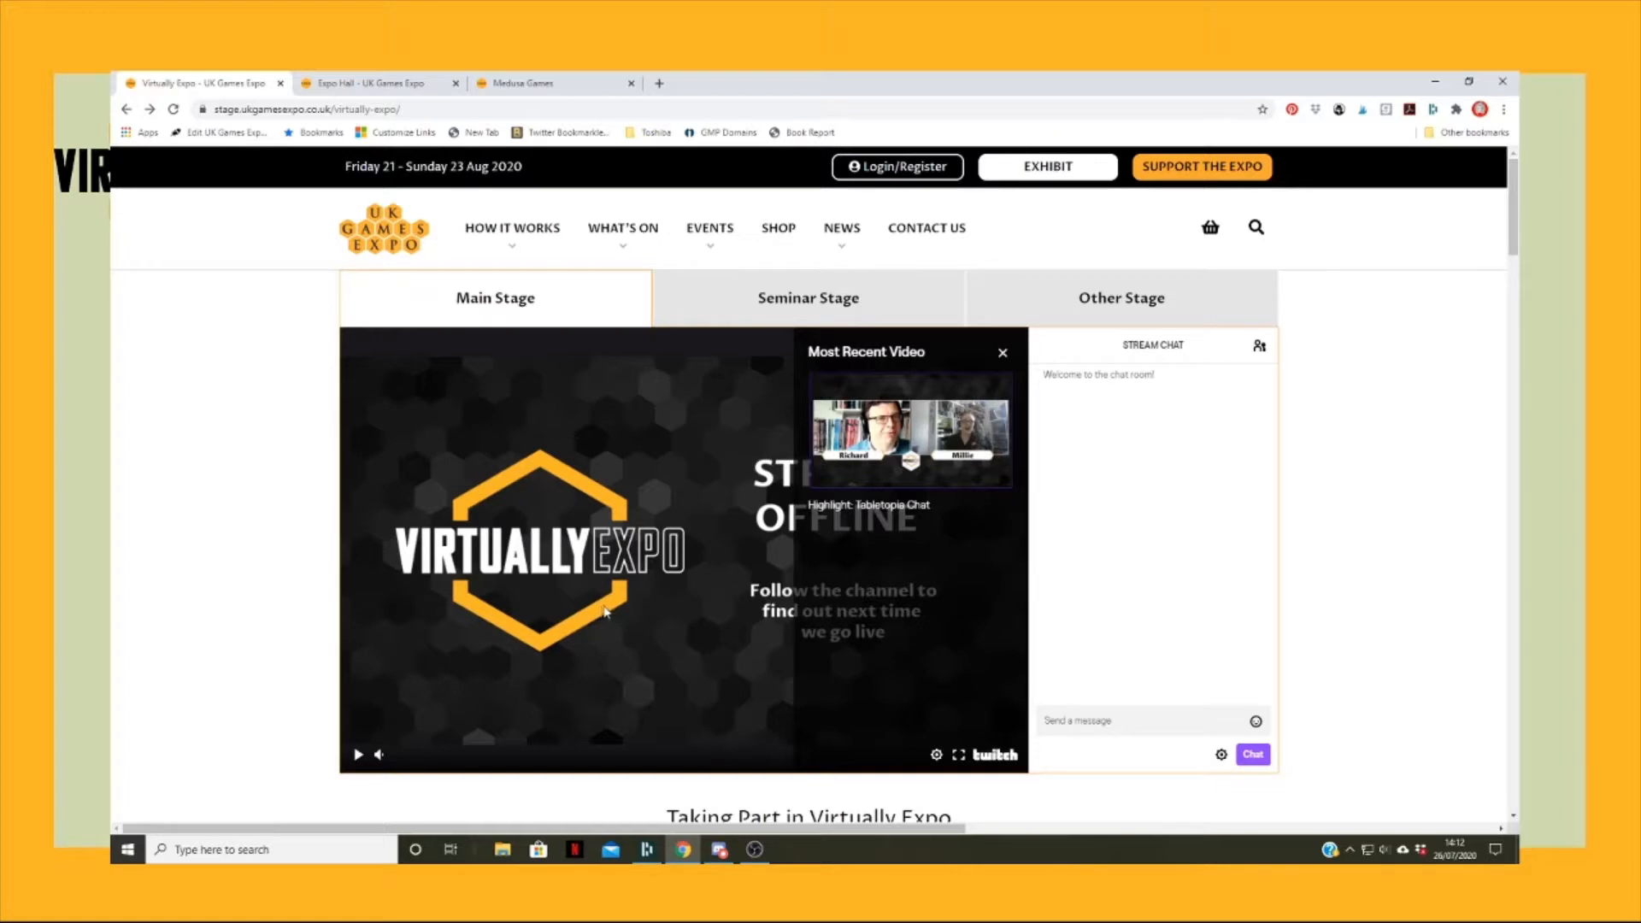
pyautogui.moveTo(778, 448)
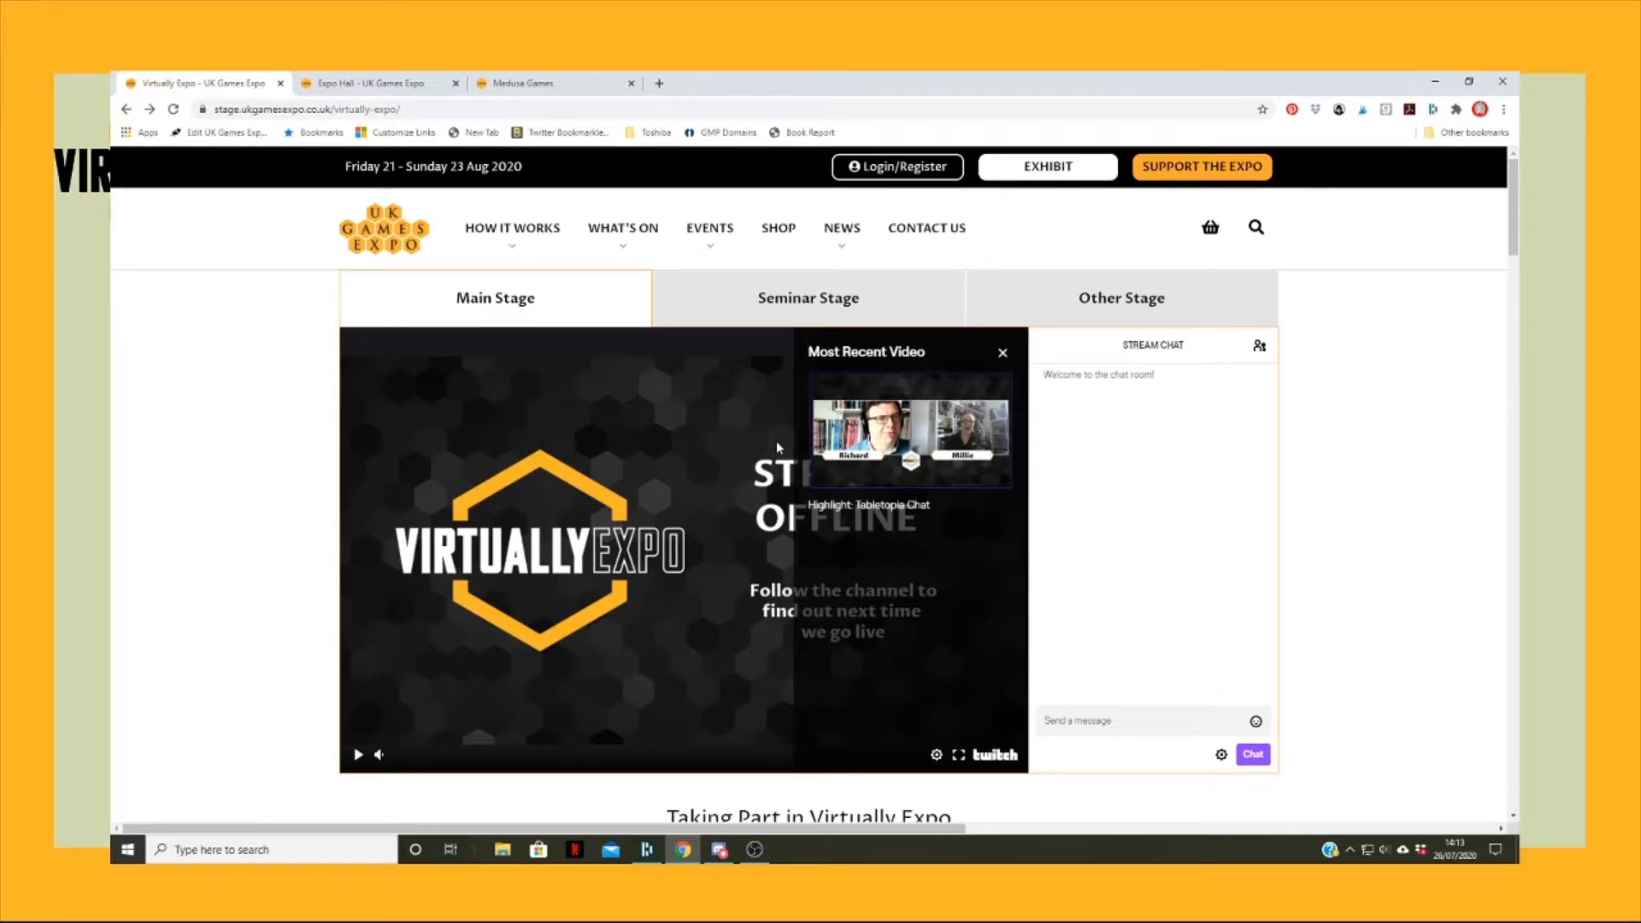
pyautogui.moveTo(899, 311)
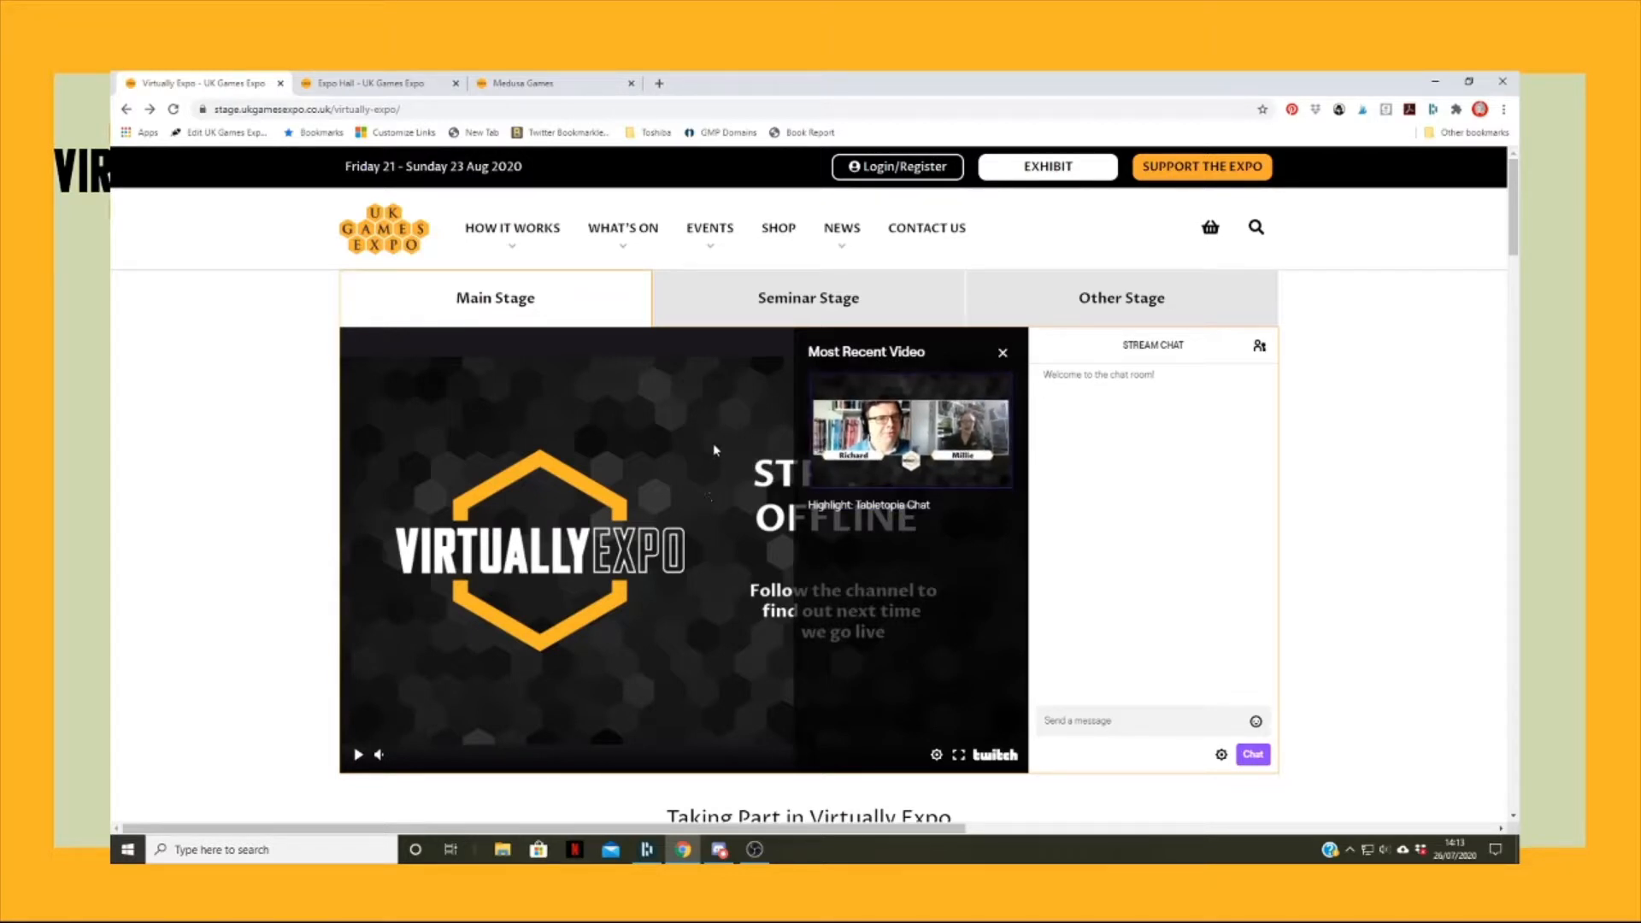
pyautogui.scroll(-3)
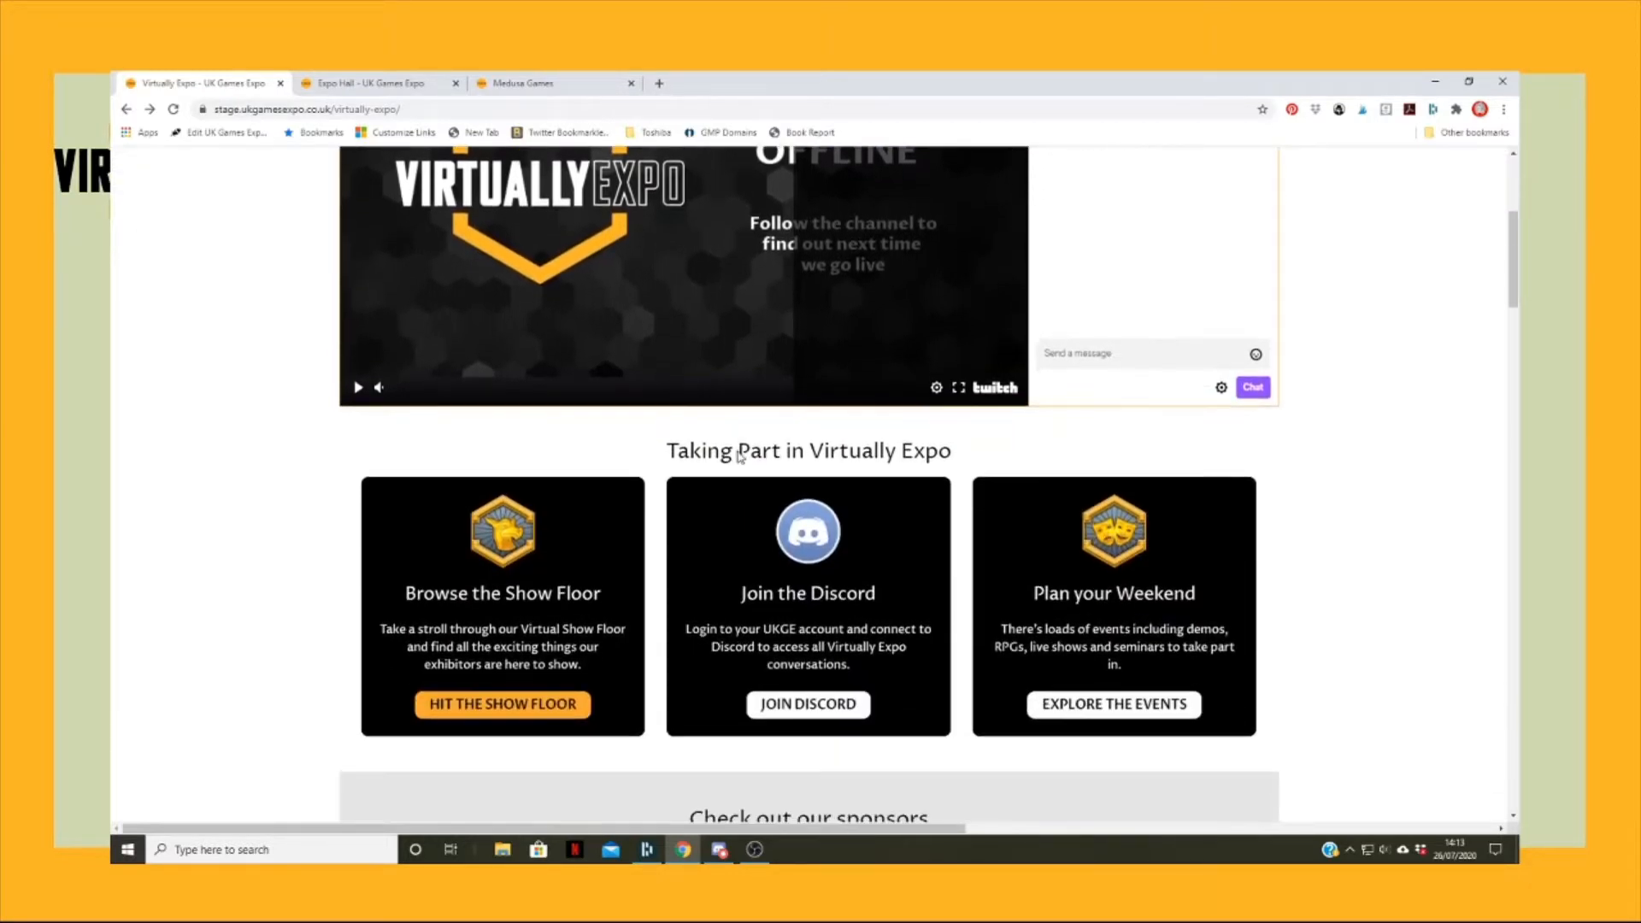
pyautogui.scroll(-3)
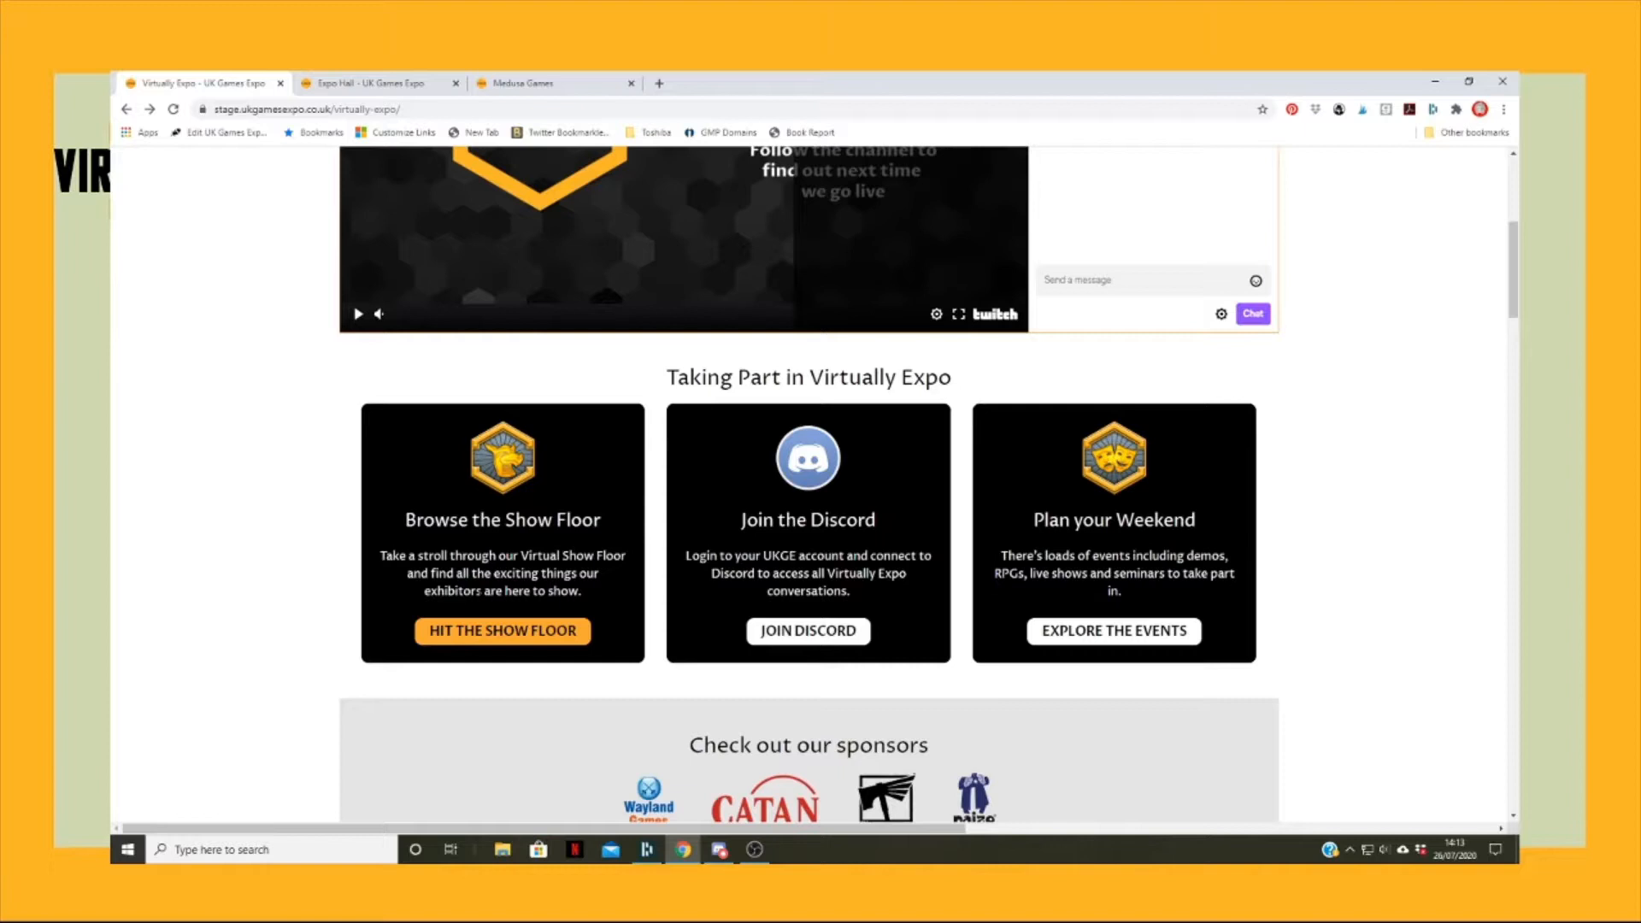
# - Open the Expo Hall and browse exhibitor booths such as Asmodee, Catan Studio and Coiledspring Games
pyautogui.click(501, 630)
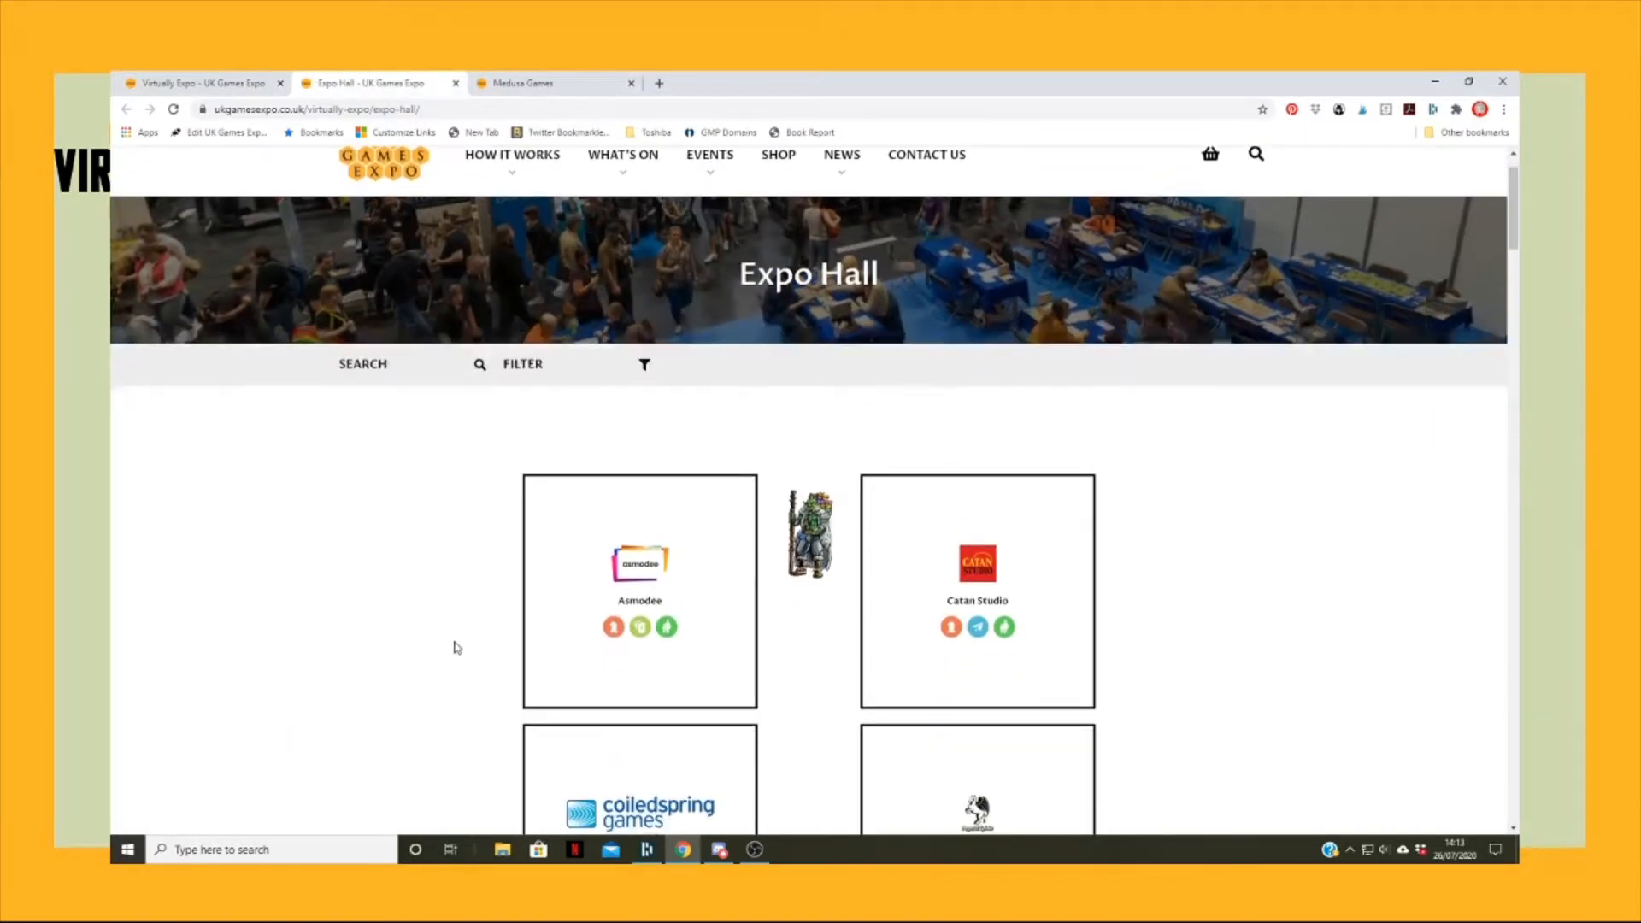
pyautogui.scroll(-3)
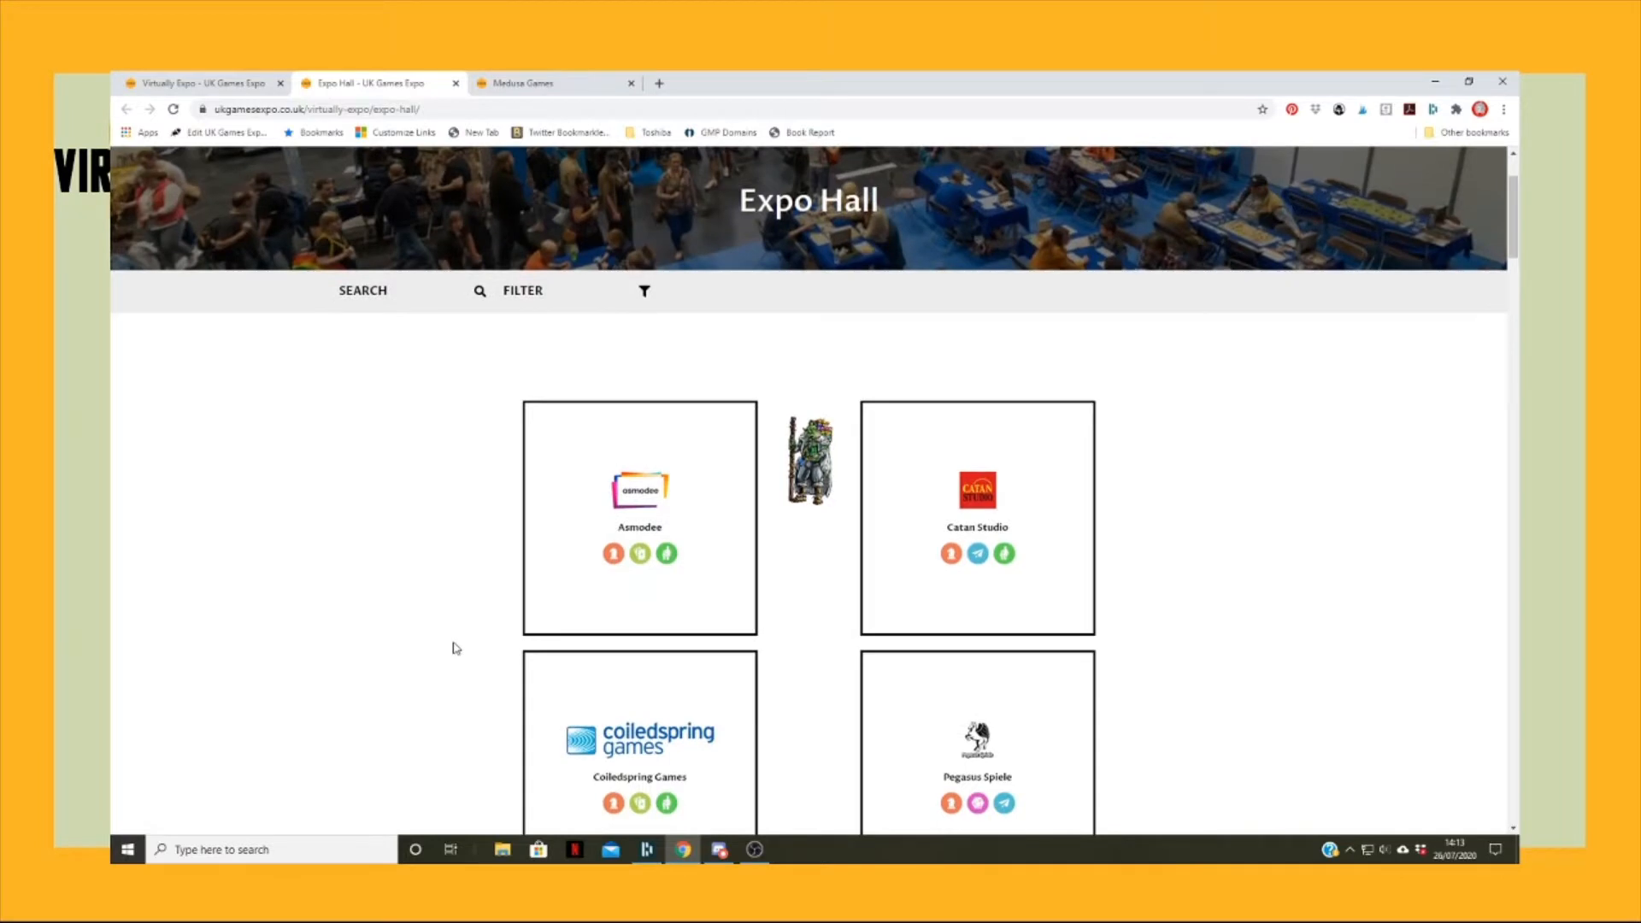
pyautogui.scroll(-3)
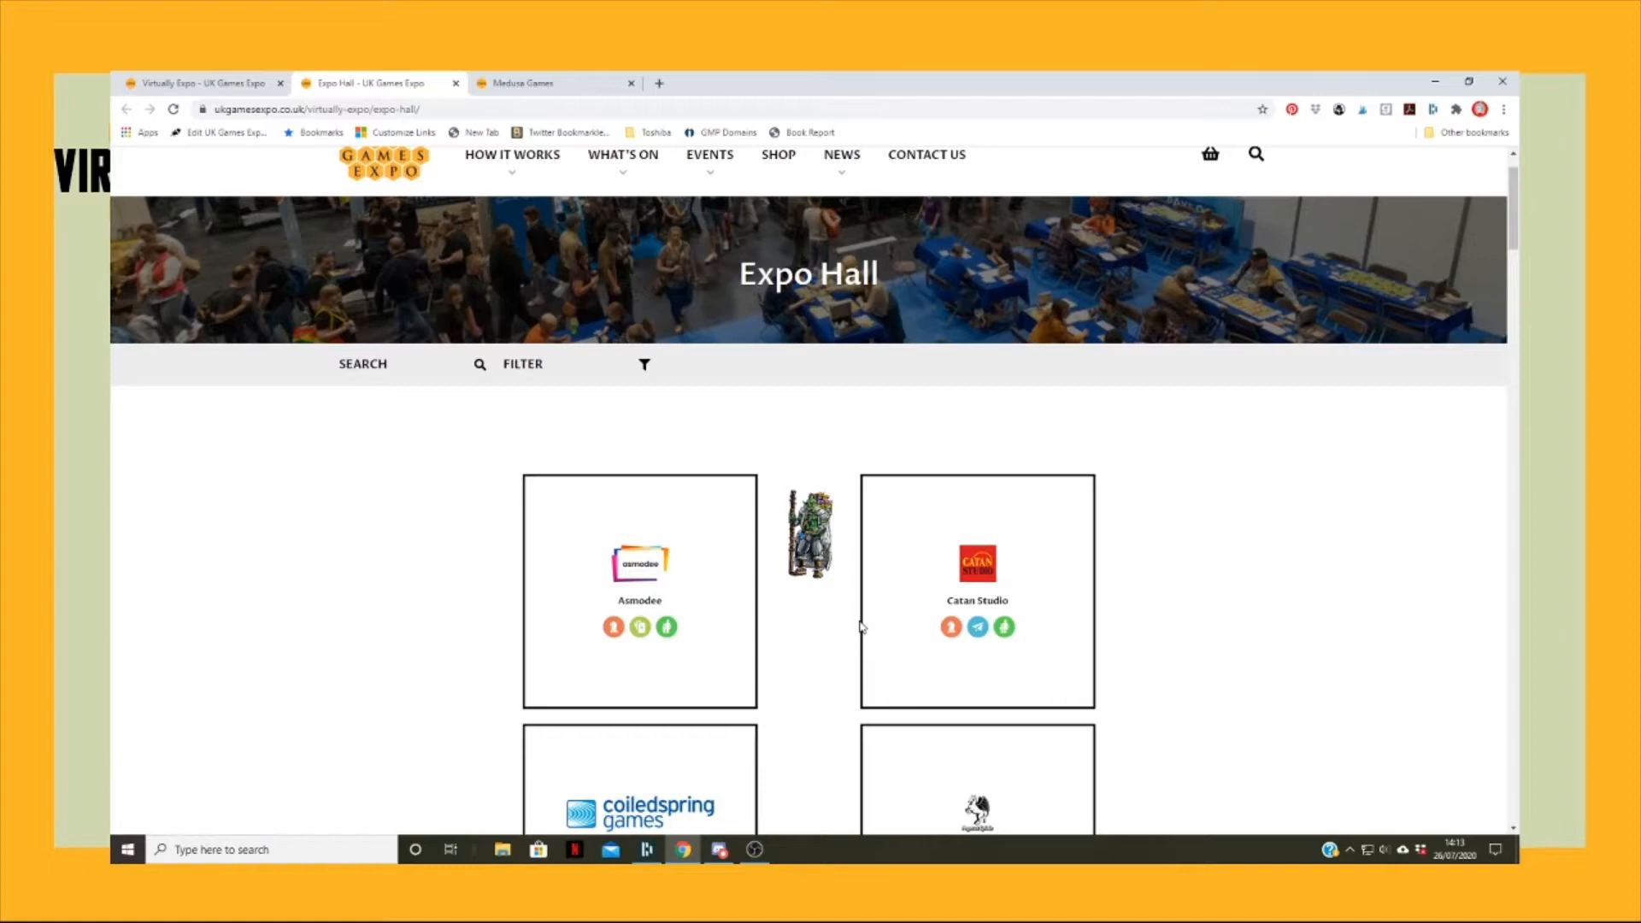
pyautogui.moveTo(861, 628)
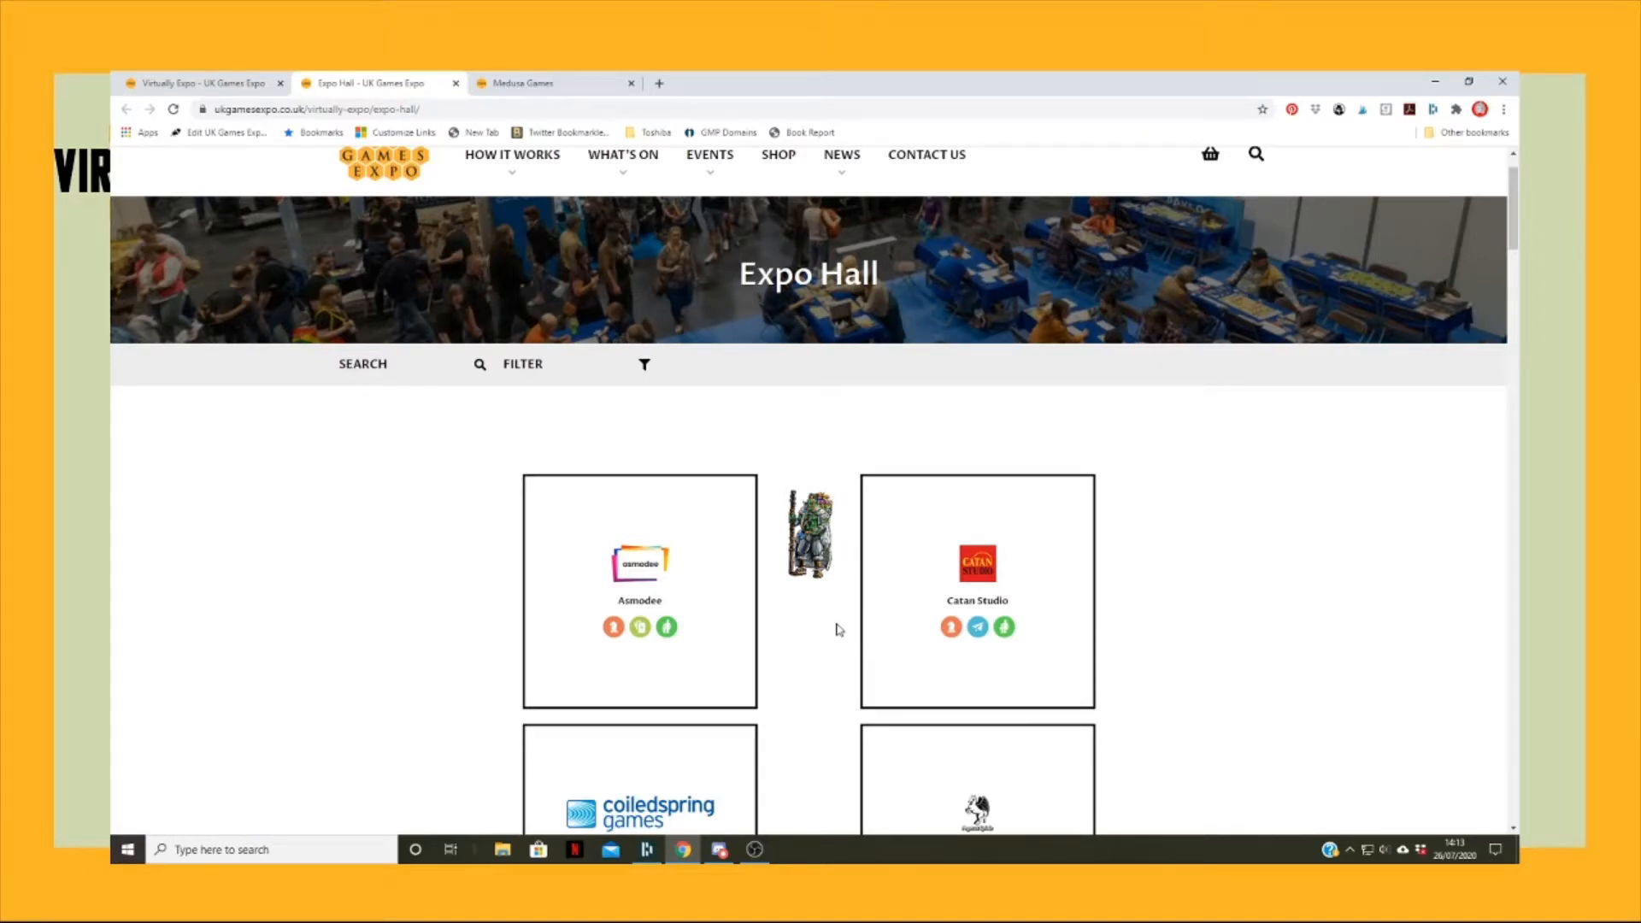
pyautogui.scroll(-3)
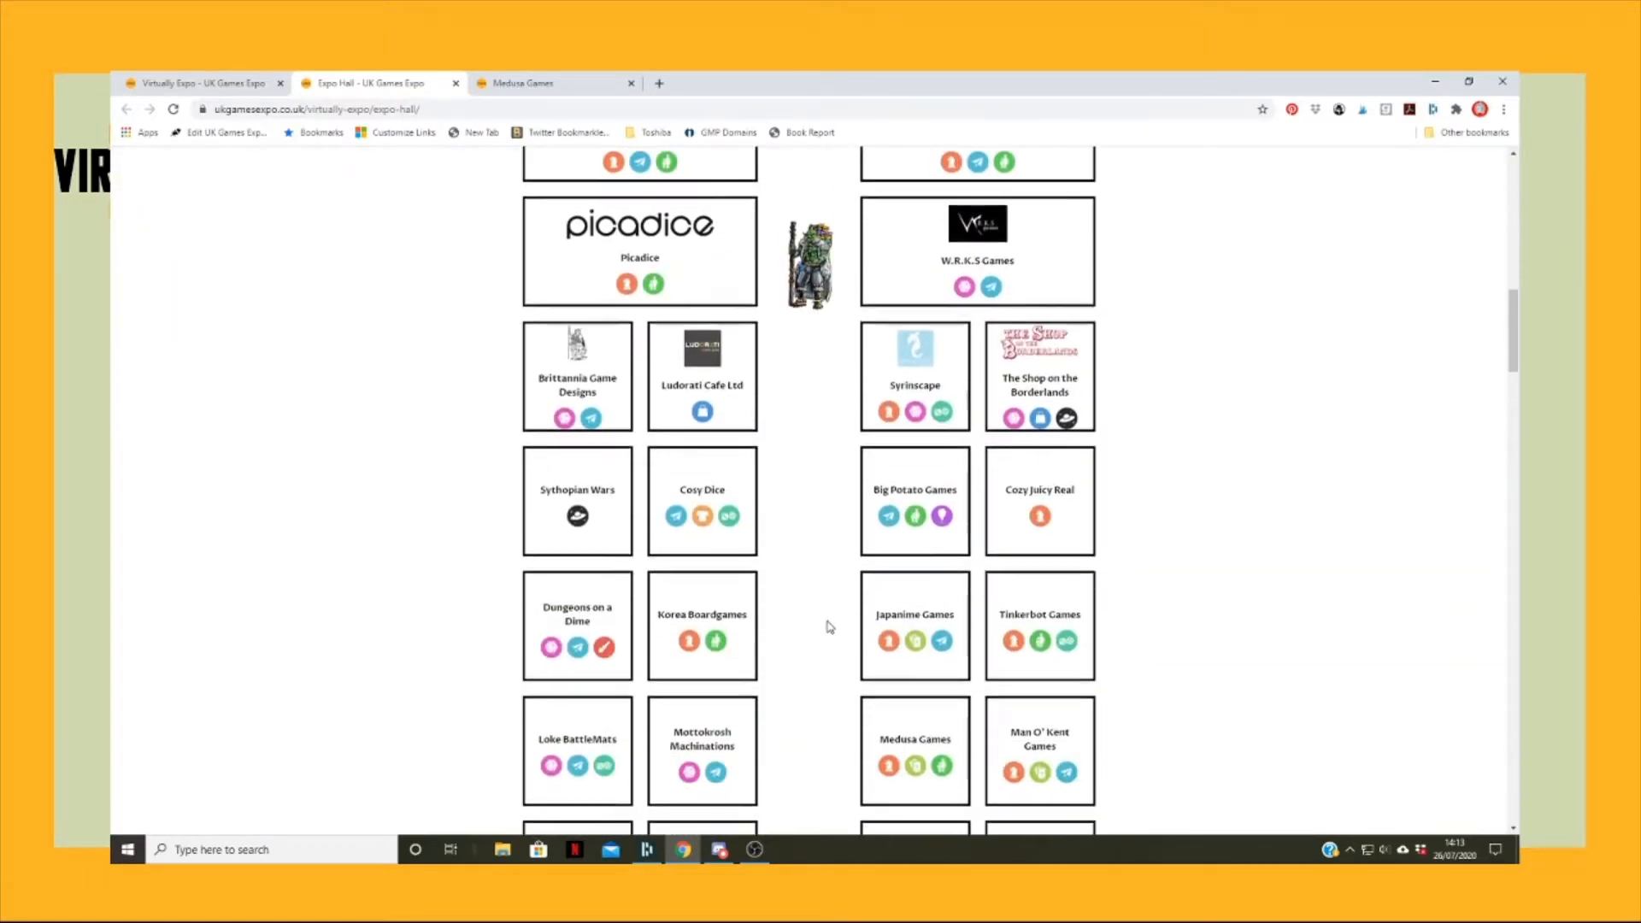
pyautogui.scroll(-3)
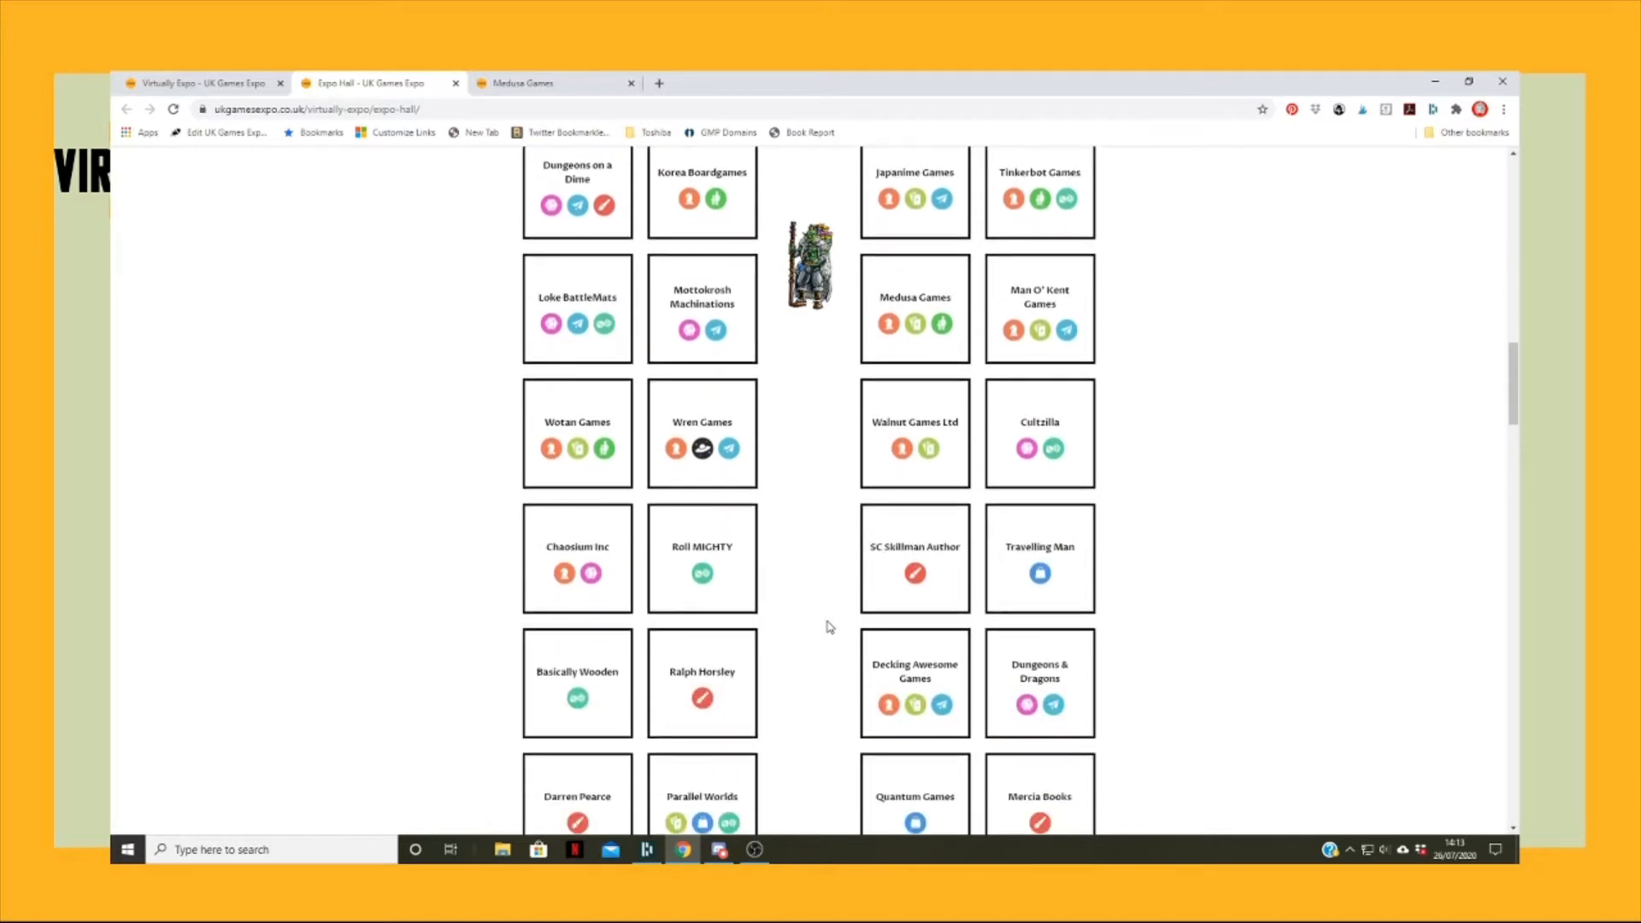
pyautogui.scroll(-3)
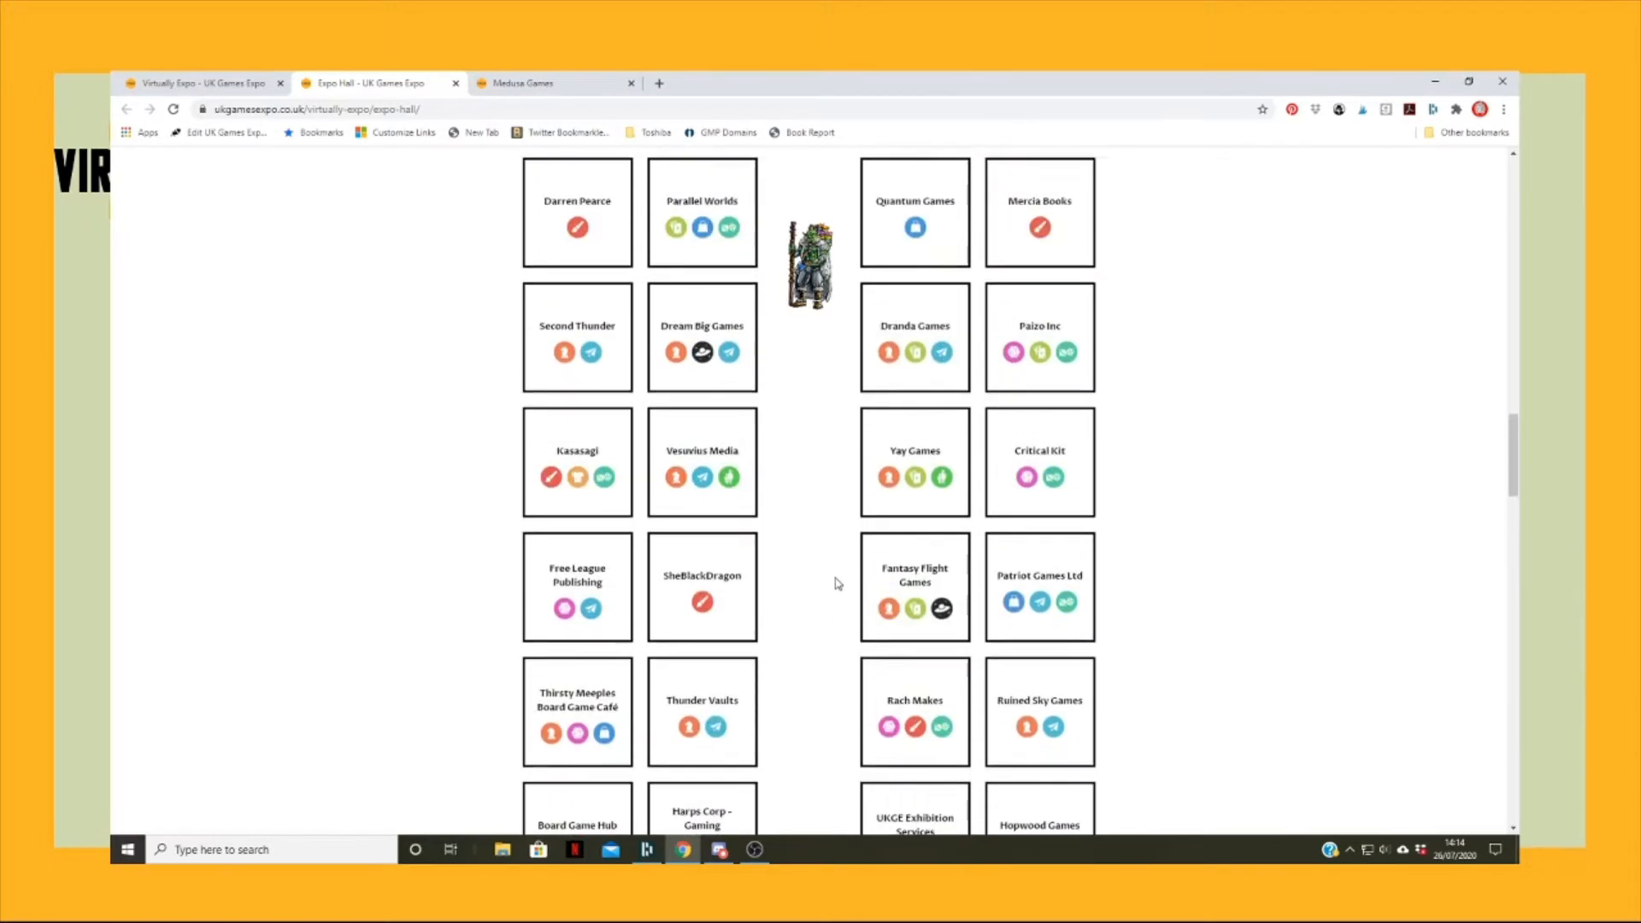
pyautogui.scroll(-3)
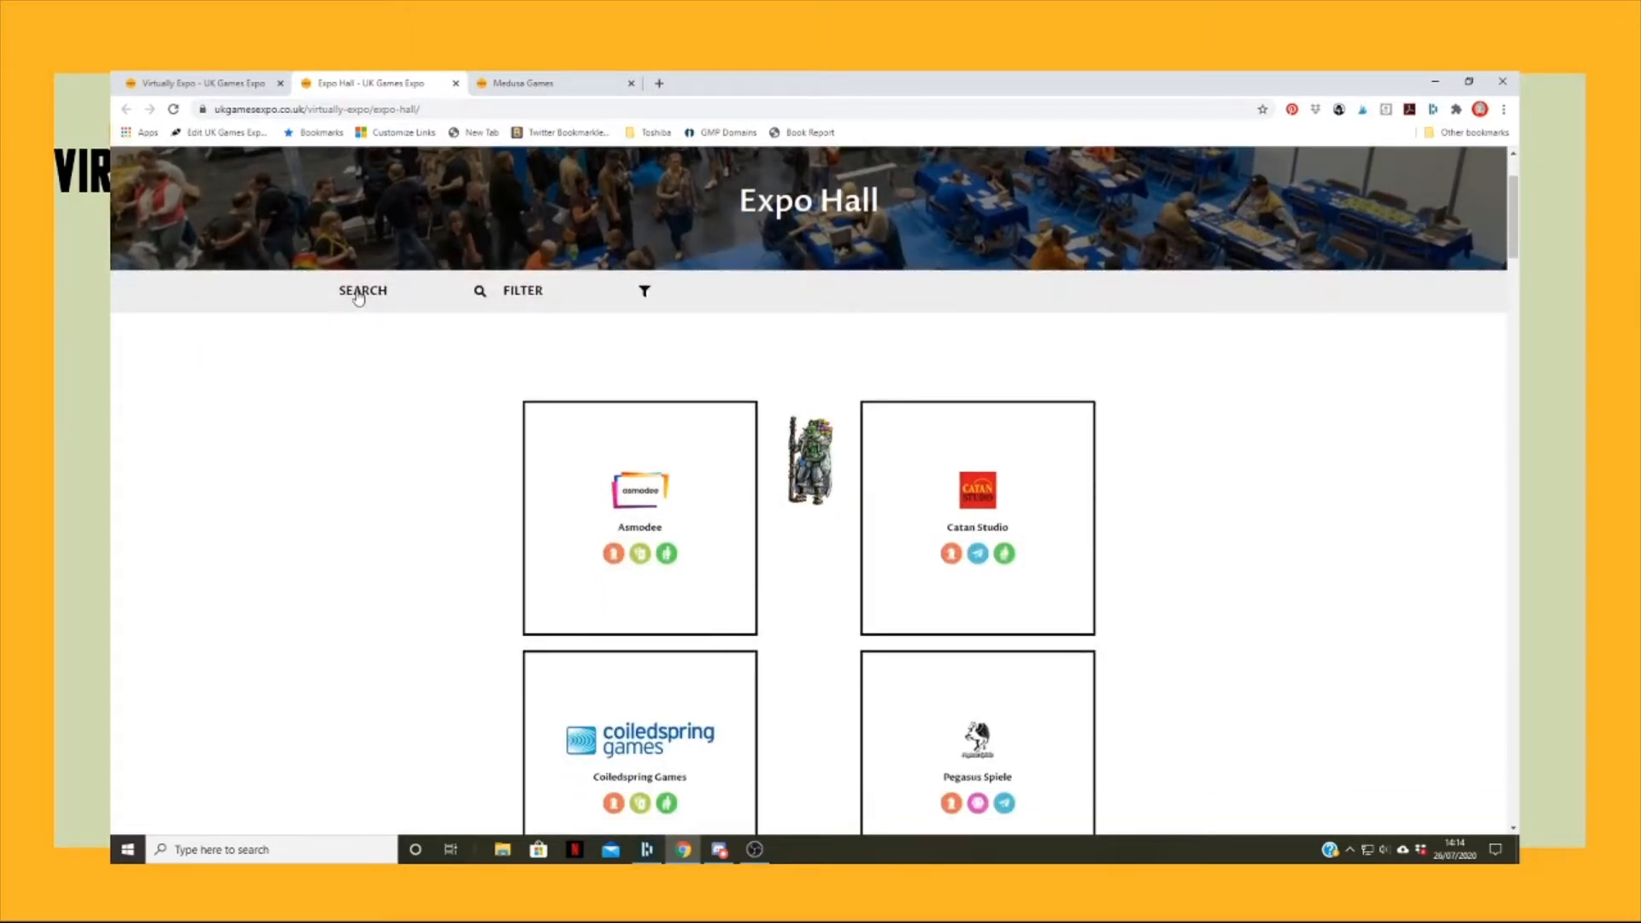
# - Search exhibitors for 'medu', view the Medusa Games stand, then head back to the hall
pyautogui.click(363, 290)
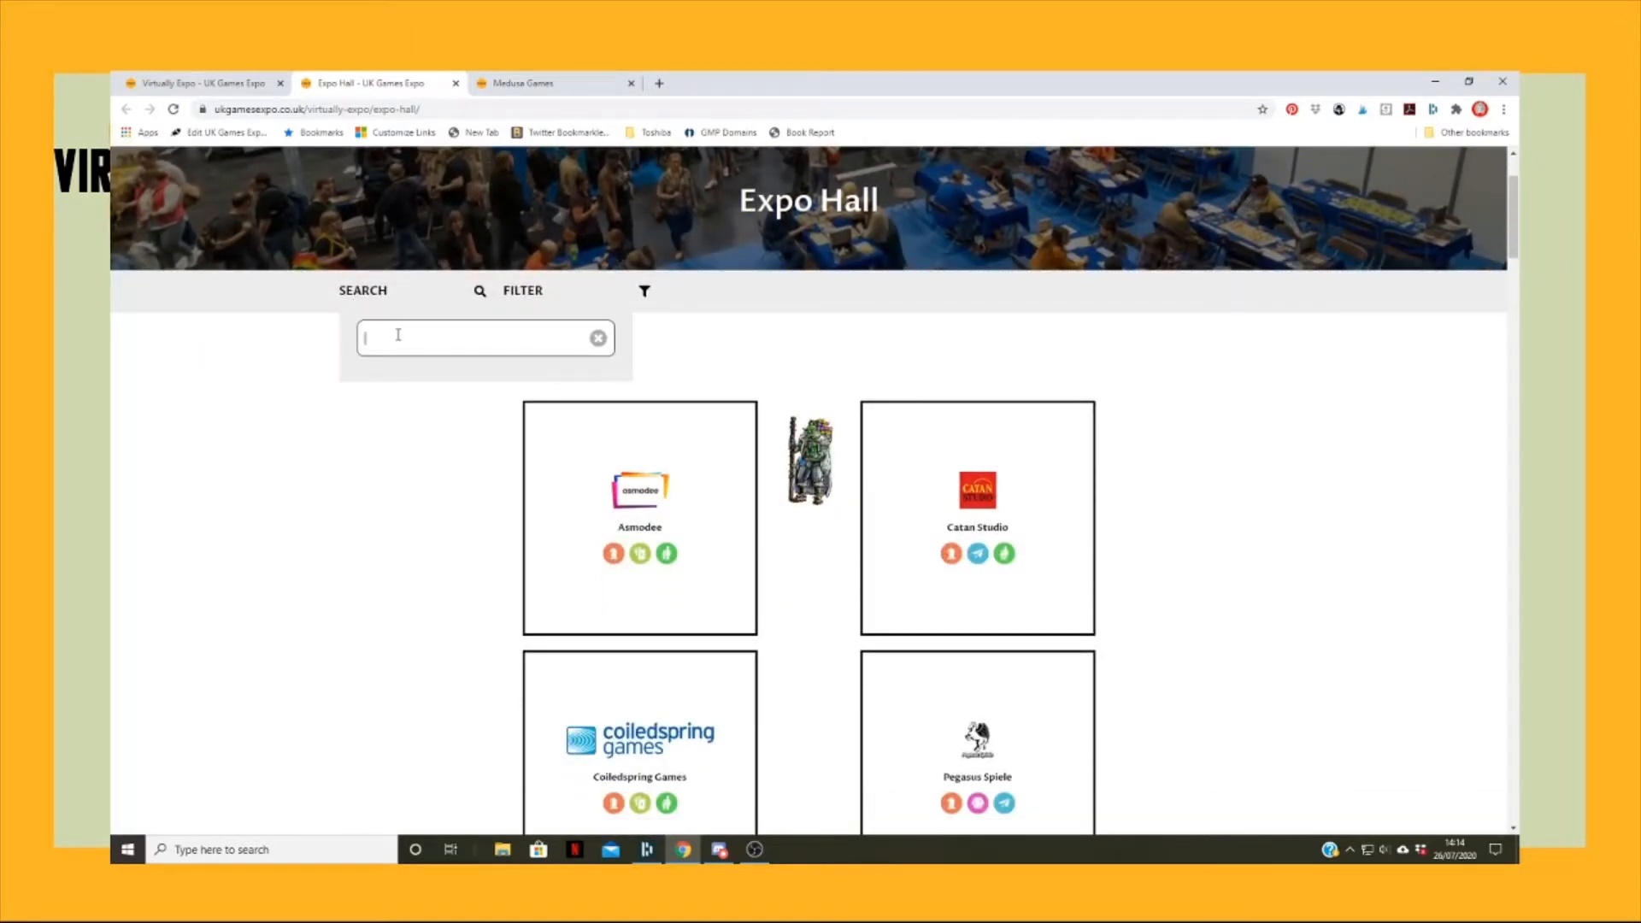
pyautogui.write('medusa')
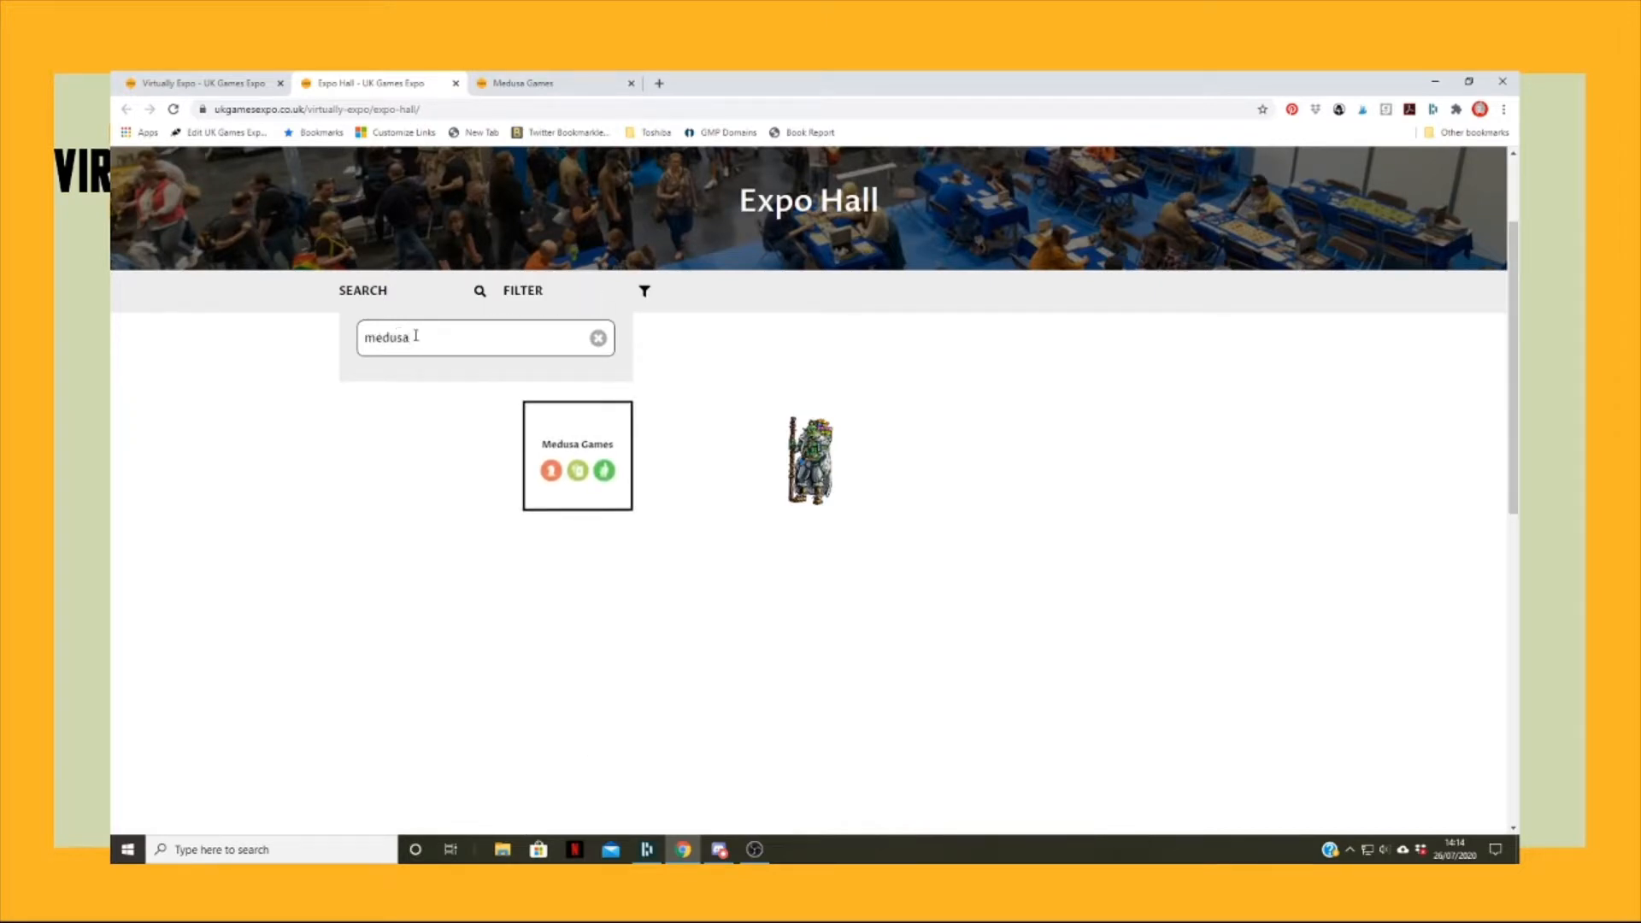
pyautogui.moveTo(577, 444)
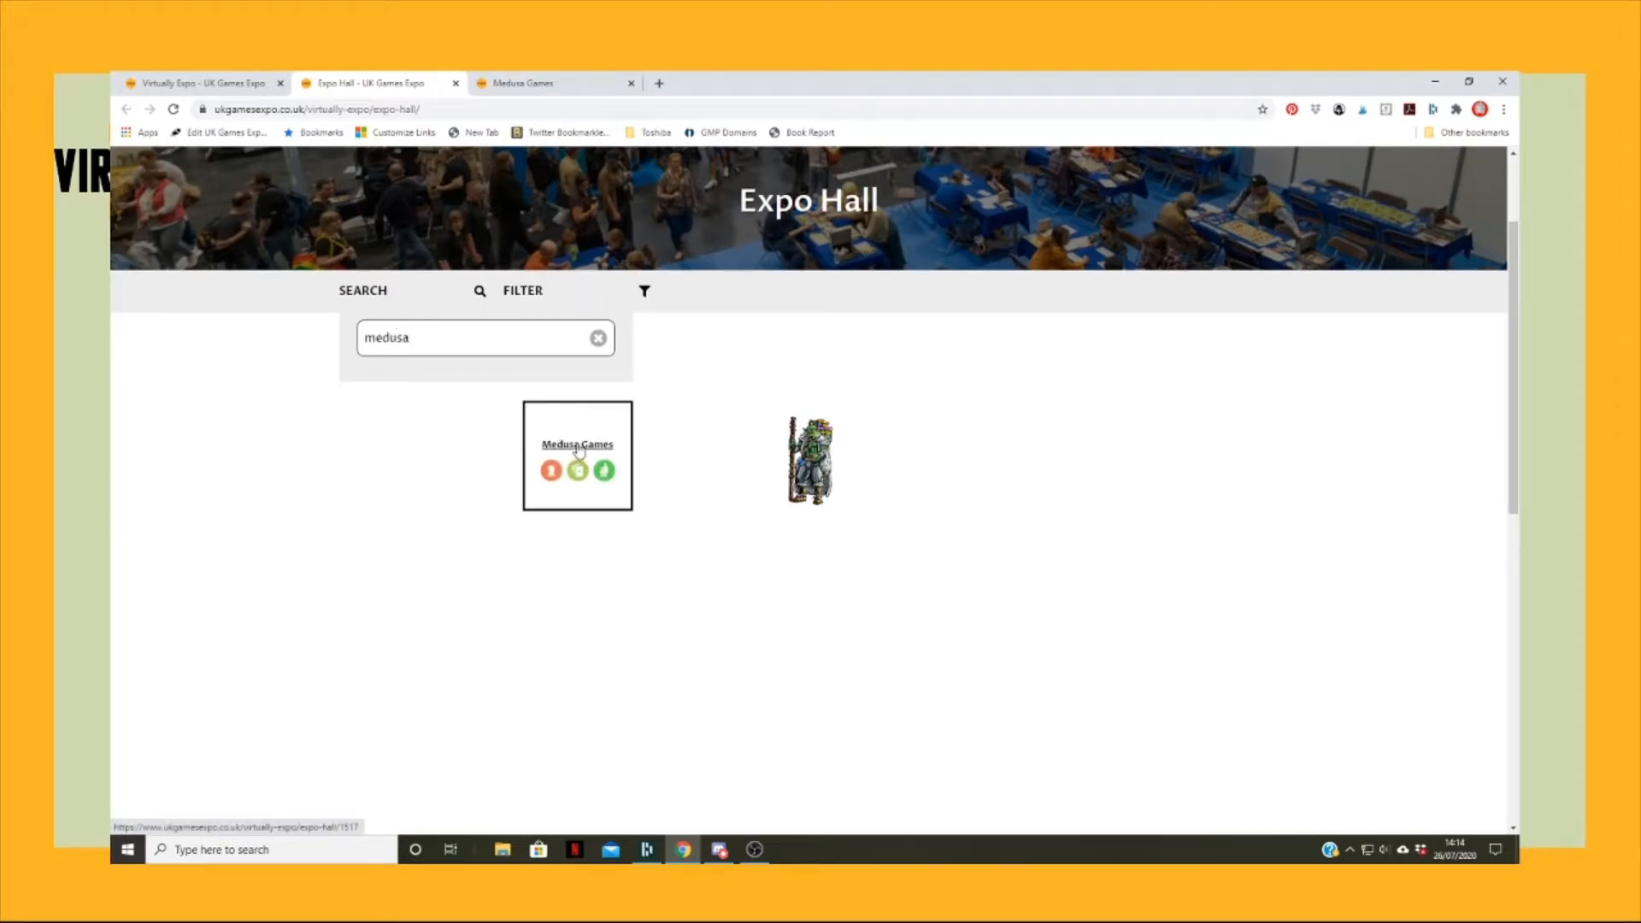
pyautogui.click(577, 444)
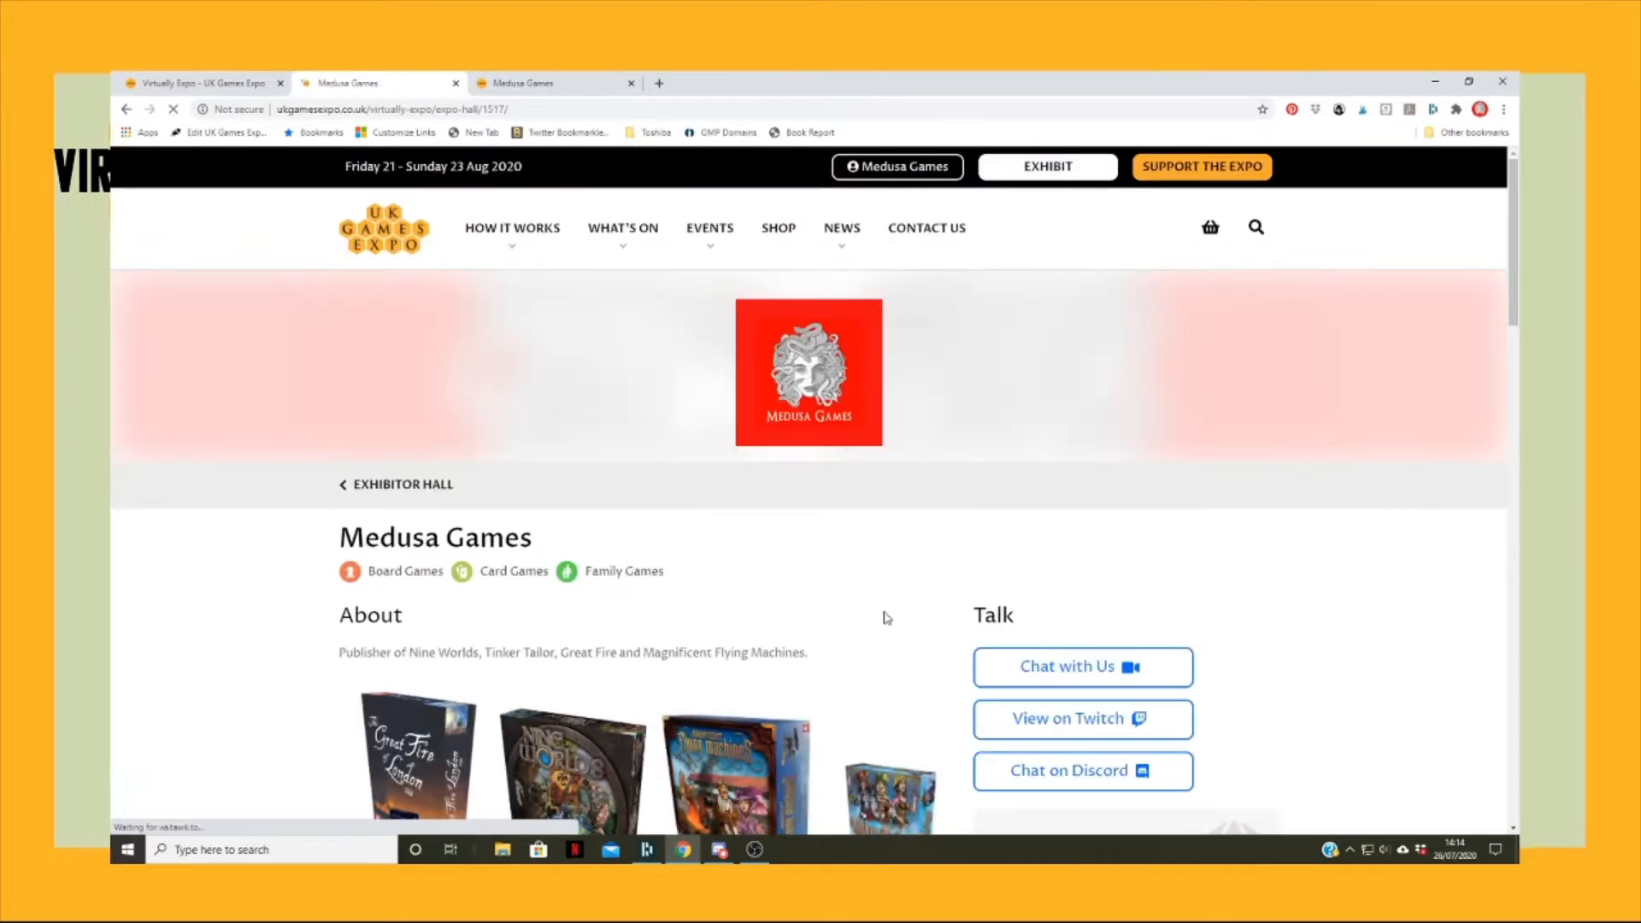
pyautogui.scroll(-3)
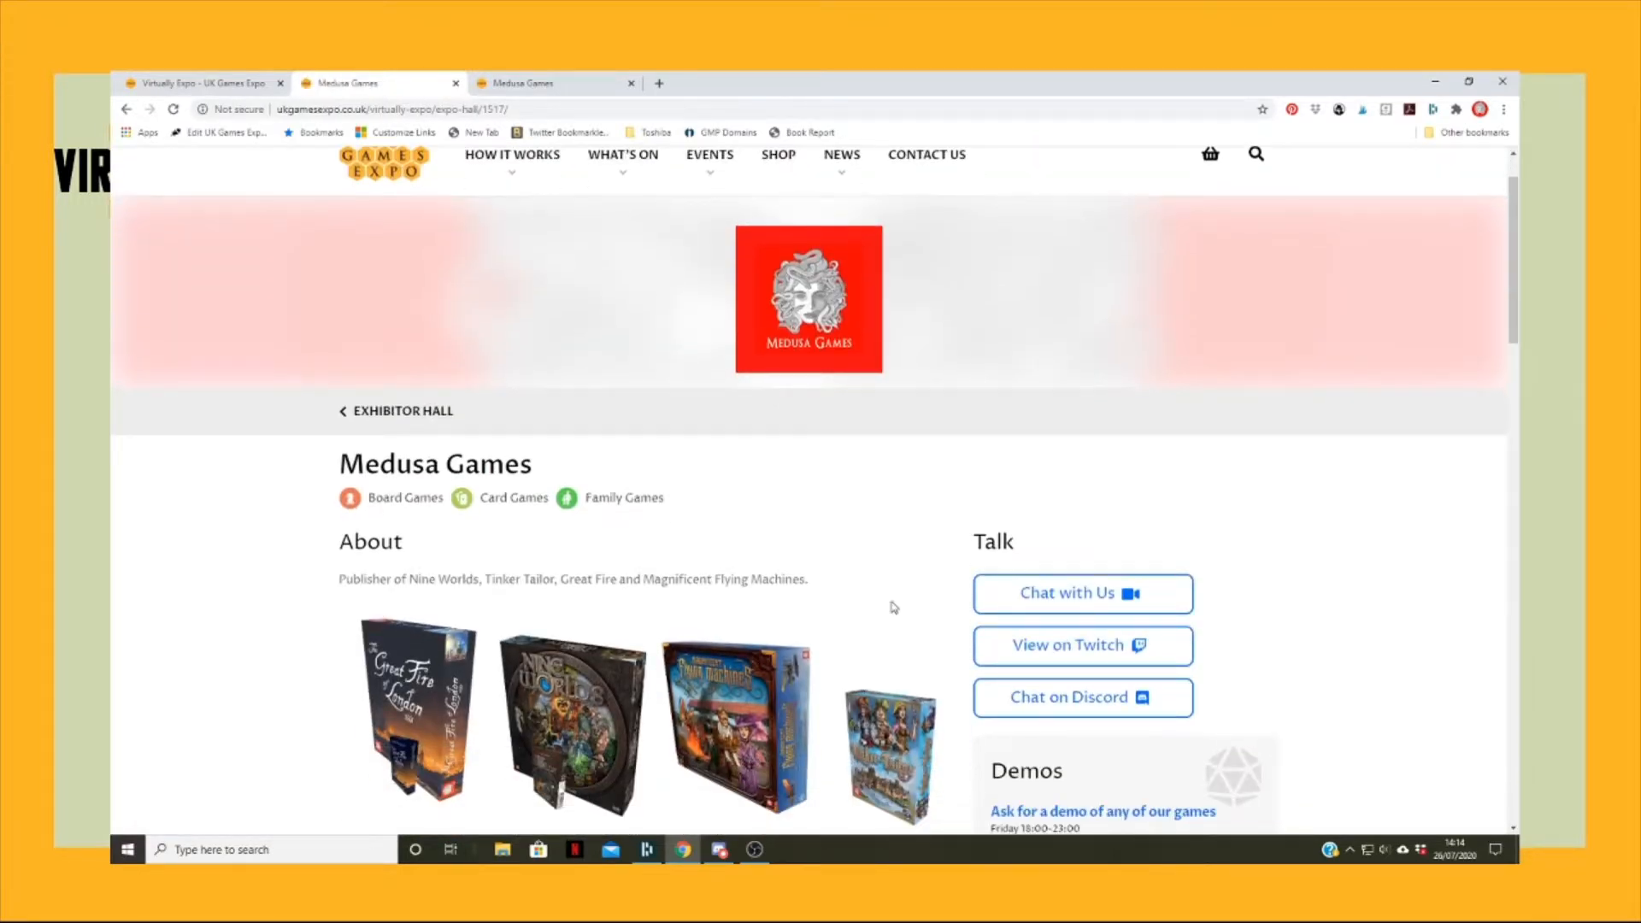
pyautogui.click(402, 411)
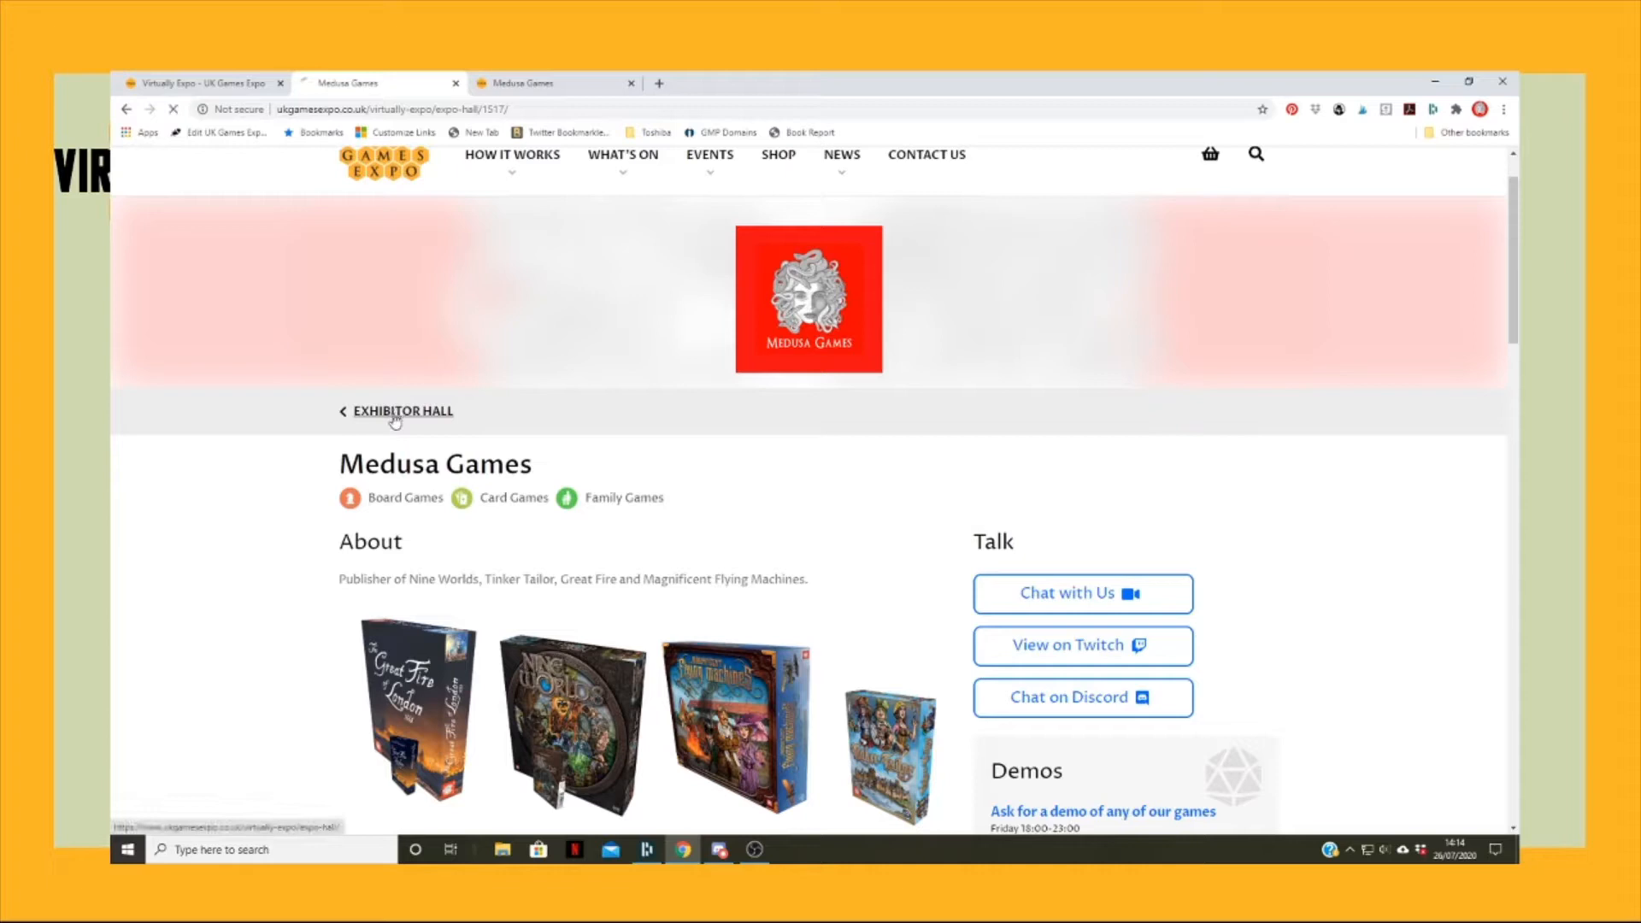
# - Filter the Expo Hall to one exhibitor category and browse stands like Cosy Dice and Syrinscape
pyautogui.click(401, 410)
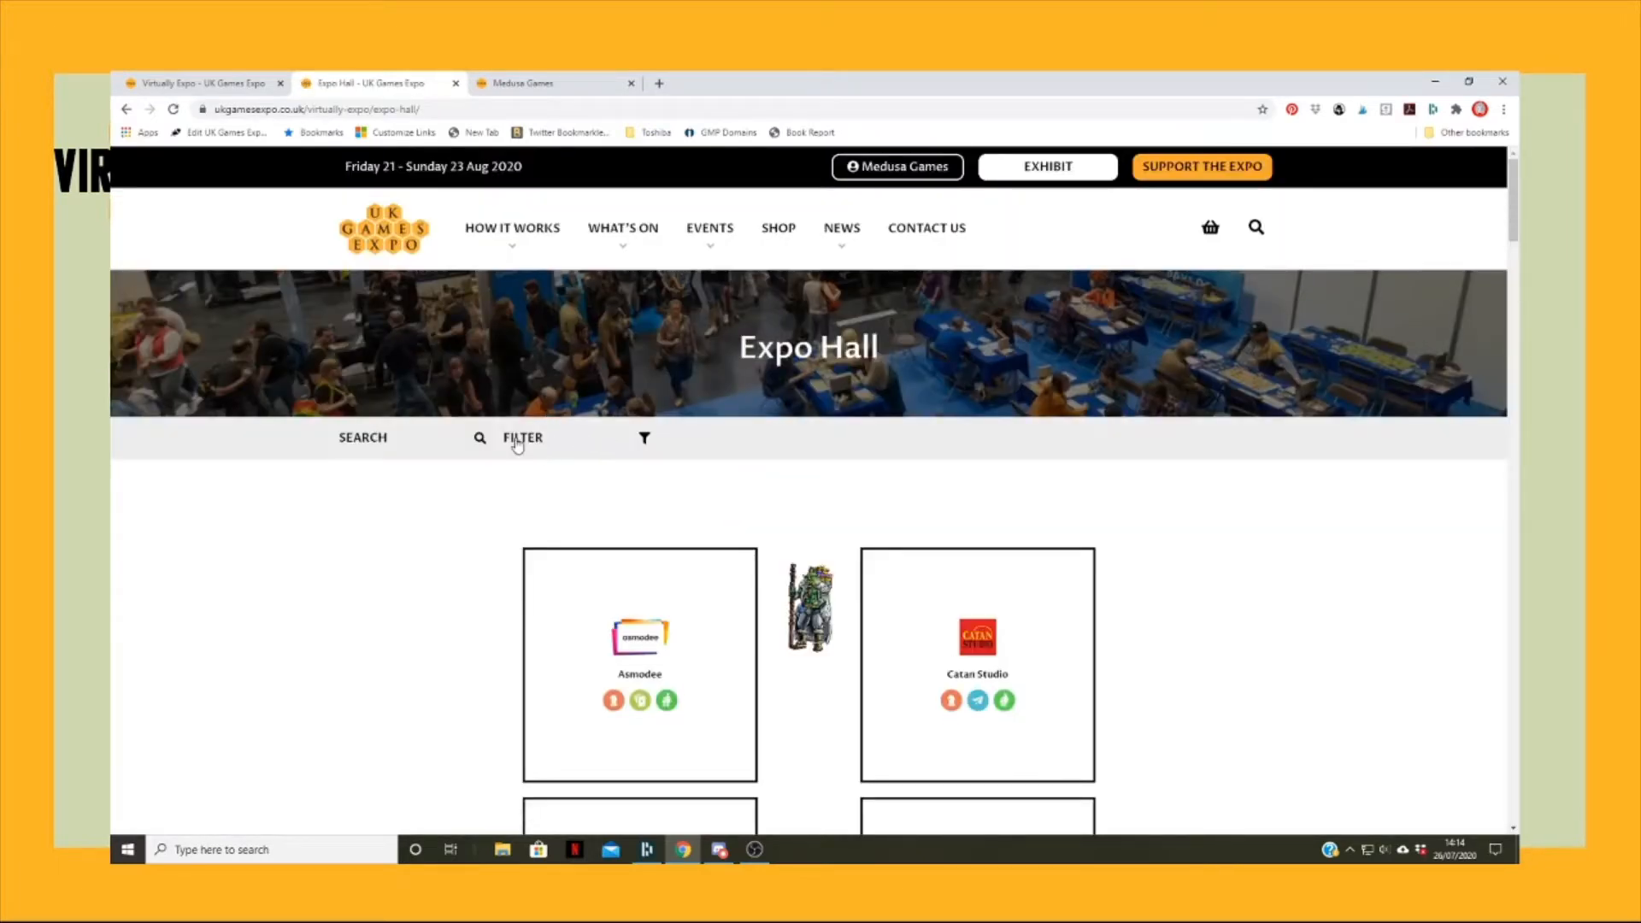
pyautogui.click(522, 438)
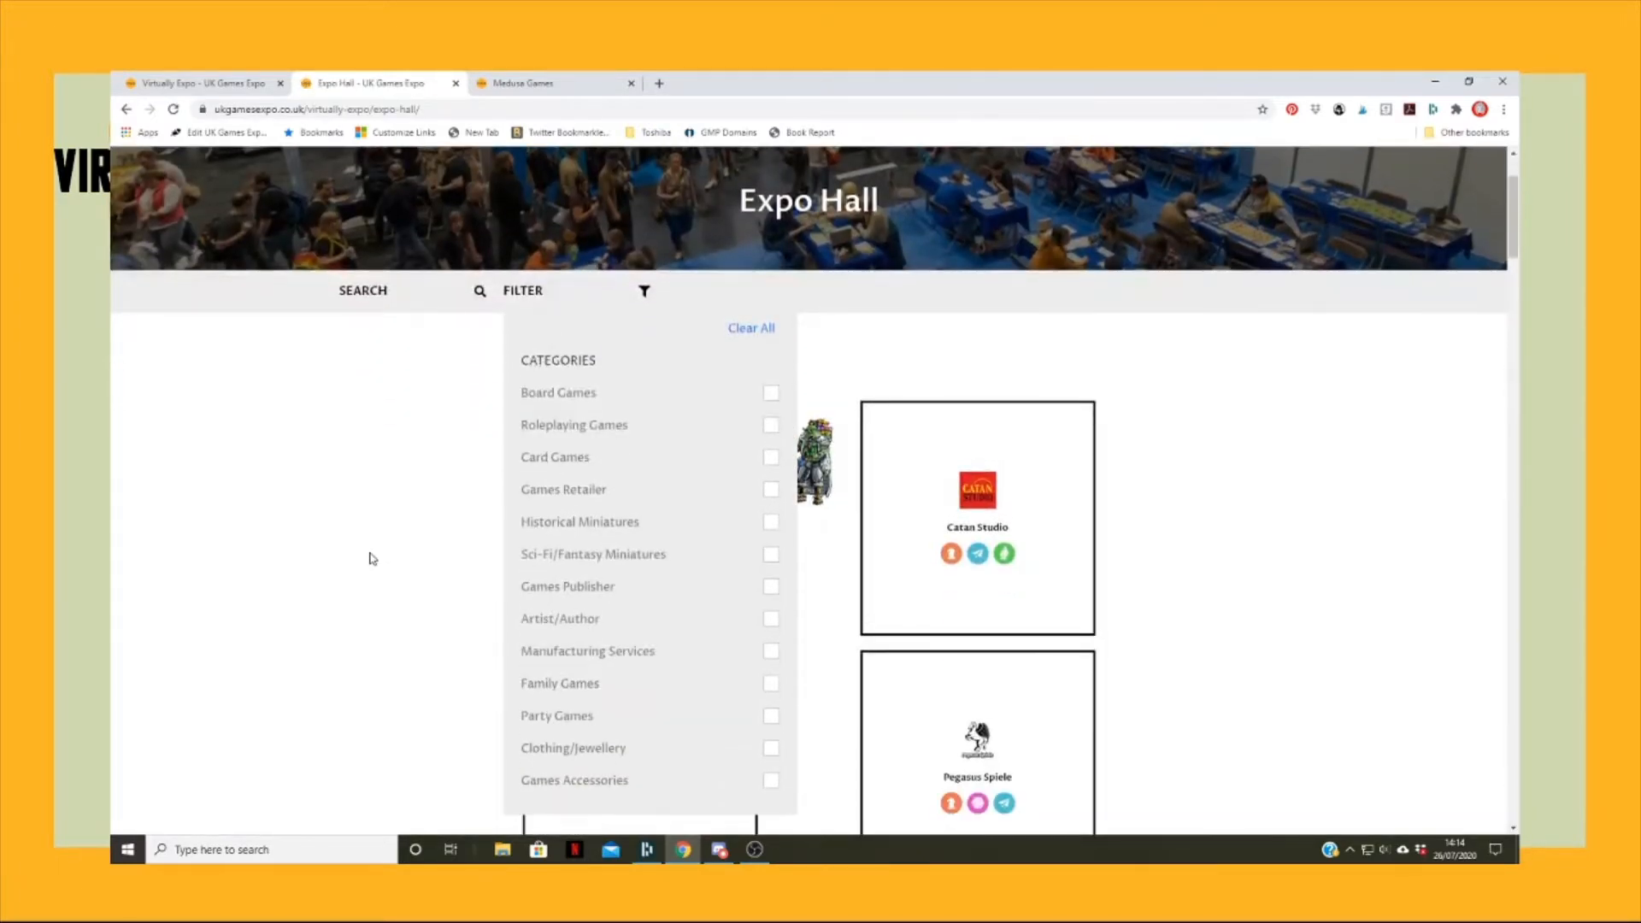
pyautogui.scroll(-3)
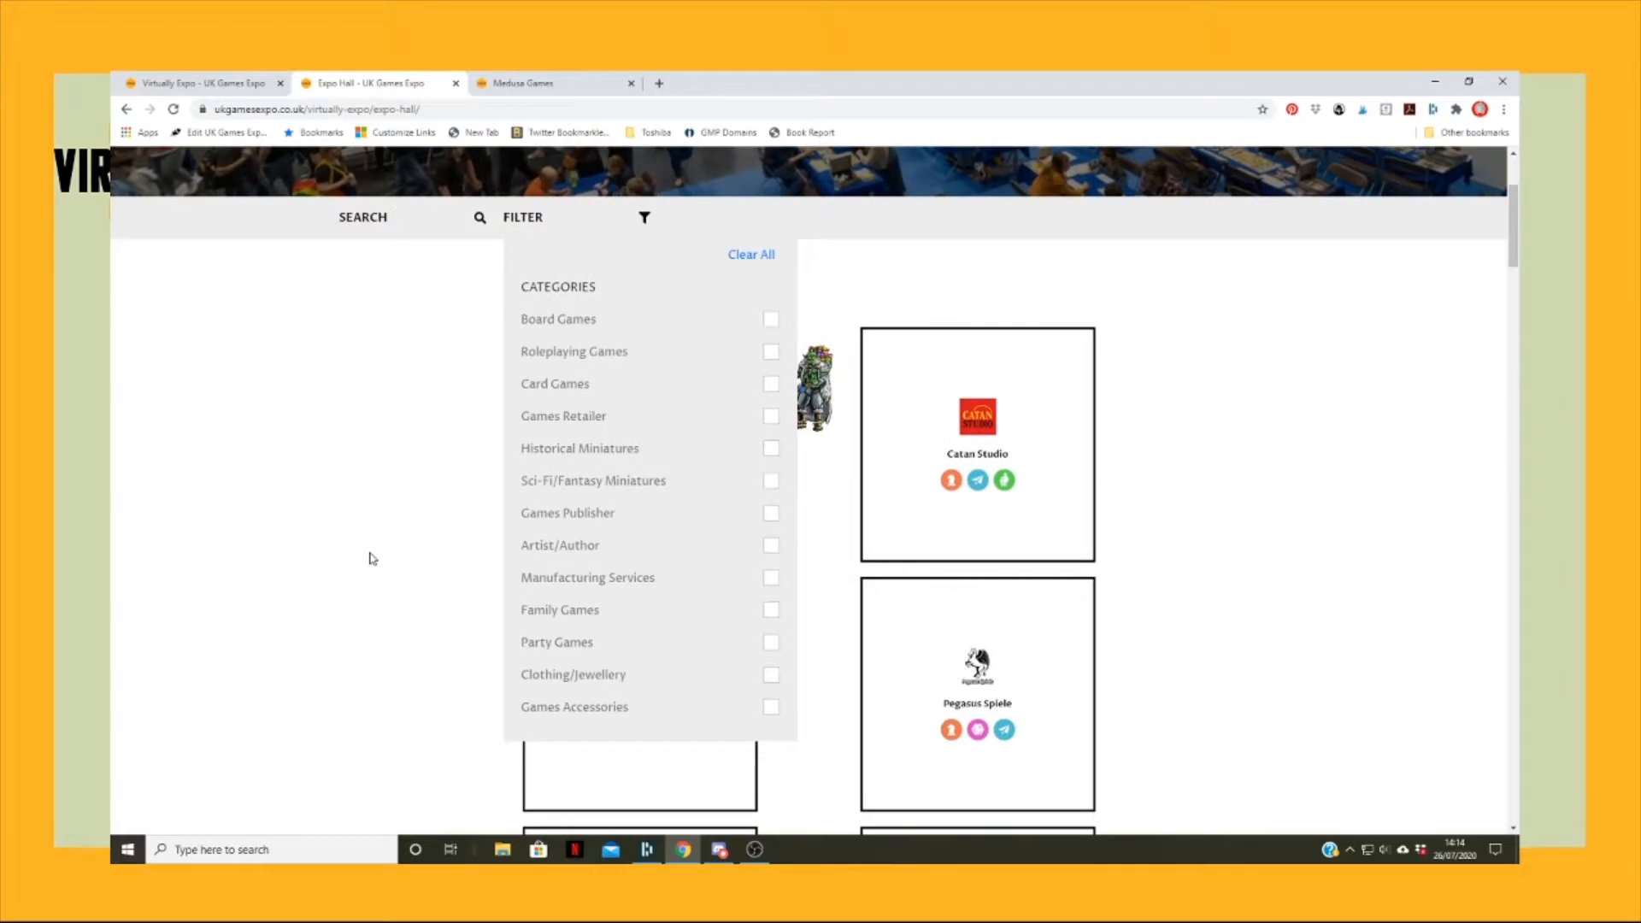
pyautogui.moveTo(526, 521)
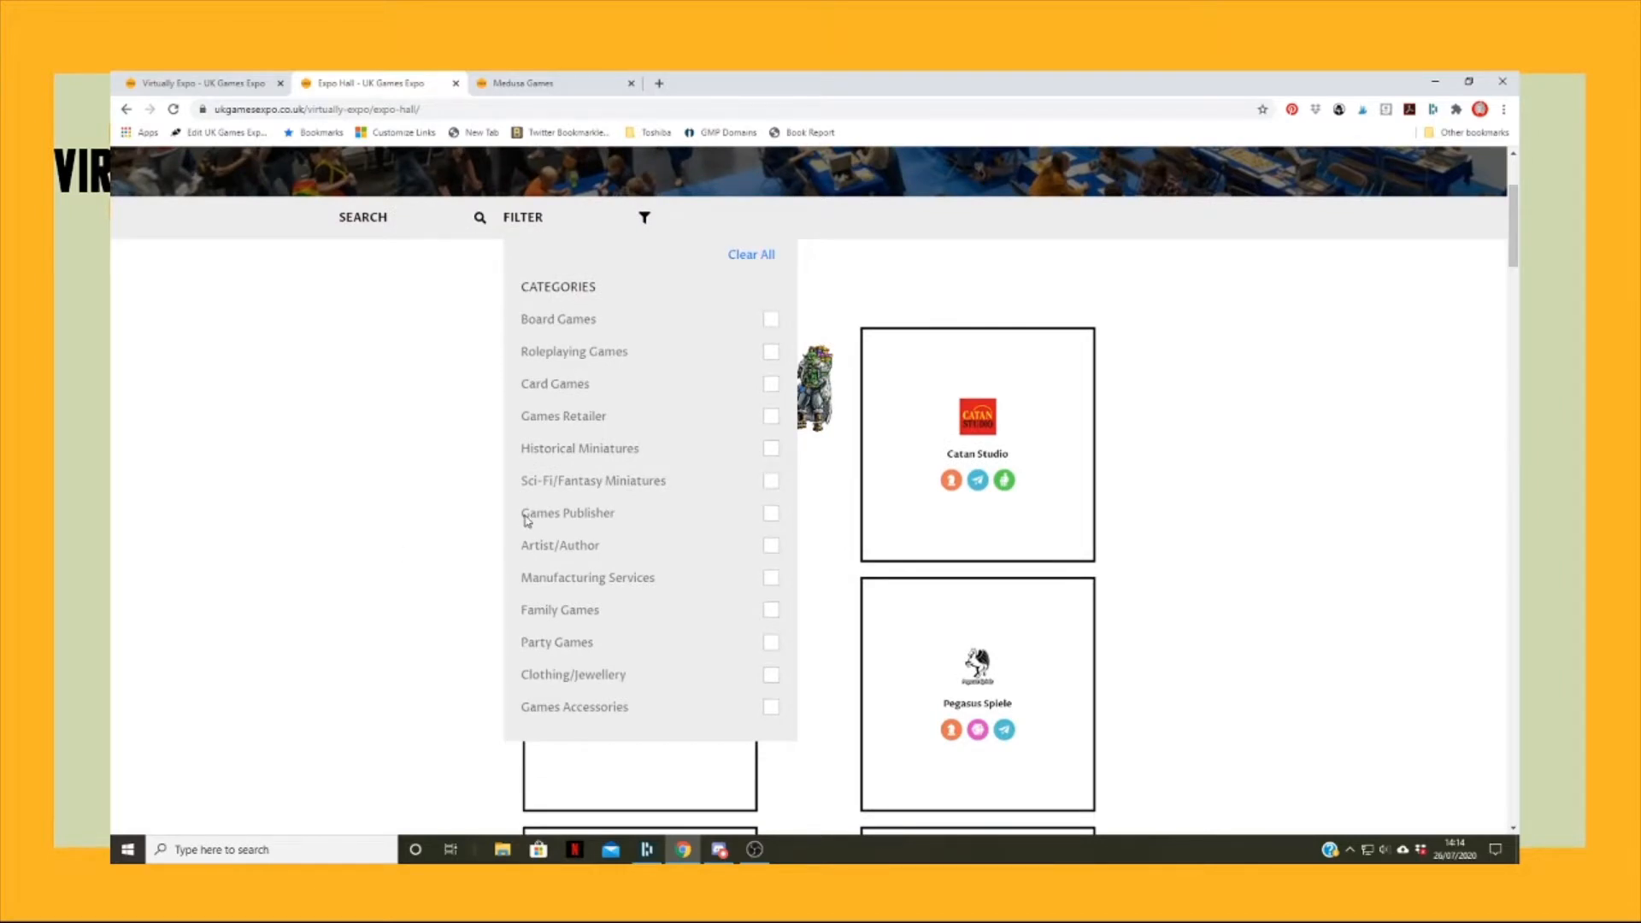
pyautogui.moveTo(767, 448)
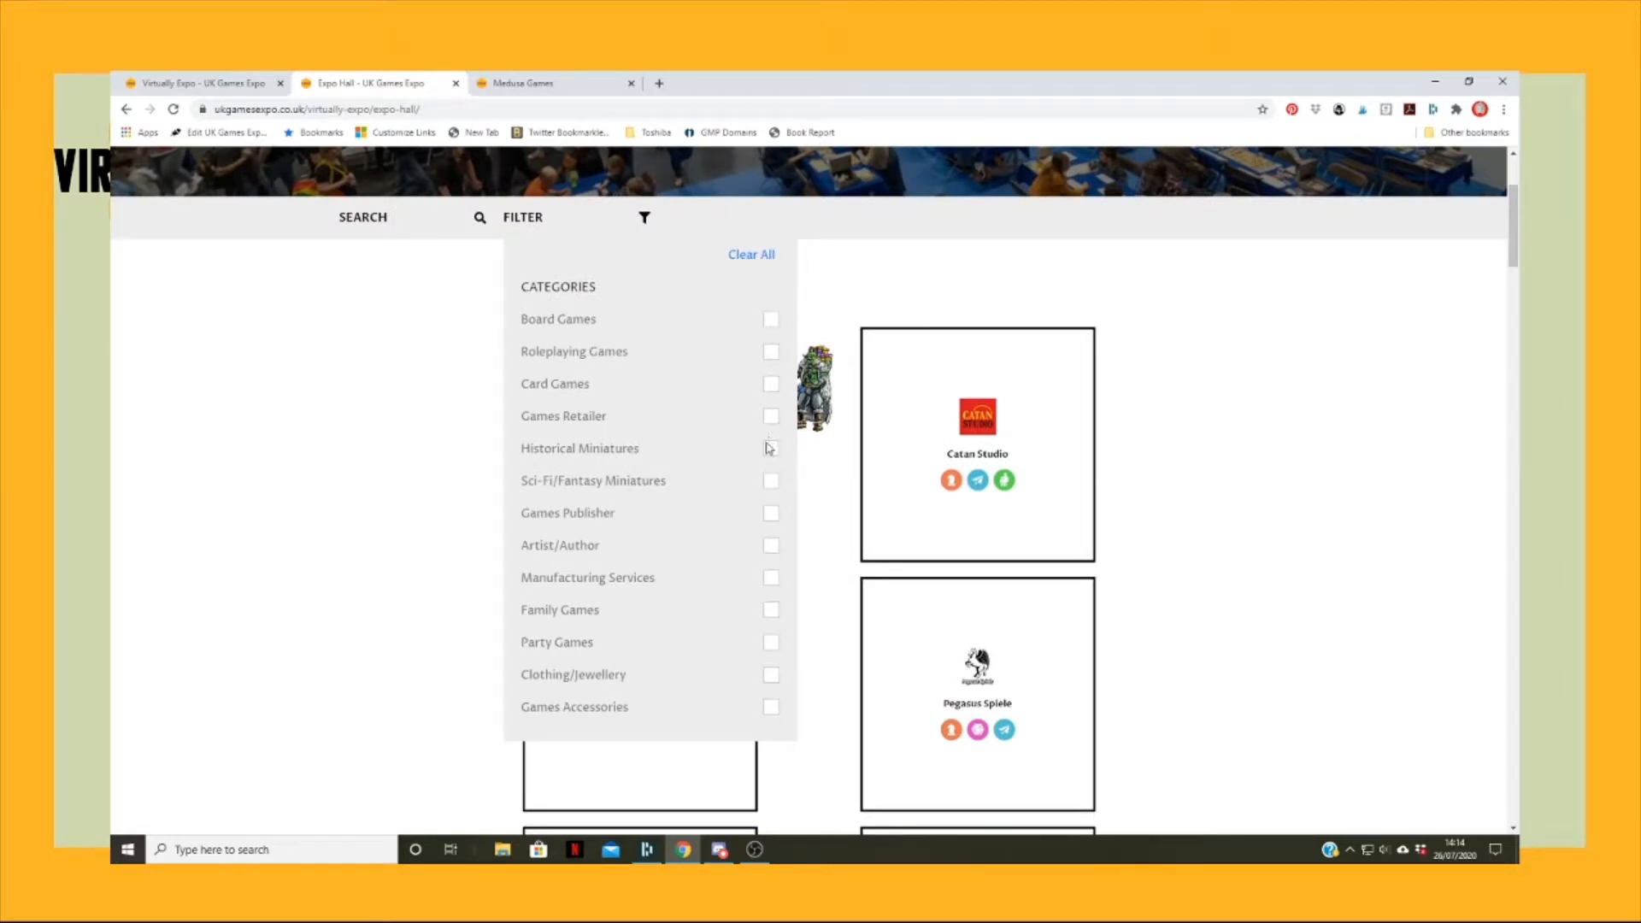
pyautogui.click(771, 707)
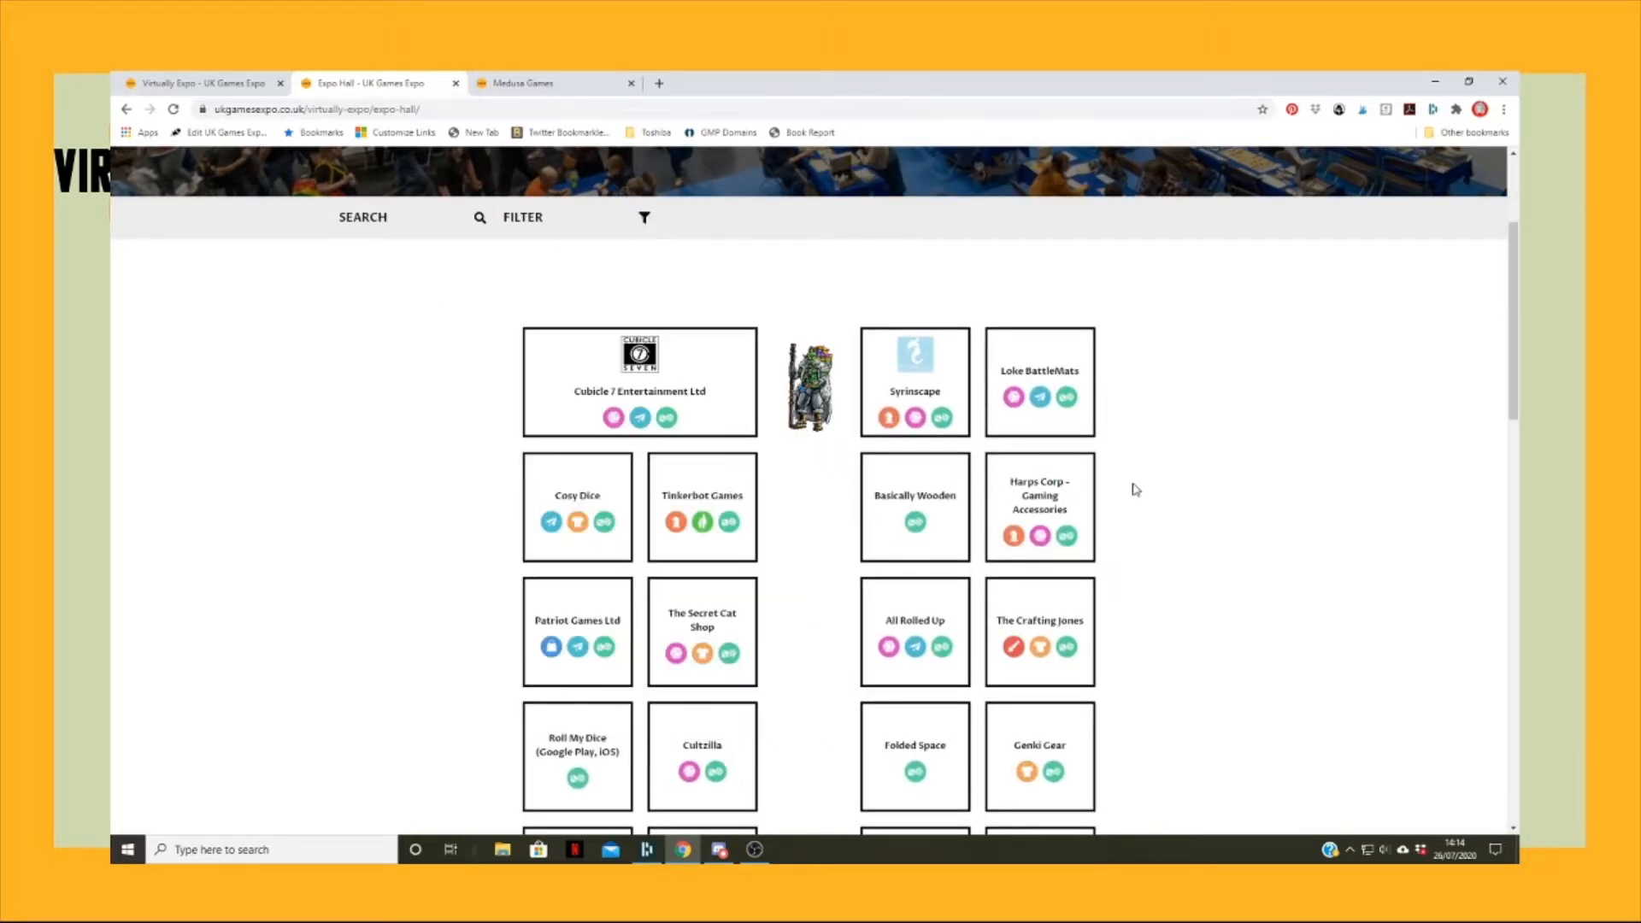
pyautogui.scroll(-3)
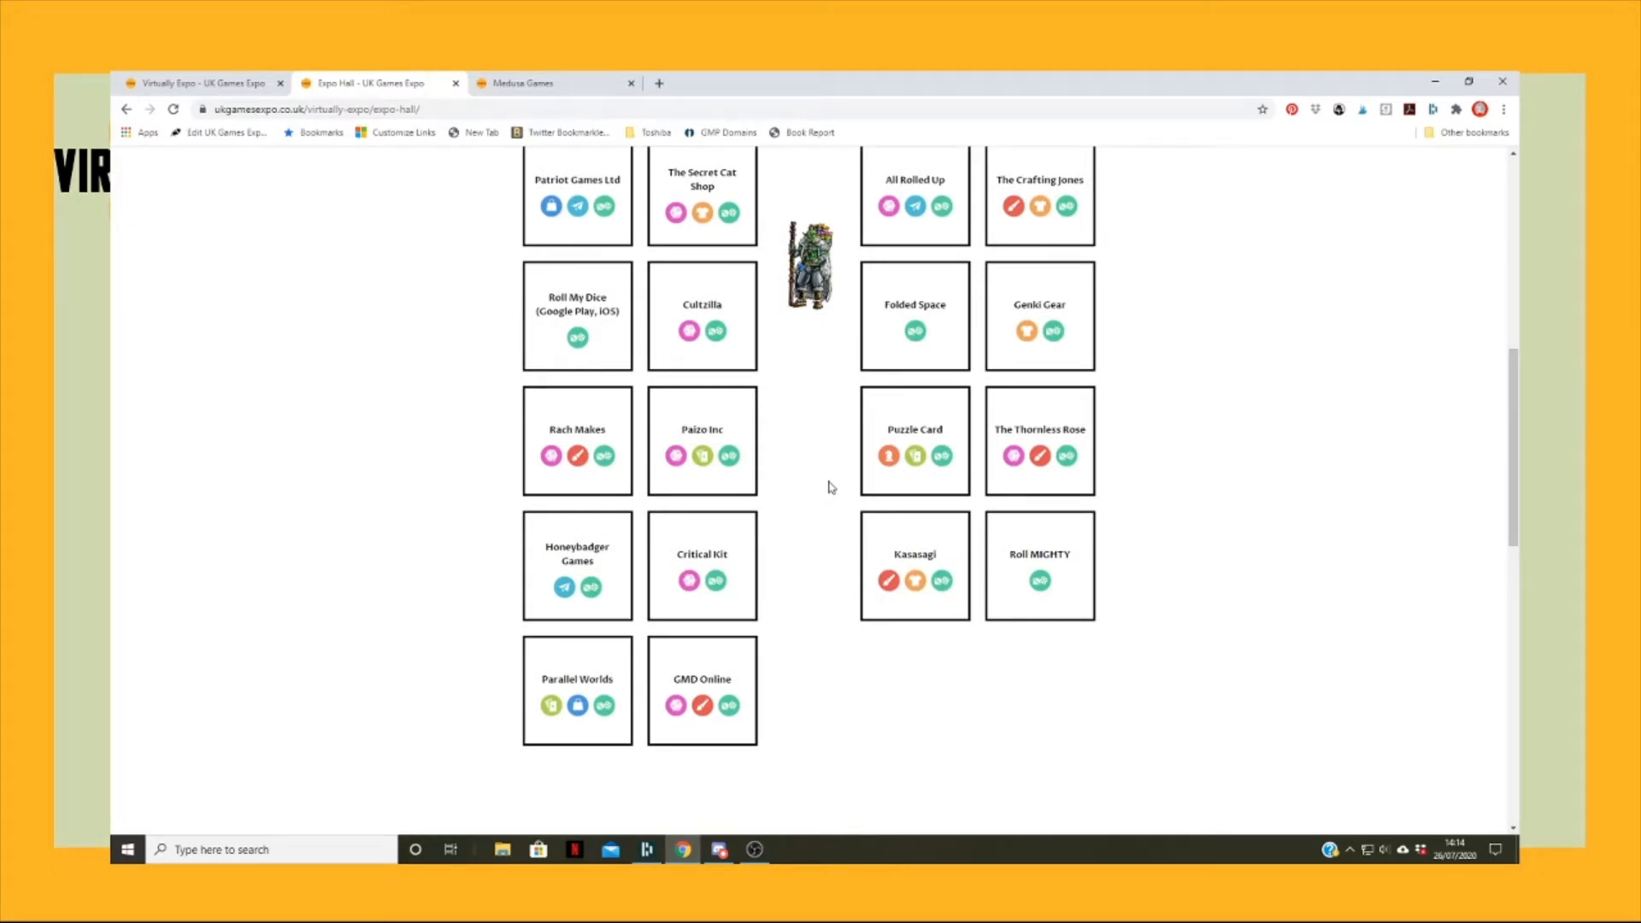
pyautogui.scroll(3)
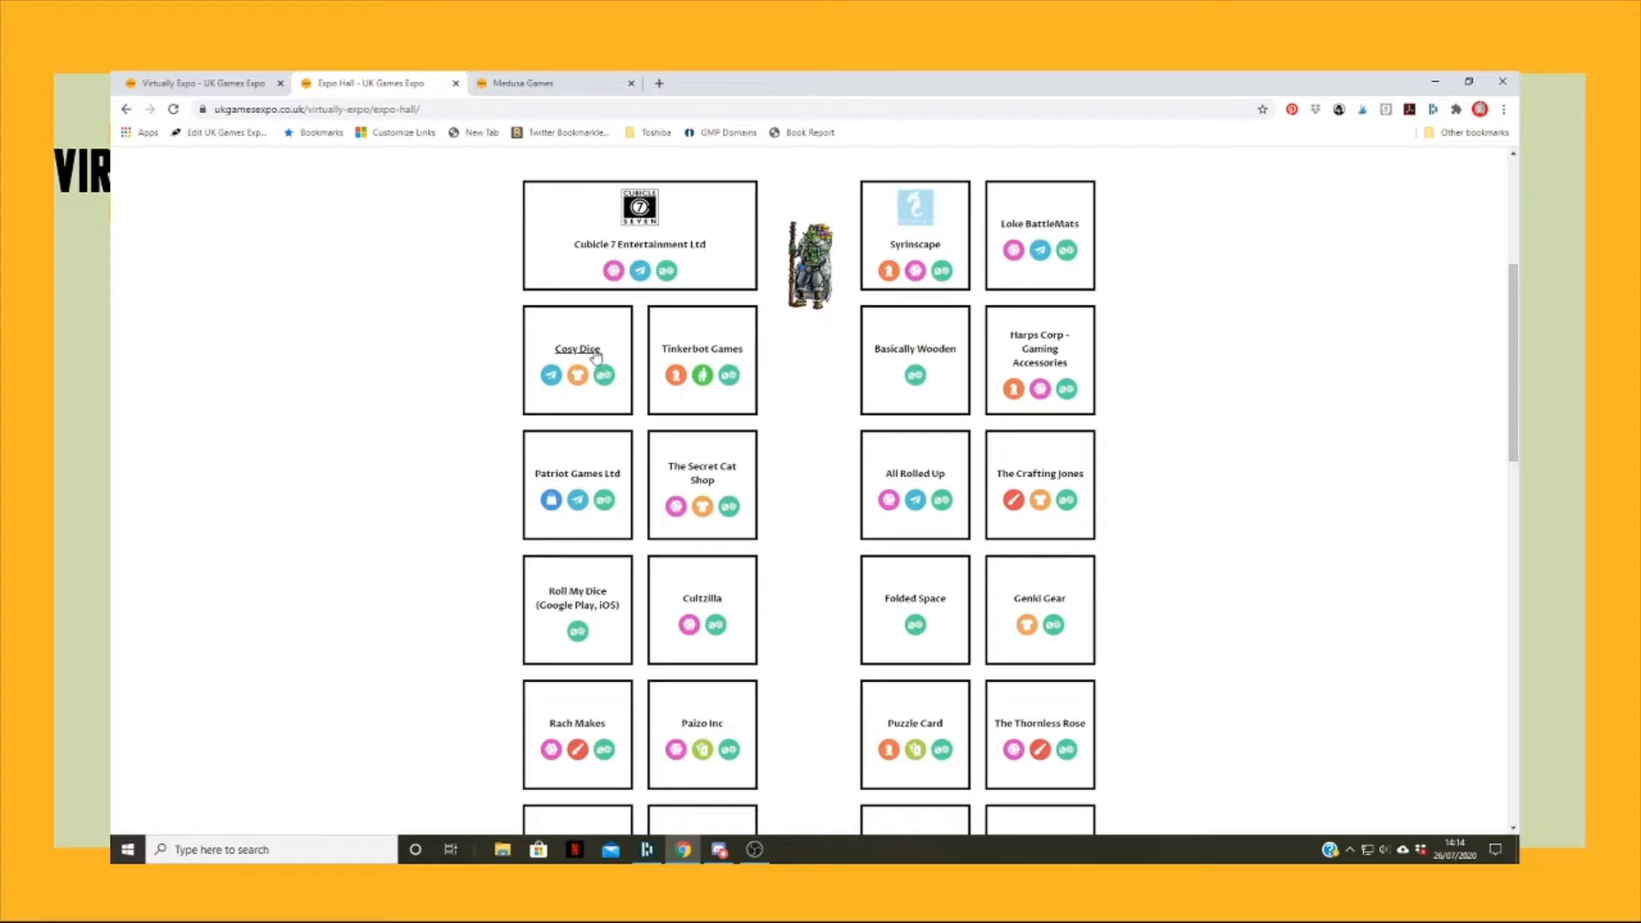
# - Open the Medusa Games stand page from its tile in the Expo Hall grid
pyautogui.click(577, 348)
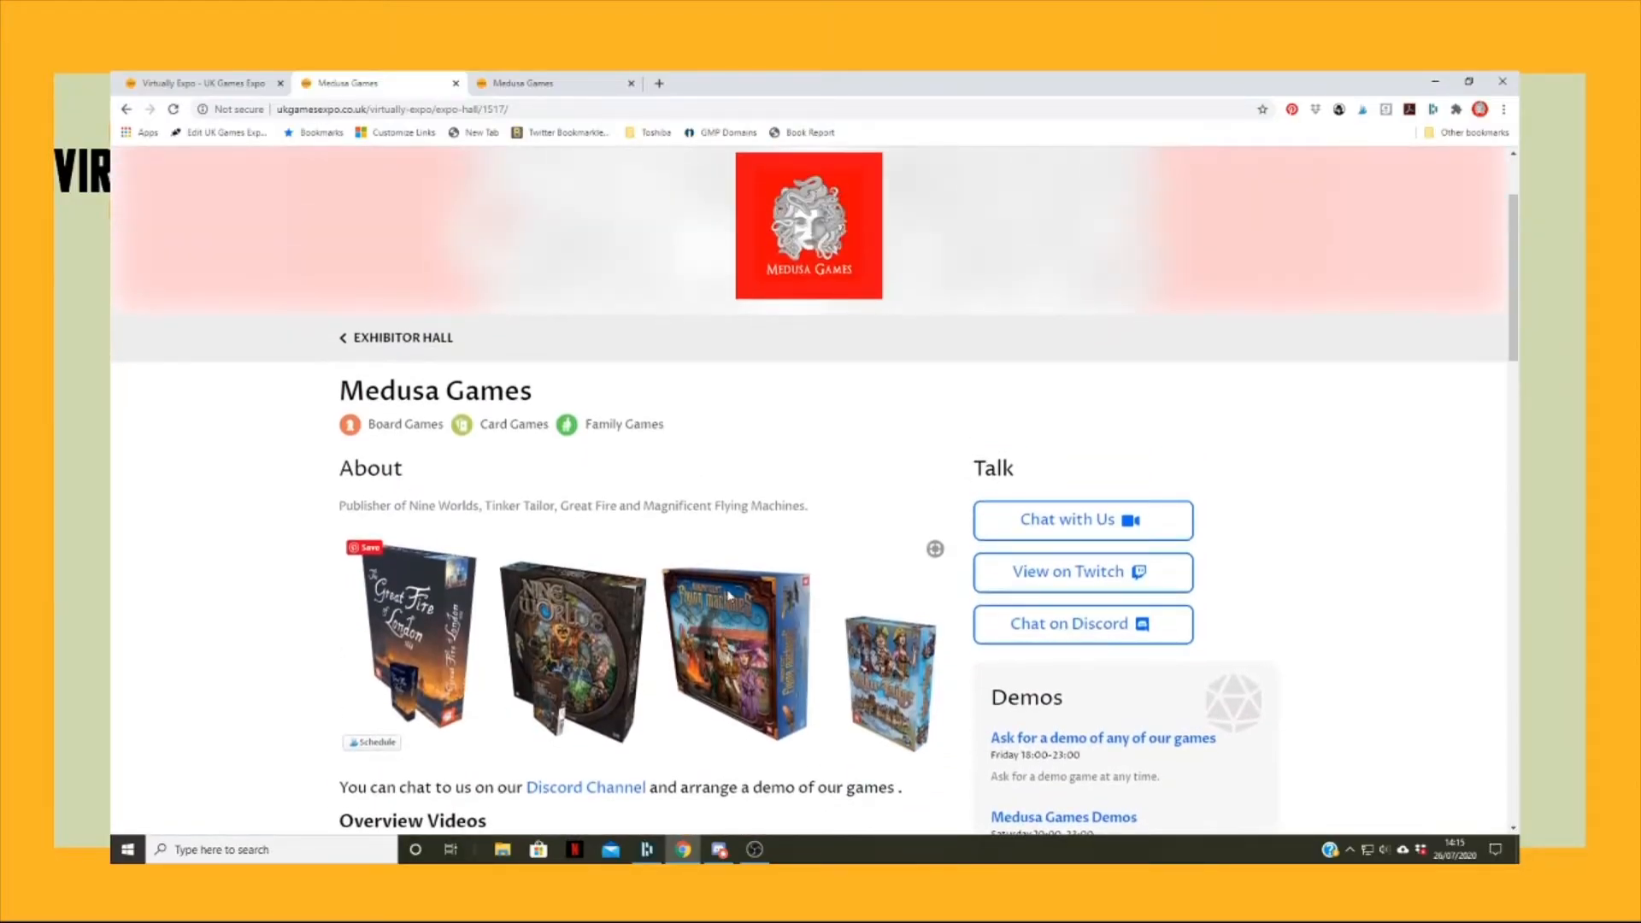
pyautogui.moveTo(628, 479)
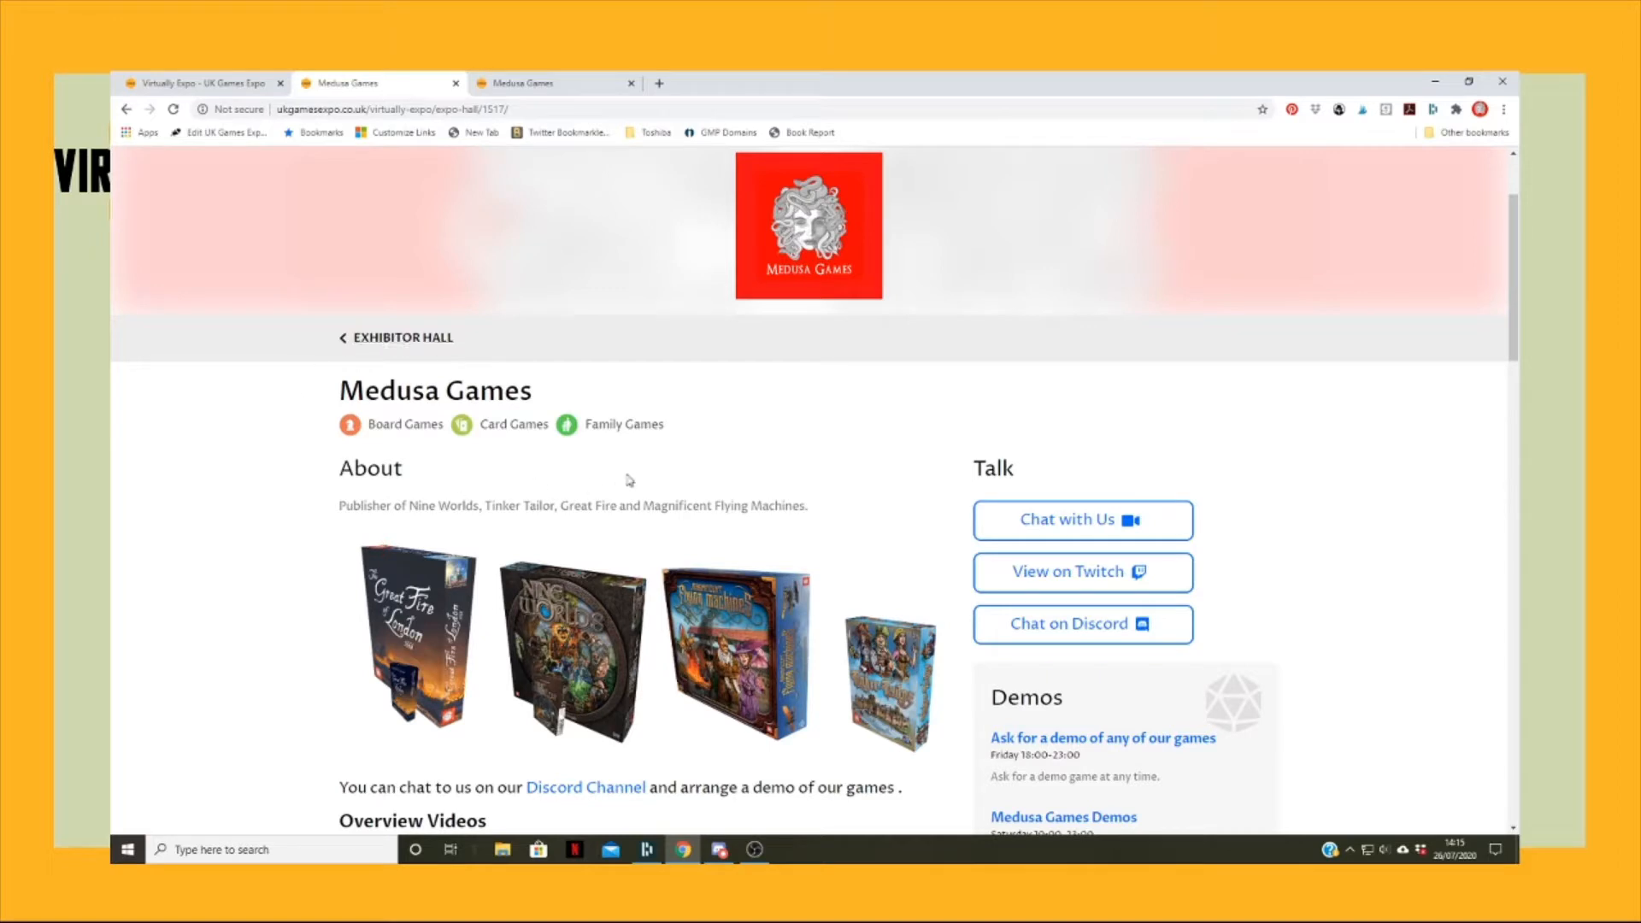
pyautogui.moveTo(617, 472)
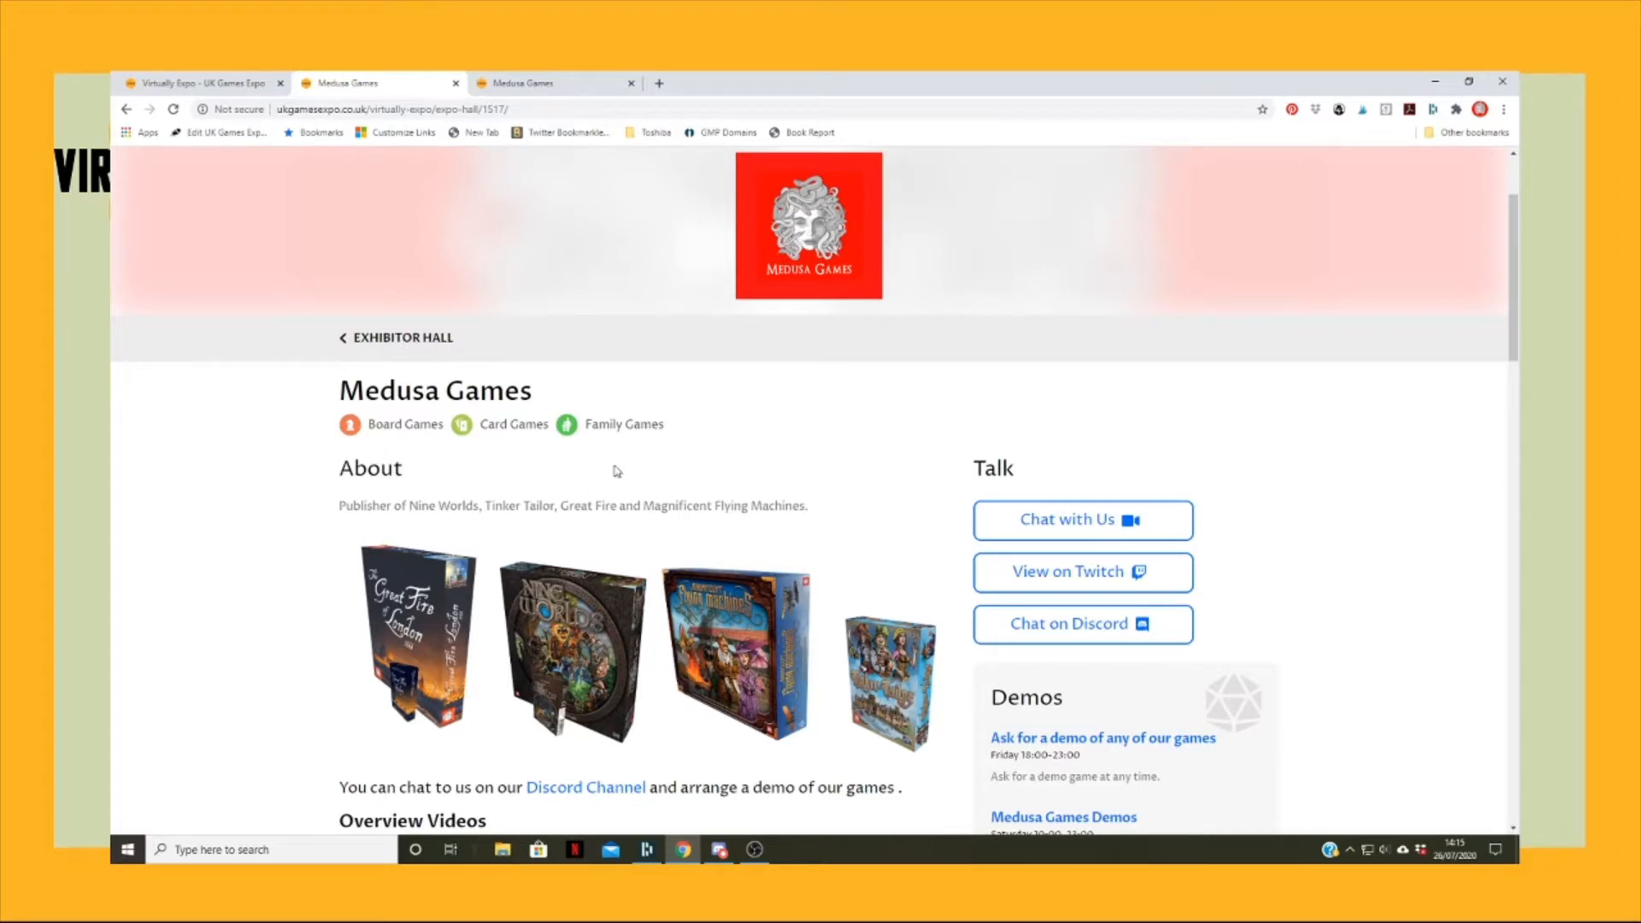
pyautogui.moveTo(703, 466)
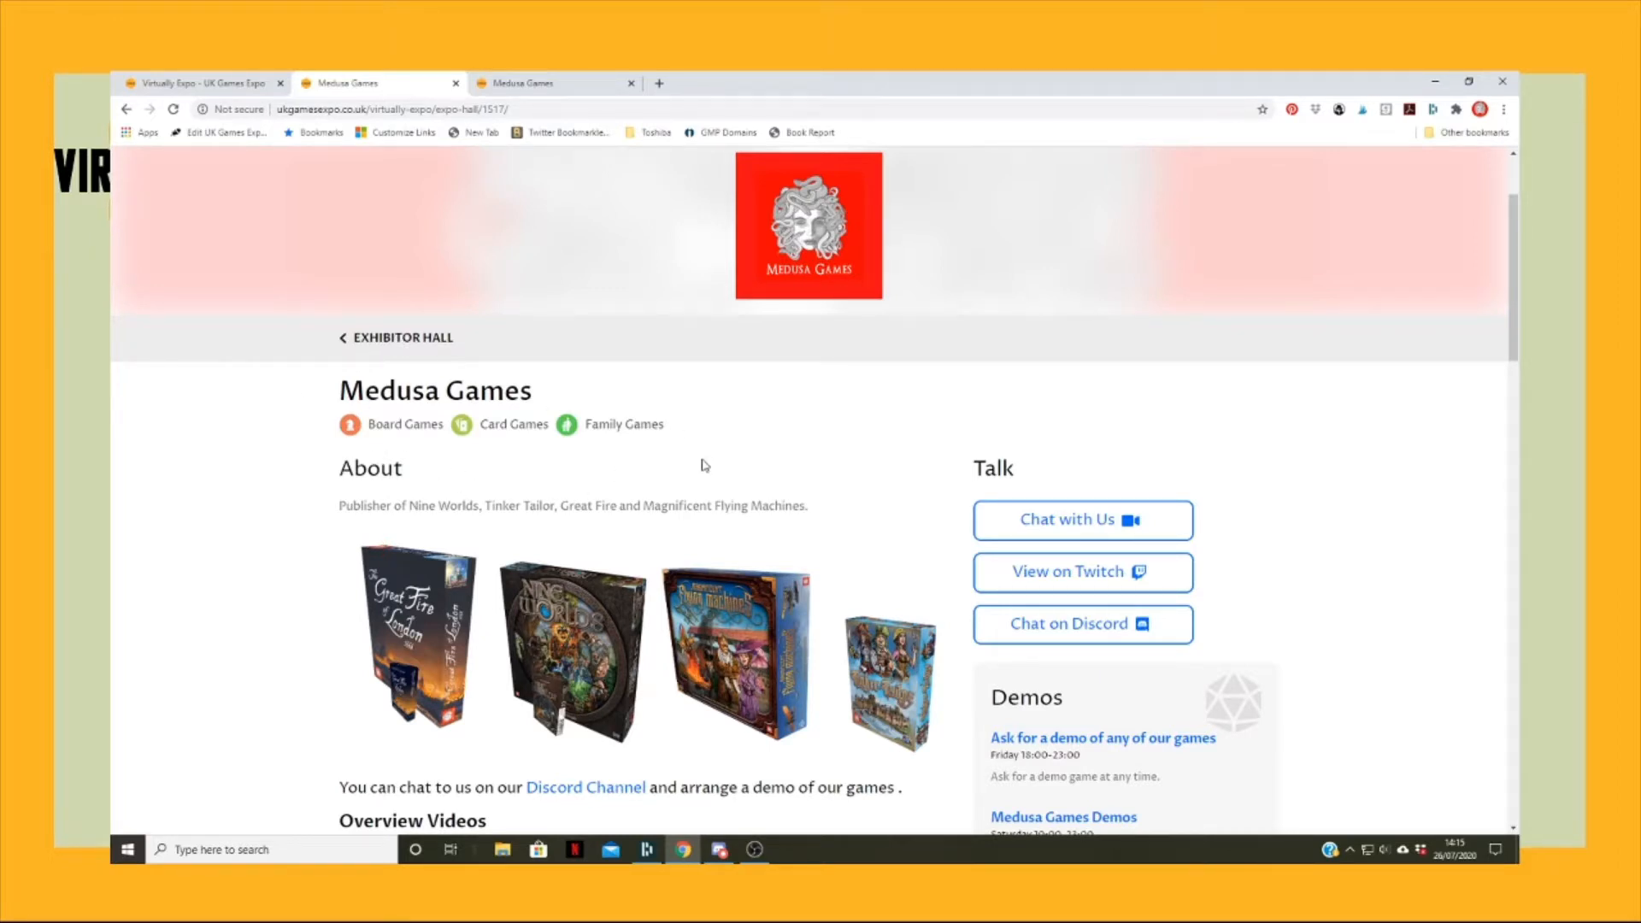
pyautogui.scroll(-3)
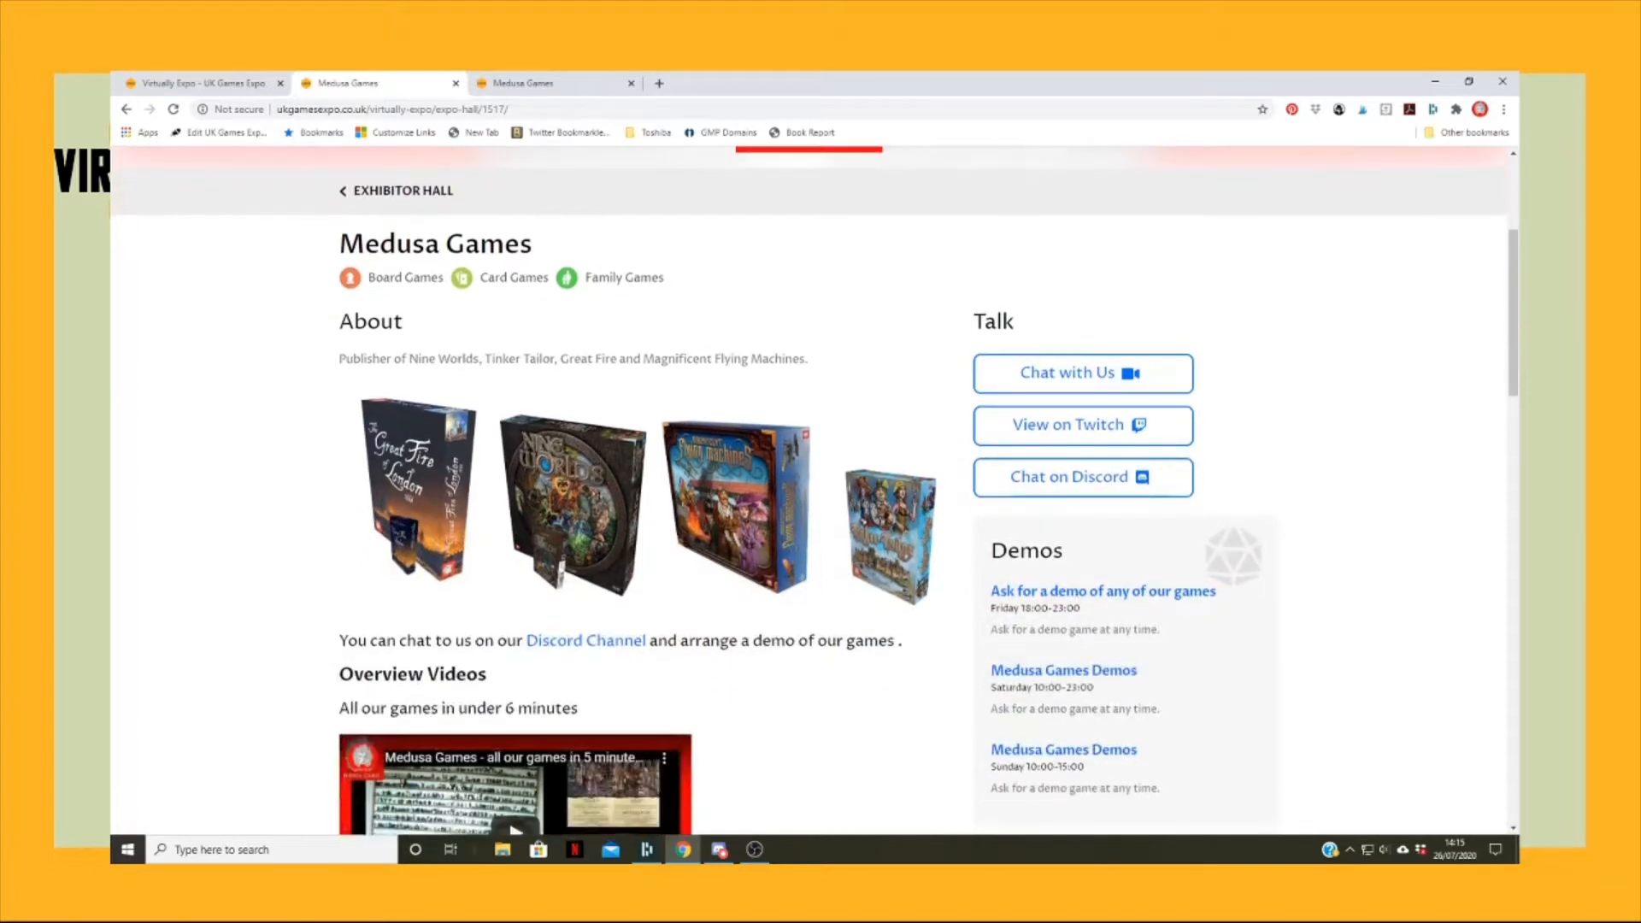
pyautogui.scroll(-3)
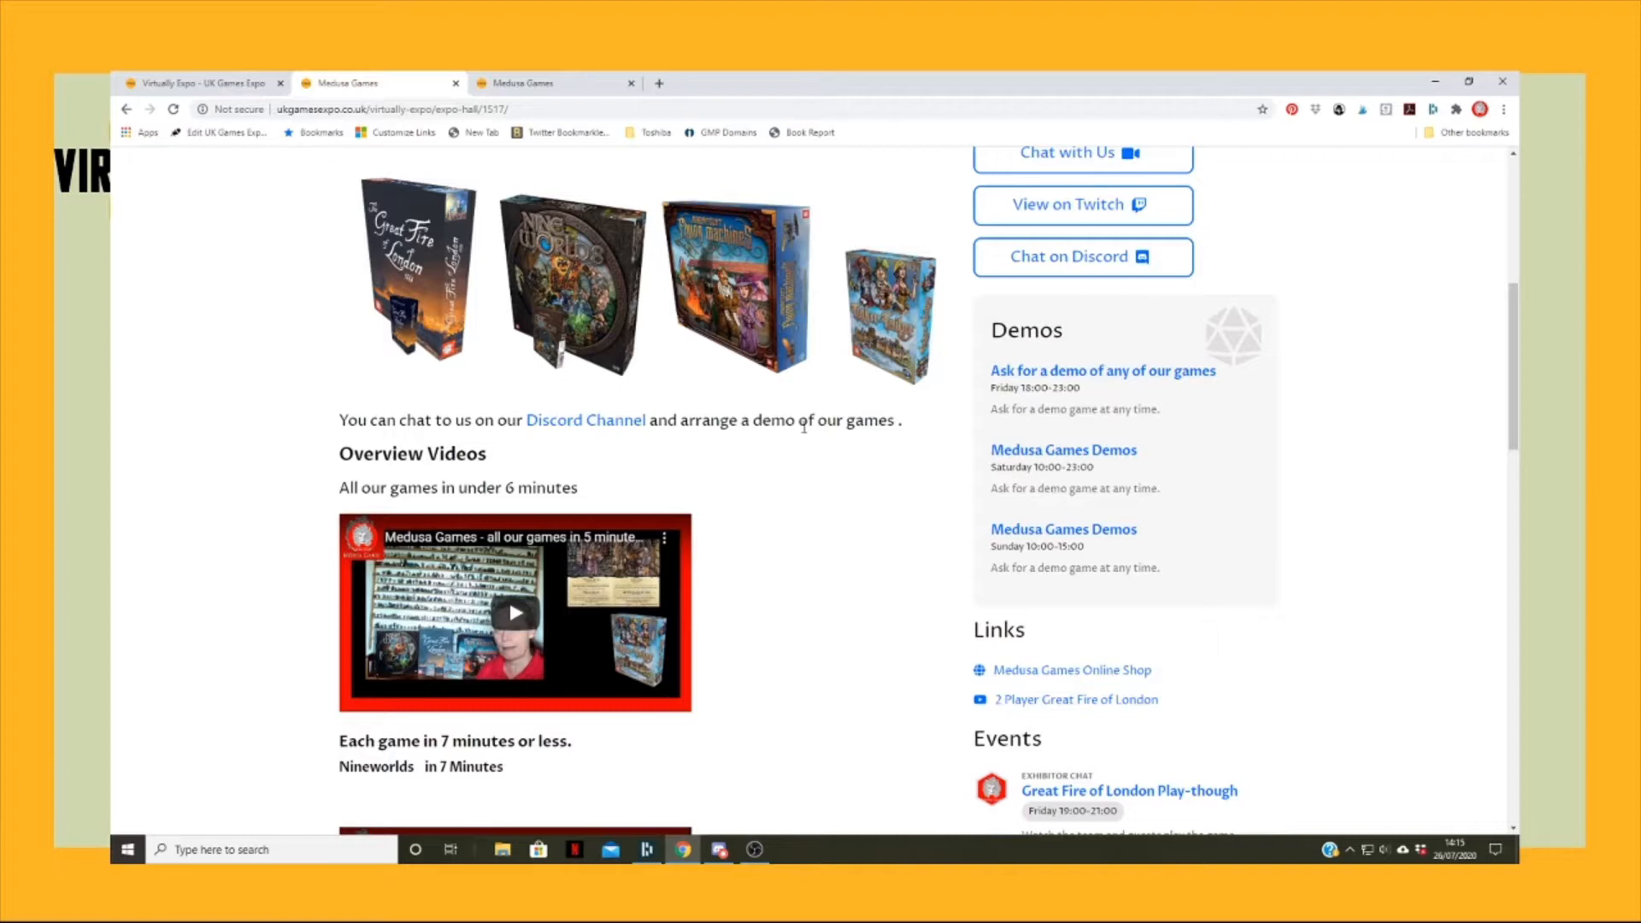
pyautogui.moveTo(831, 439)
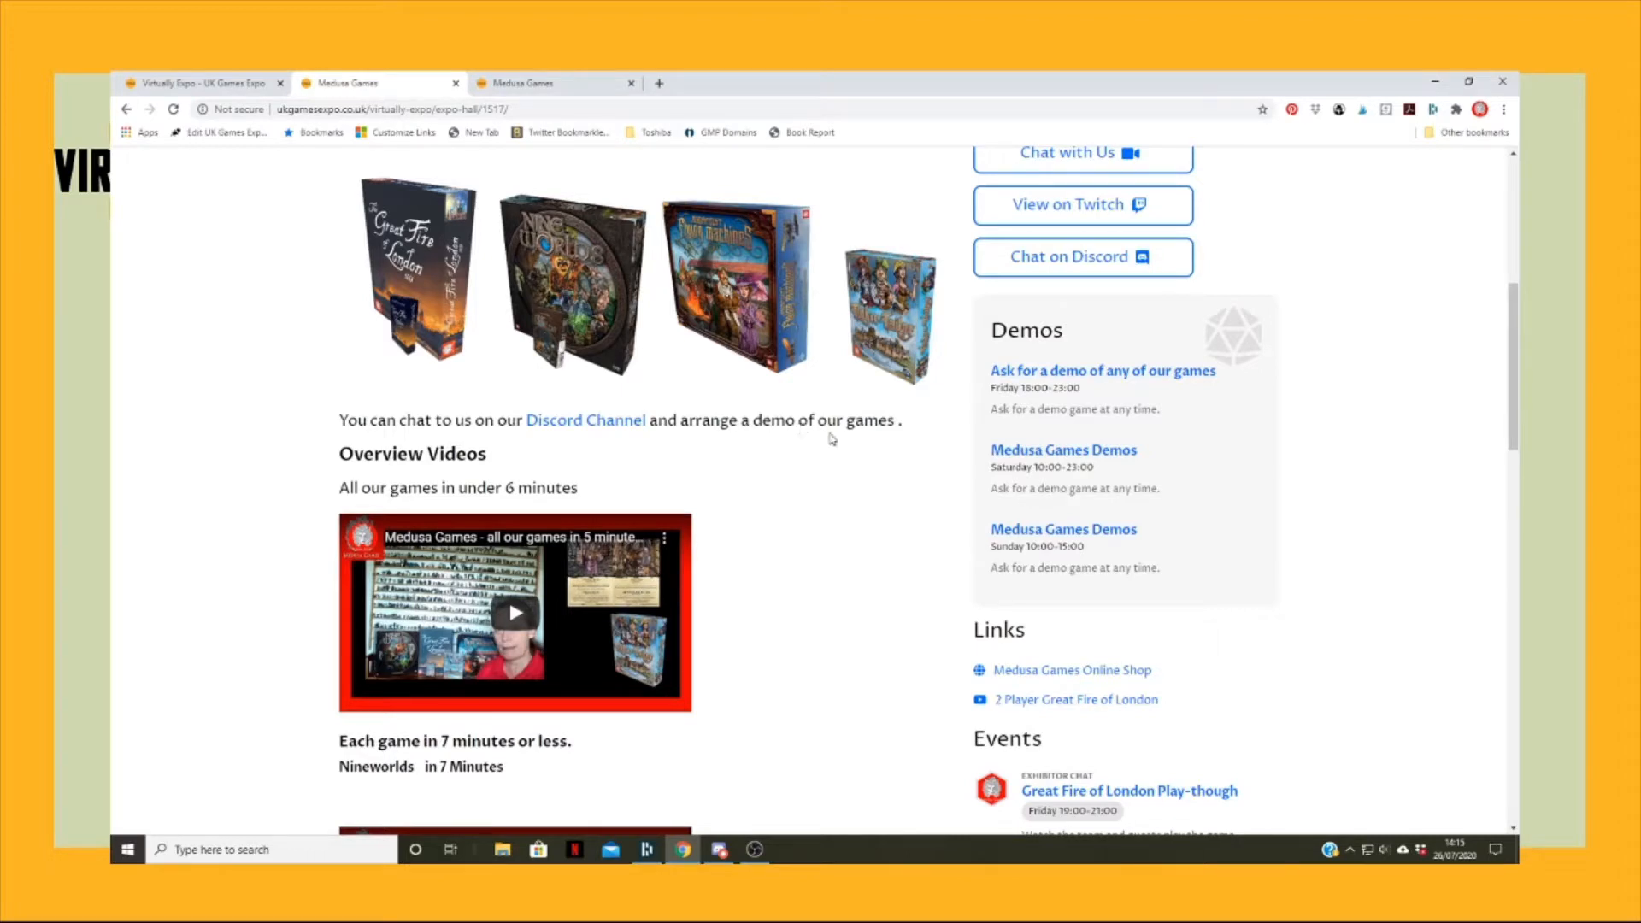
pyautogui.scroll(-3)
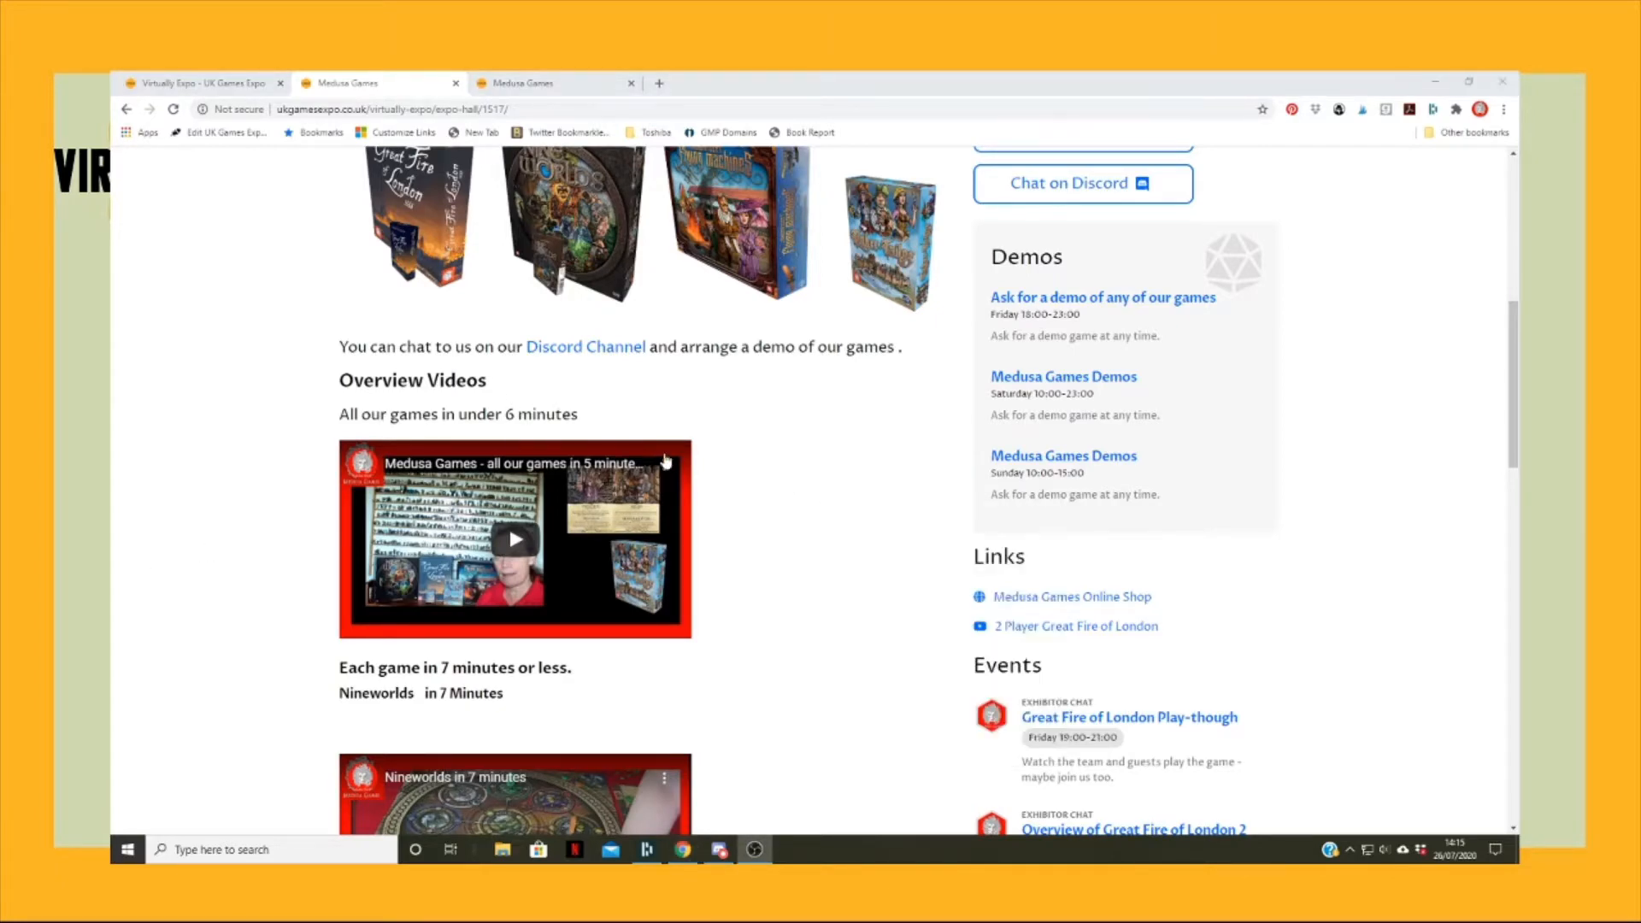
pyautogui.scroll(-3)
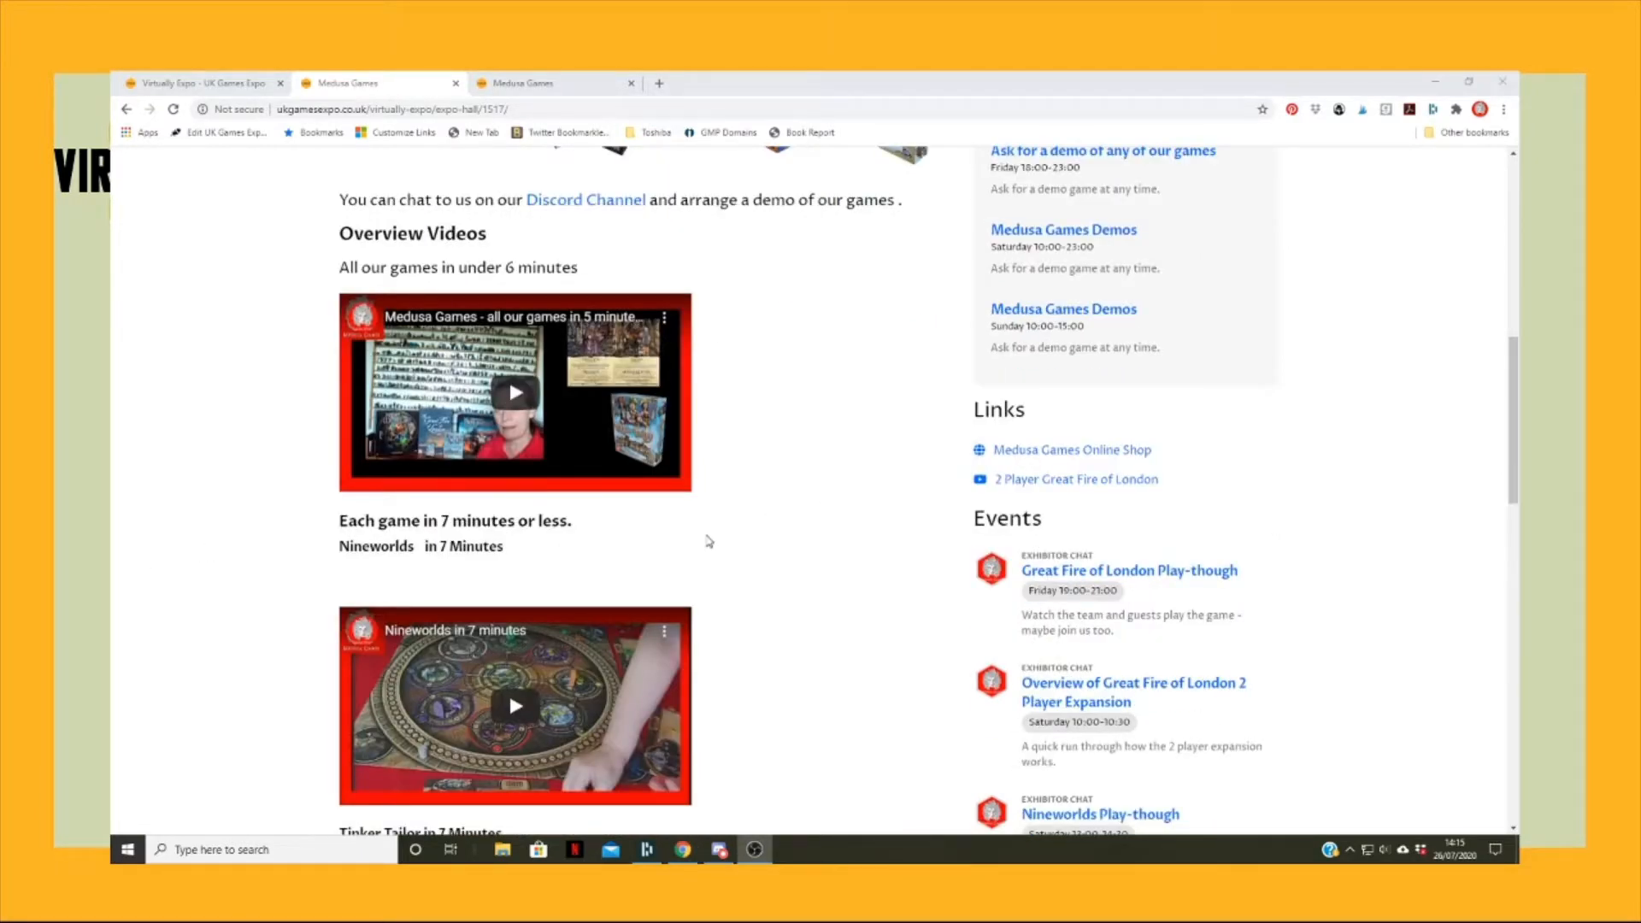
pyautogui.scroll(-3)
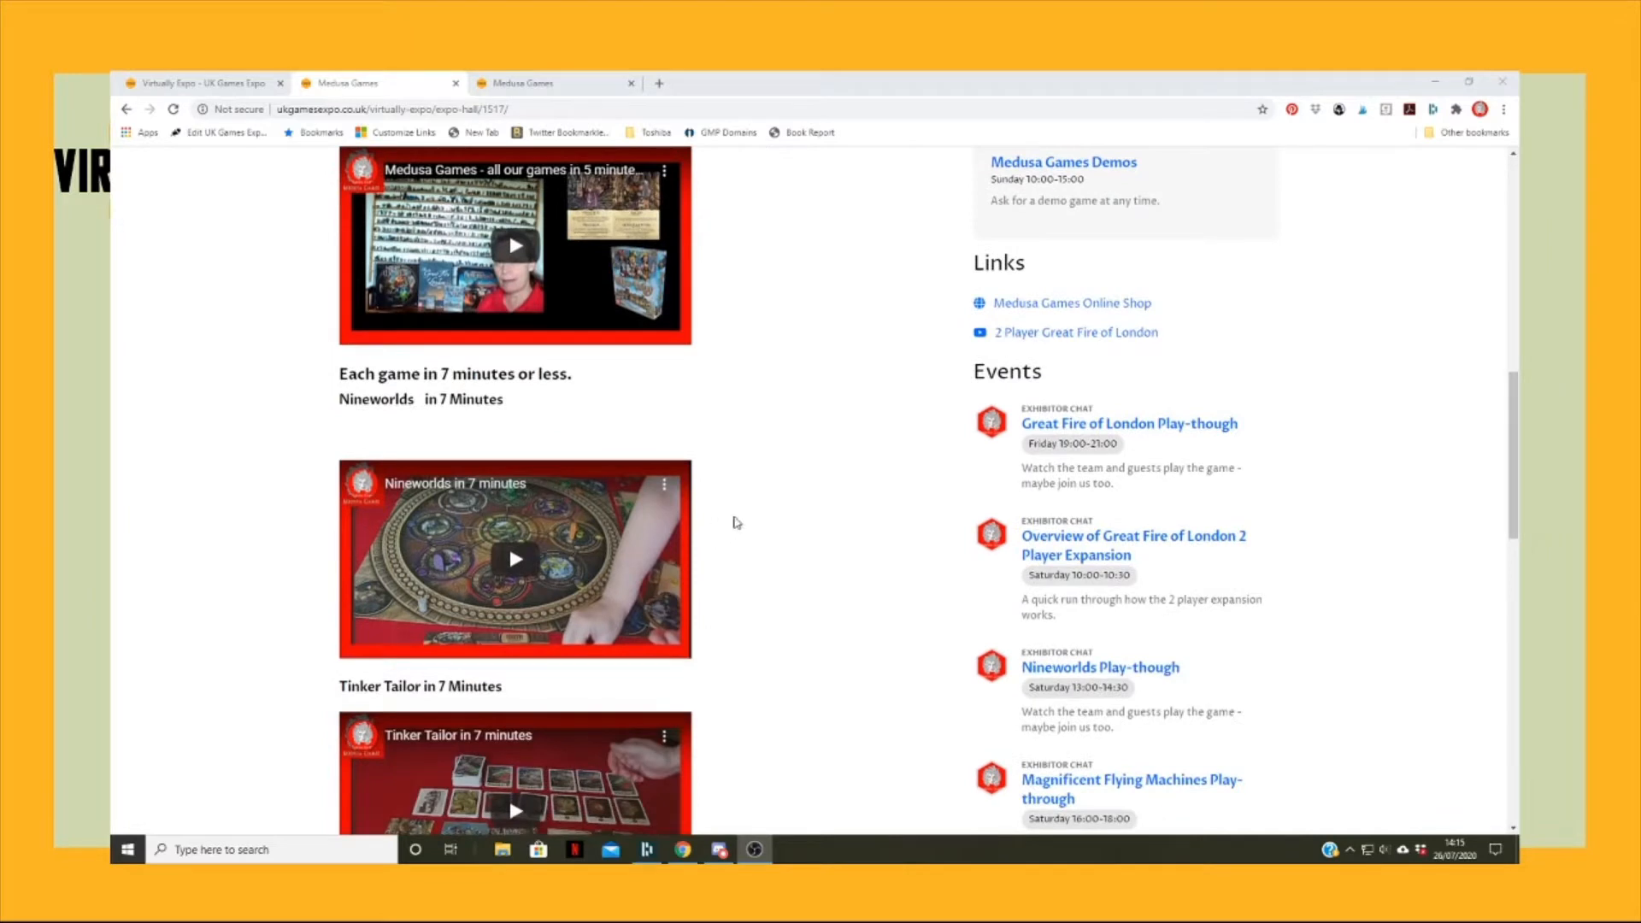
pyautogui.scroll(-3)
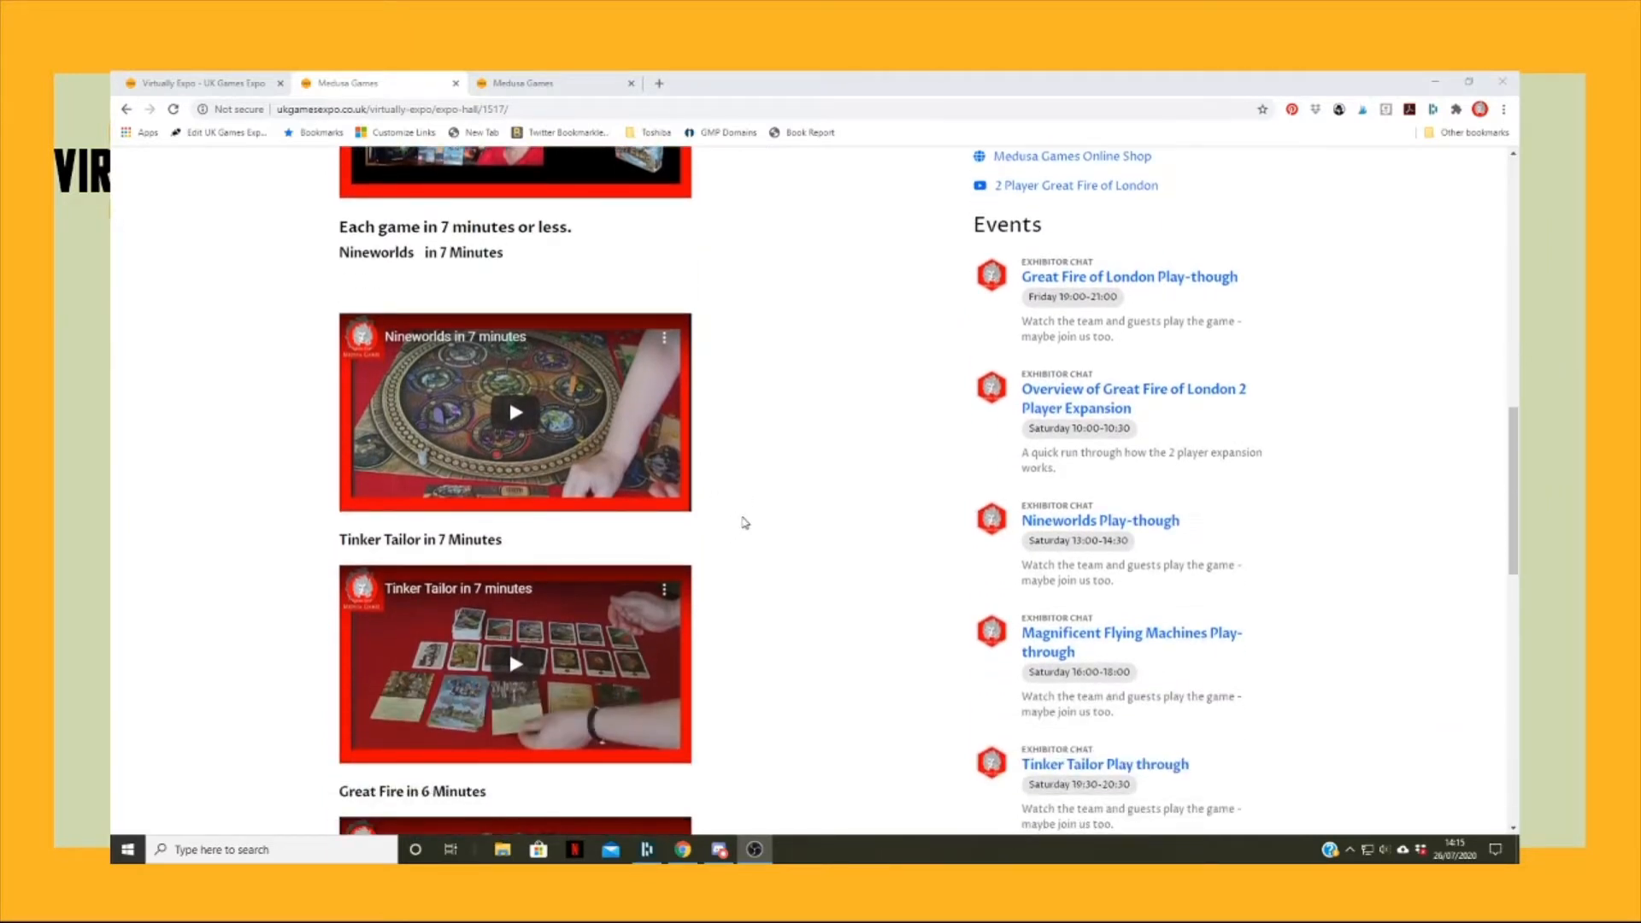
pyautogui.scroll(-3)
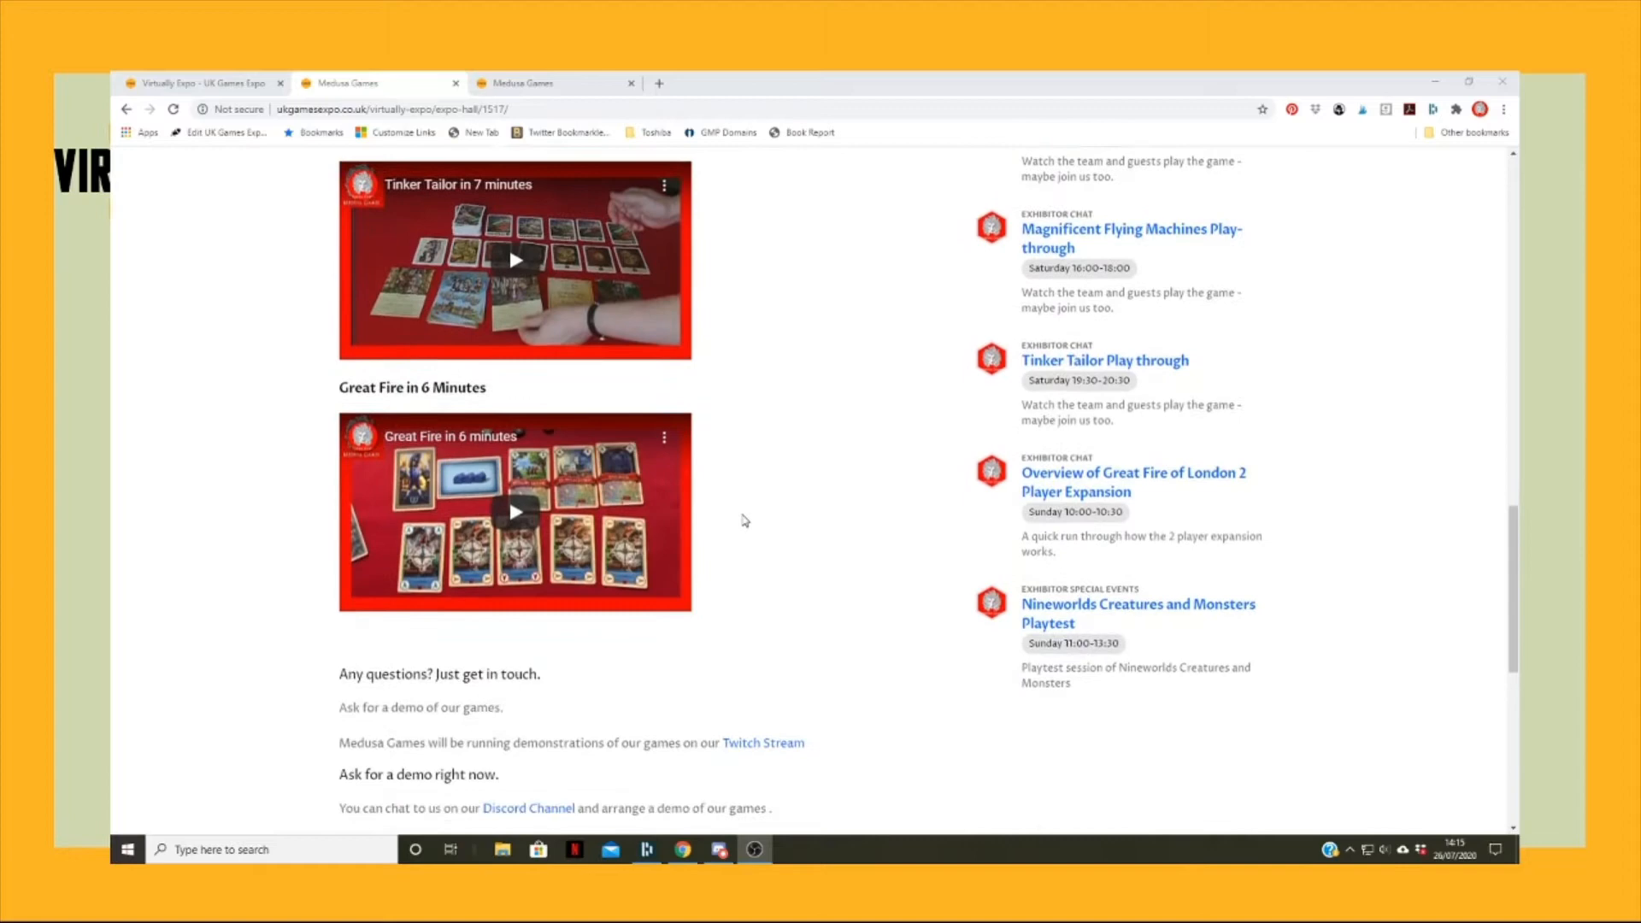
pyautogui.scroll(-3)
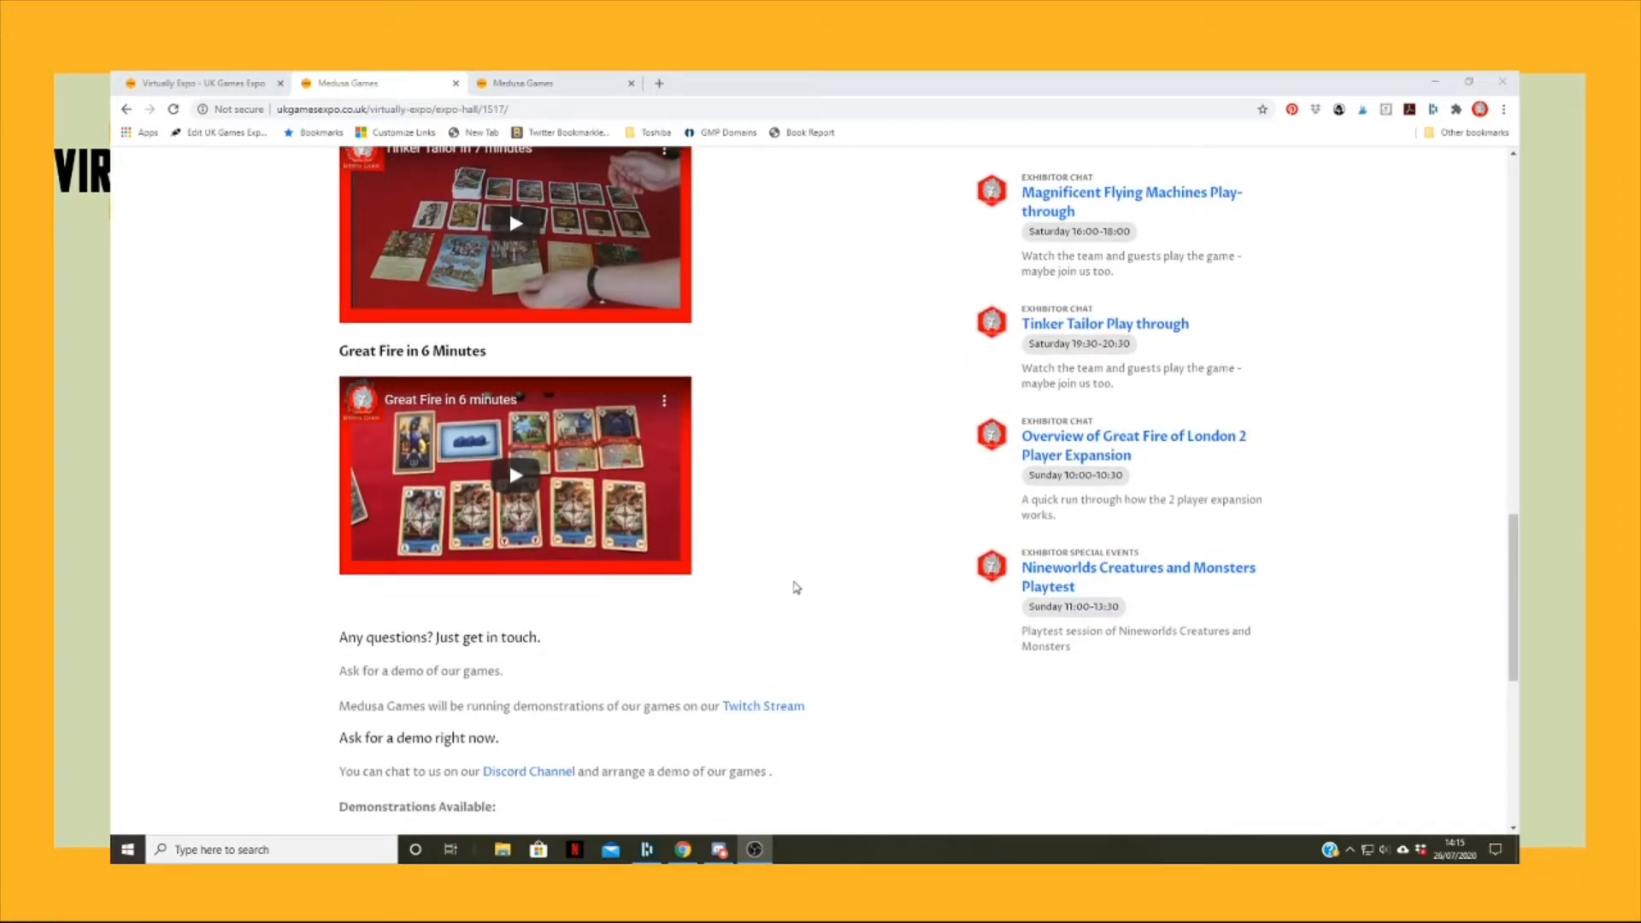
pyautogui.scroll(3)
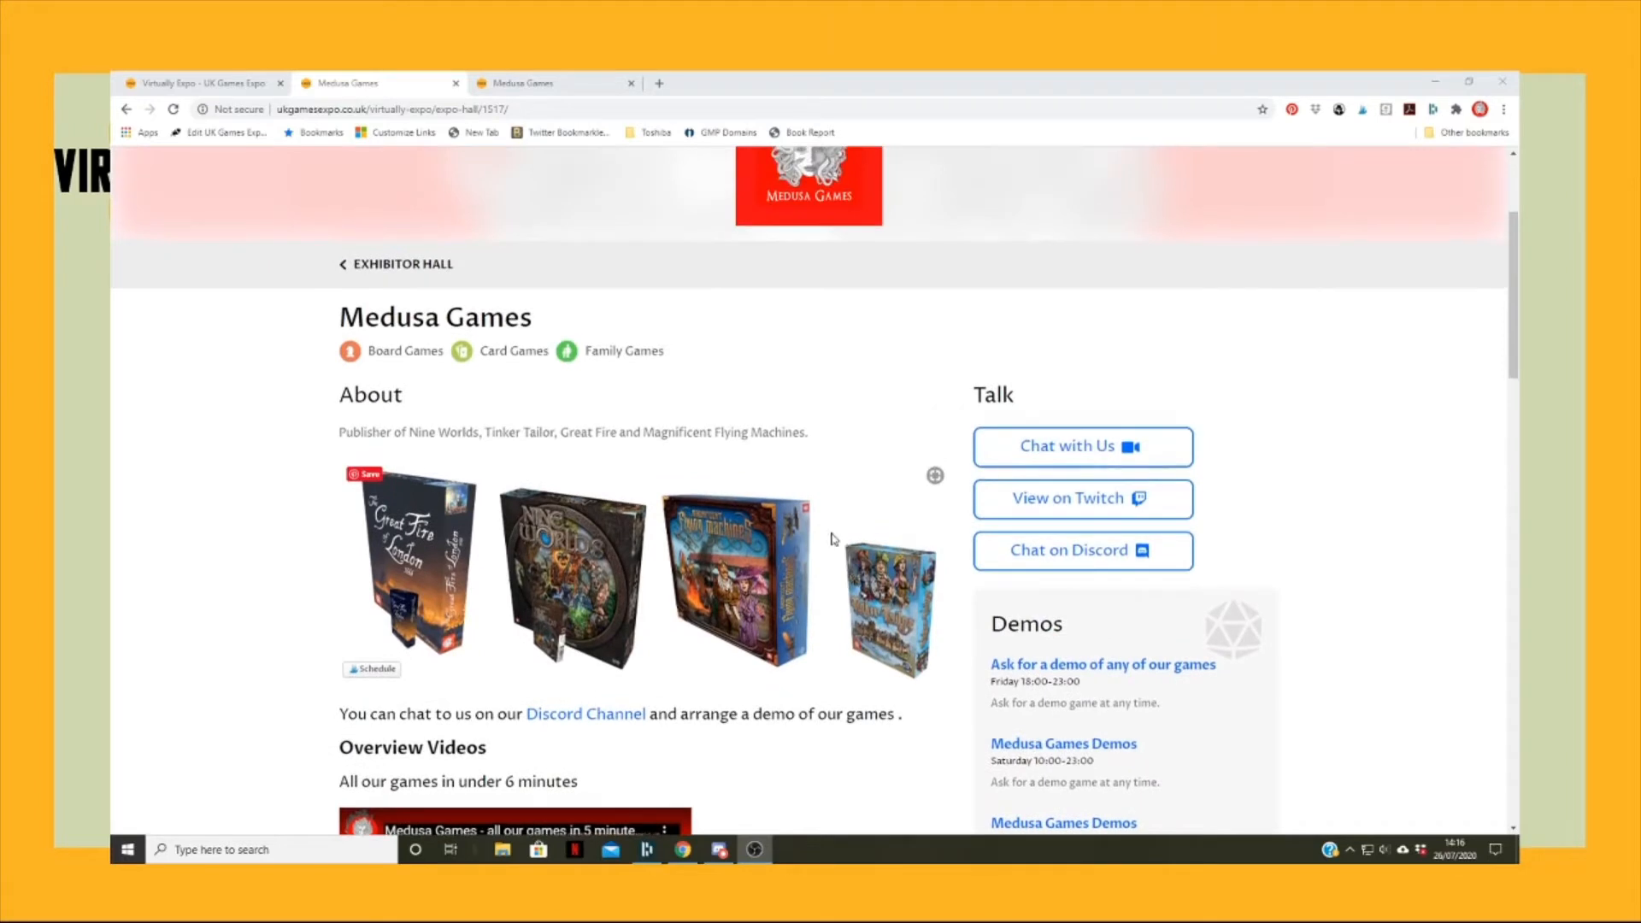
pyautogui.moveTo(1332, 604)
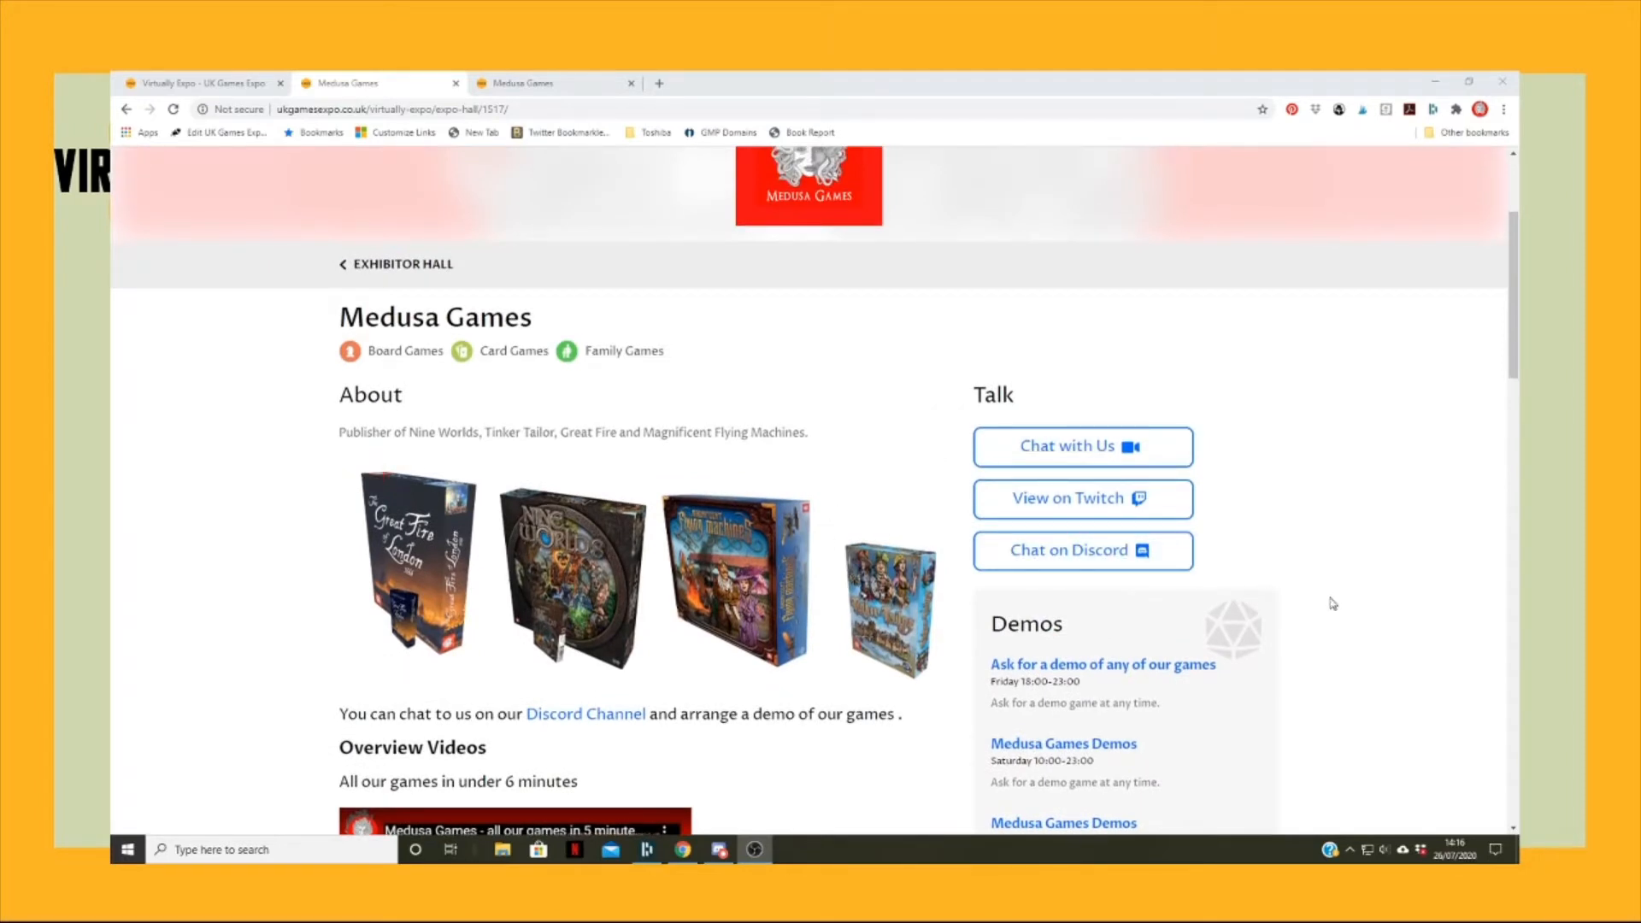
pyautogui.moveTo(1303, 591)
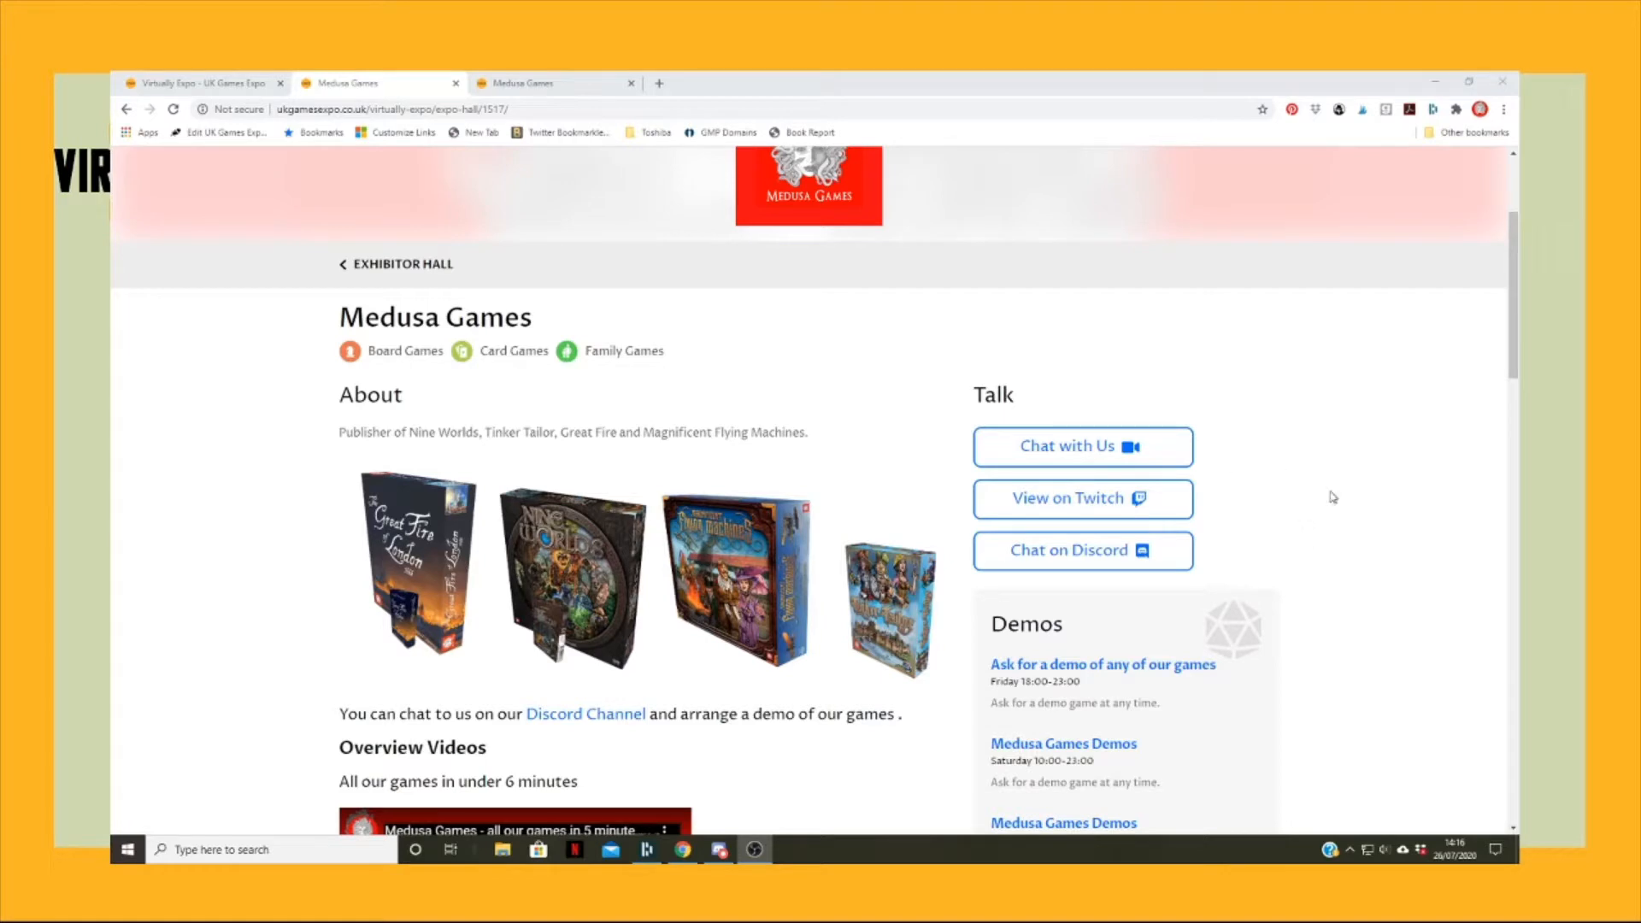
pyautogui.moveTo(1344, 556)
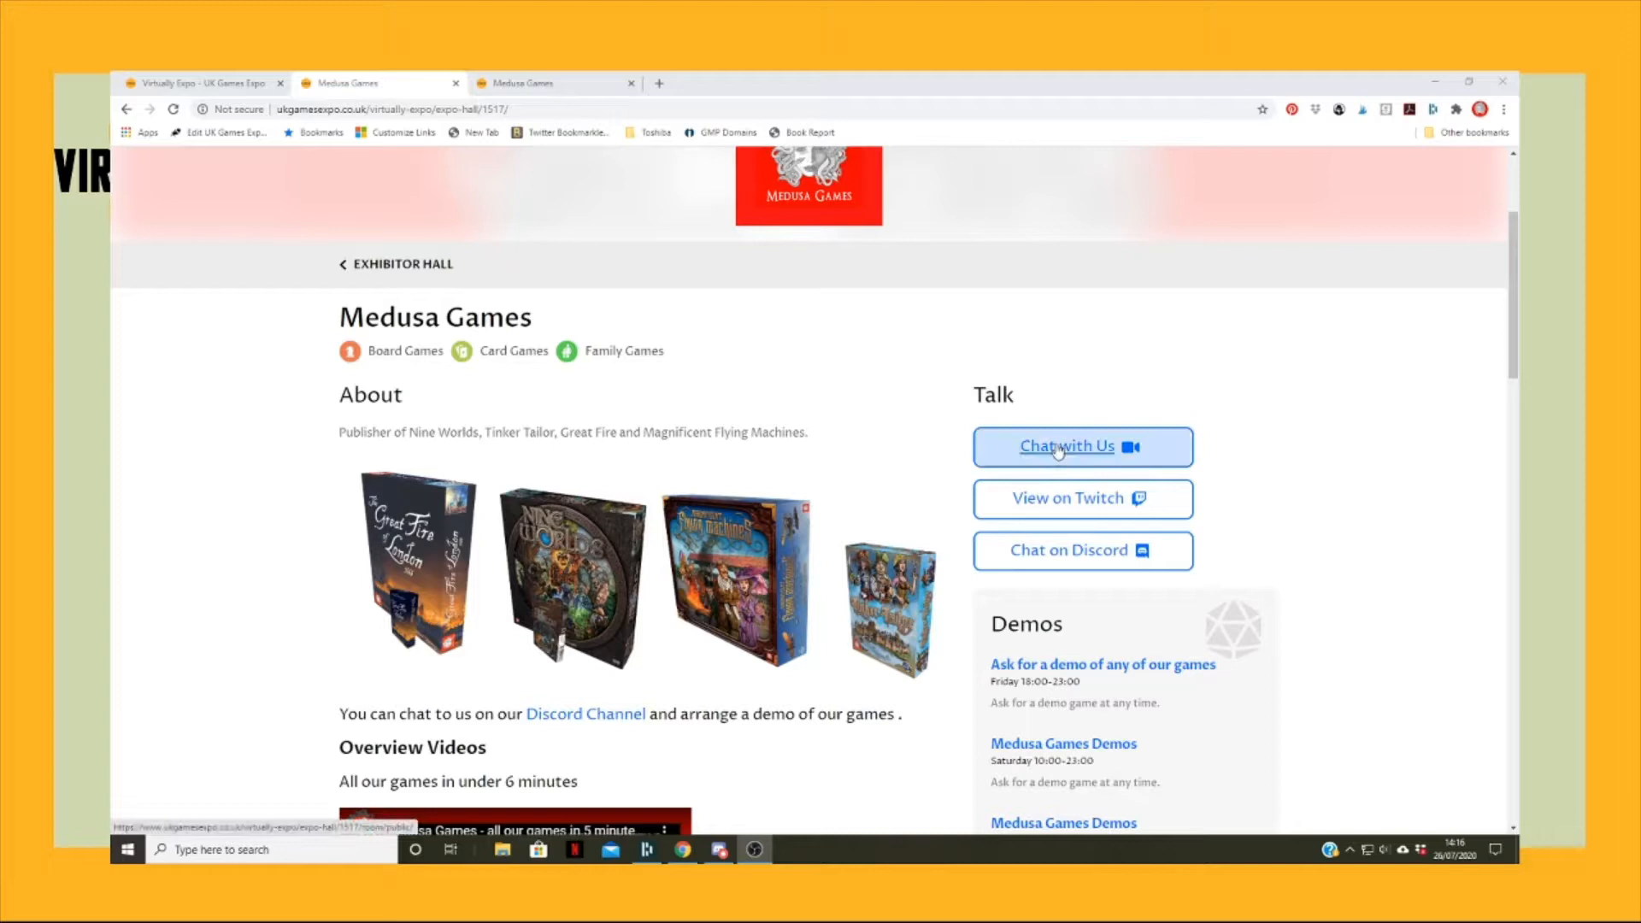
# - Open Medusa Games' 'Chat with Us' room and join the Jitsi video meeting
pyautogui.click(1081, 447)
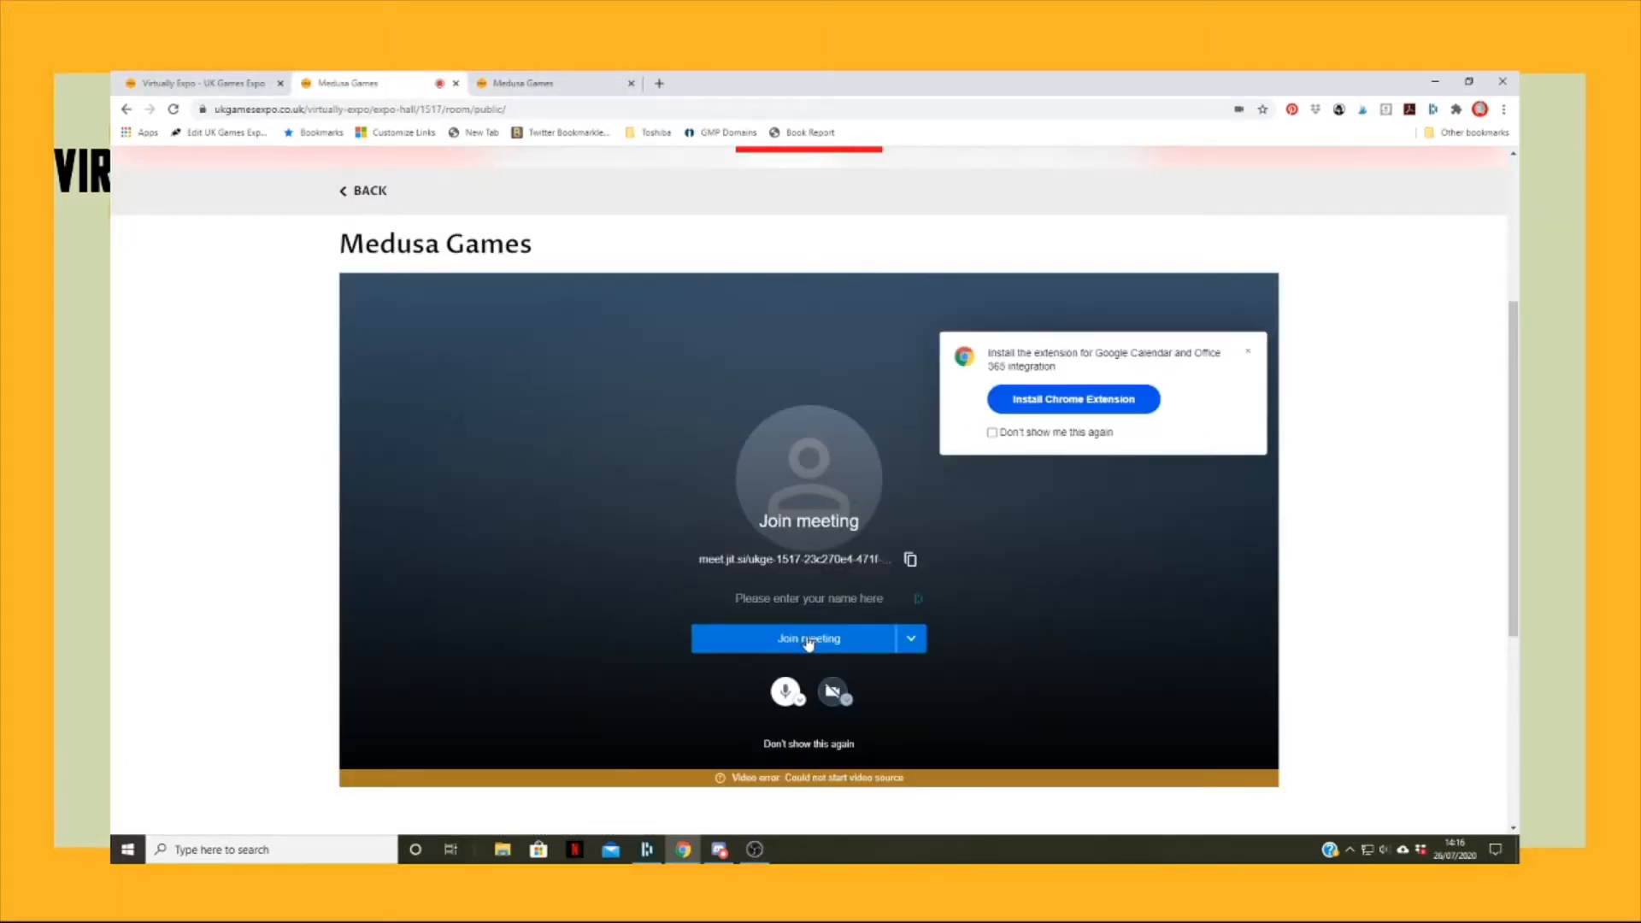
pyautogui.click(807, 638)
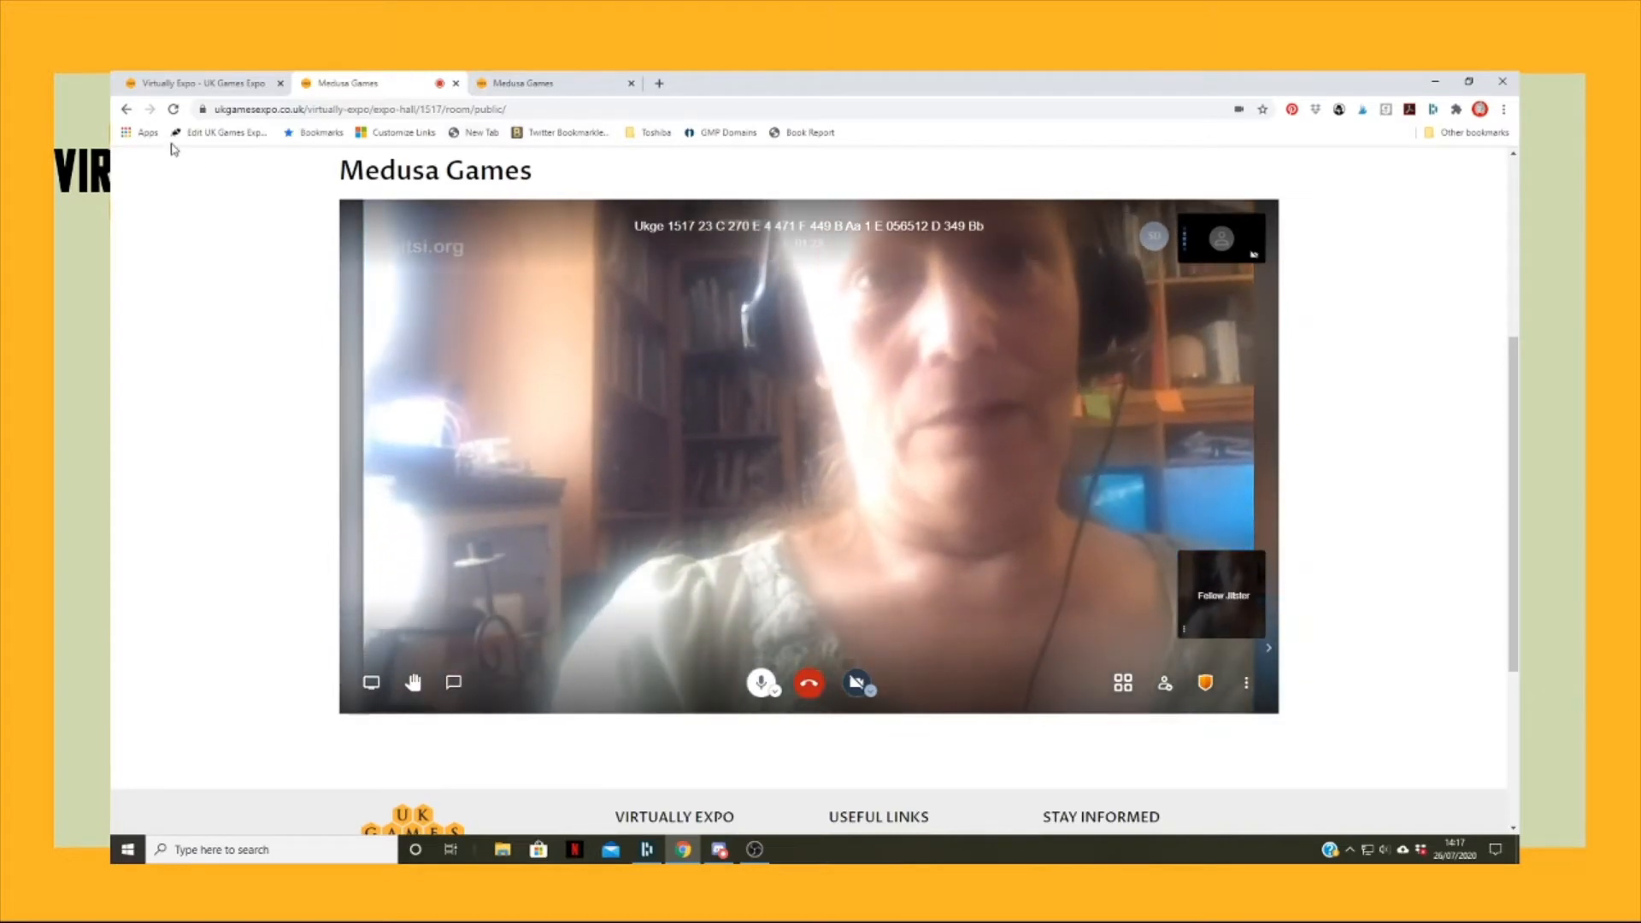
# - Leave the video chat for the Medusa Games stand page and open its Twitch channel
pyautogui.click(809, 682)
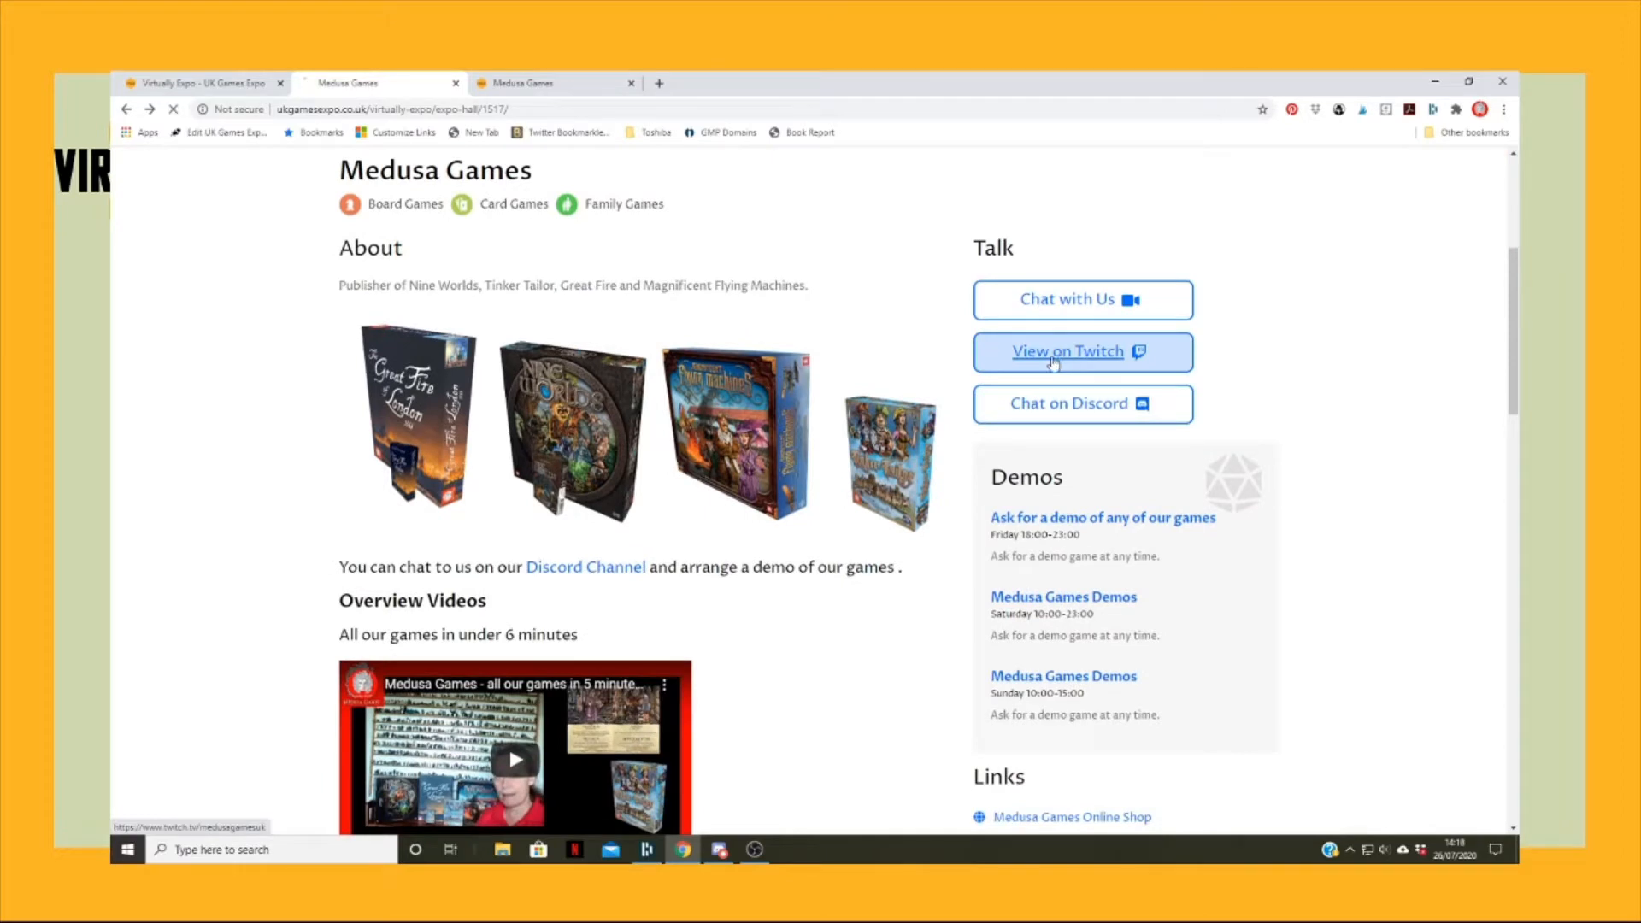
pyautogui.click(1067, 351)
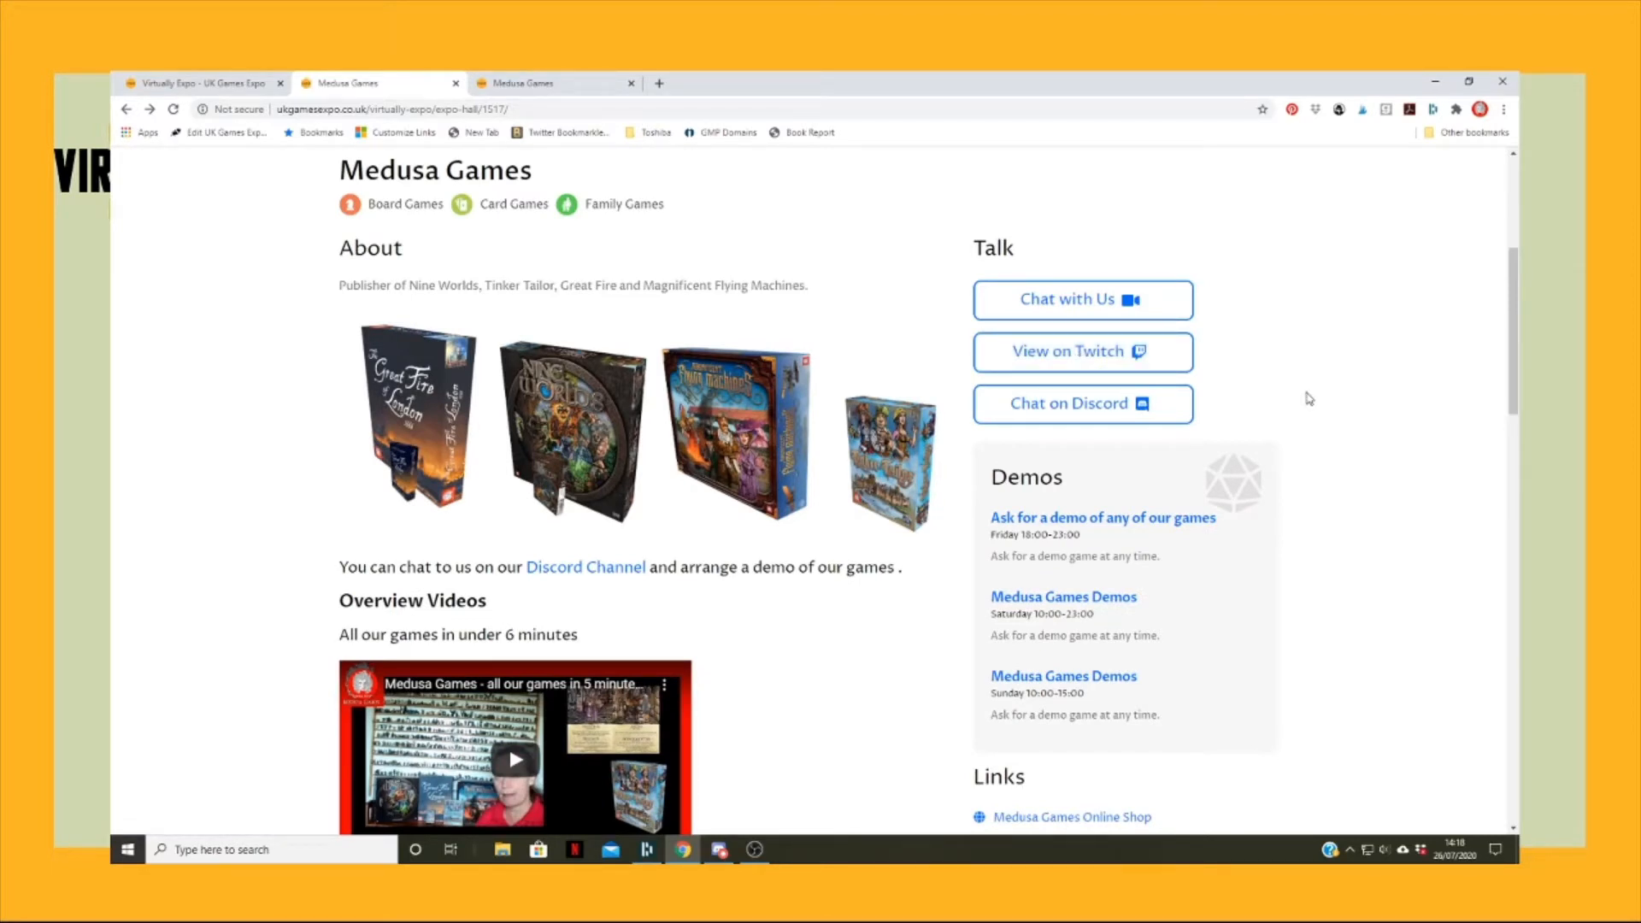
# - Scroll down to the stand's Events and open the Magnificent Flying Machines Play-through
pyautogui.scroll(-3)
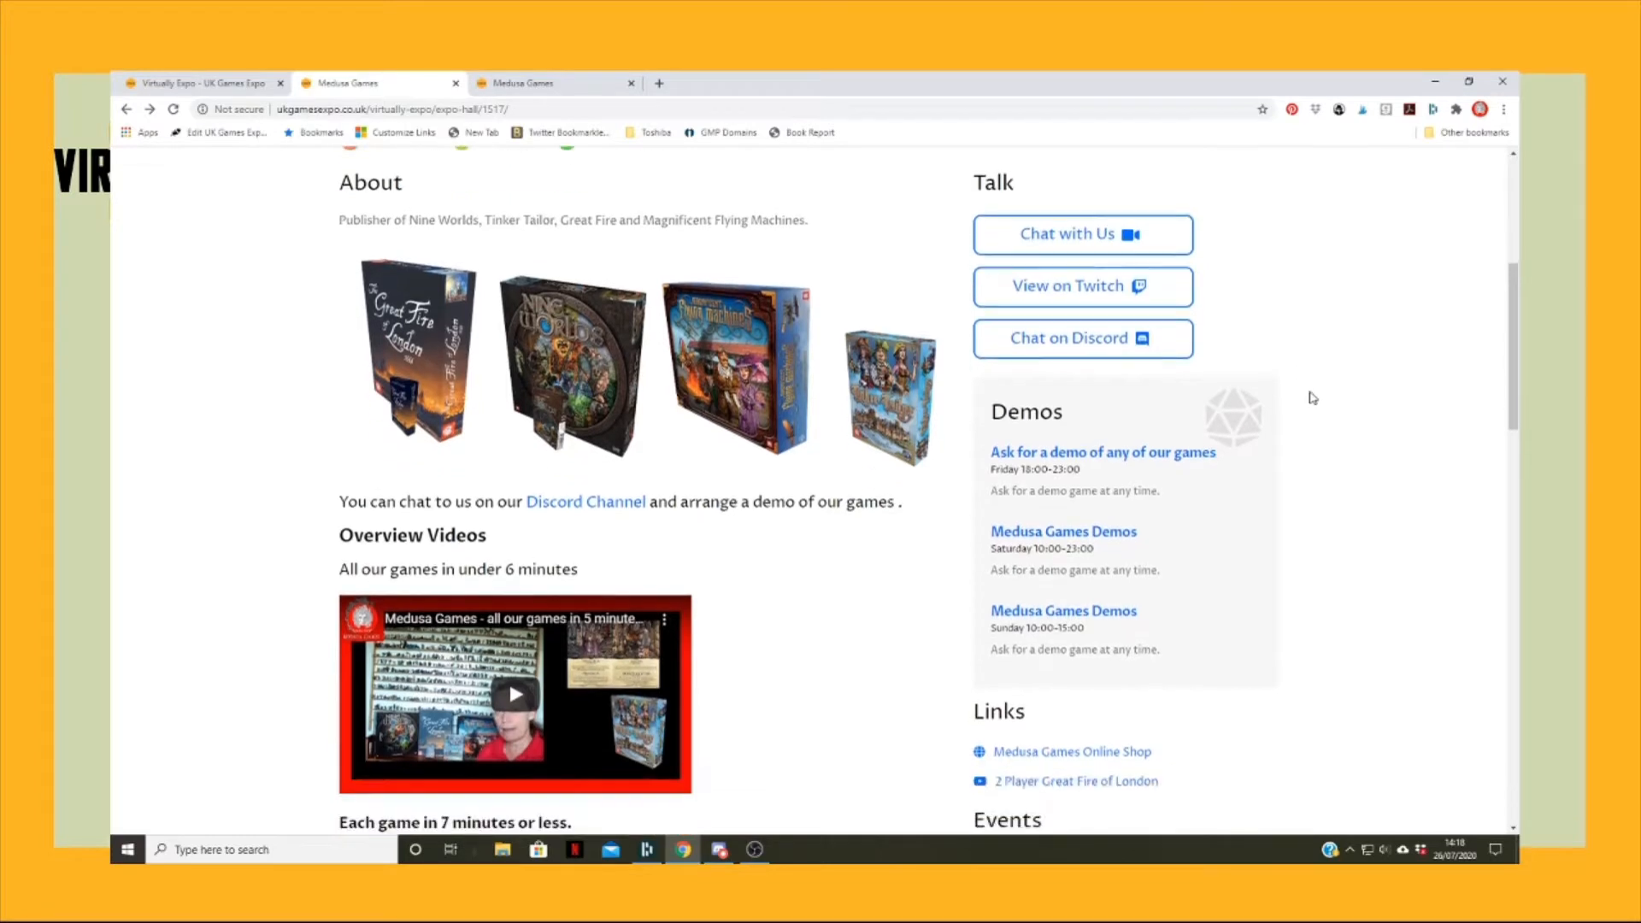
pyautogui.scroll(-3)
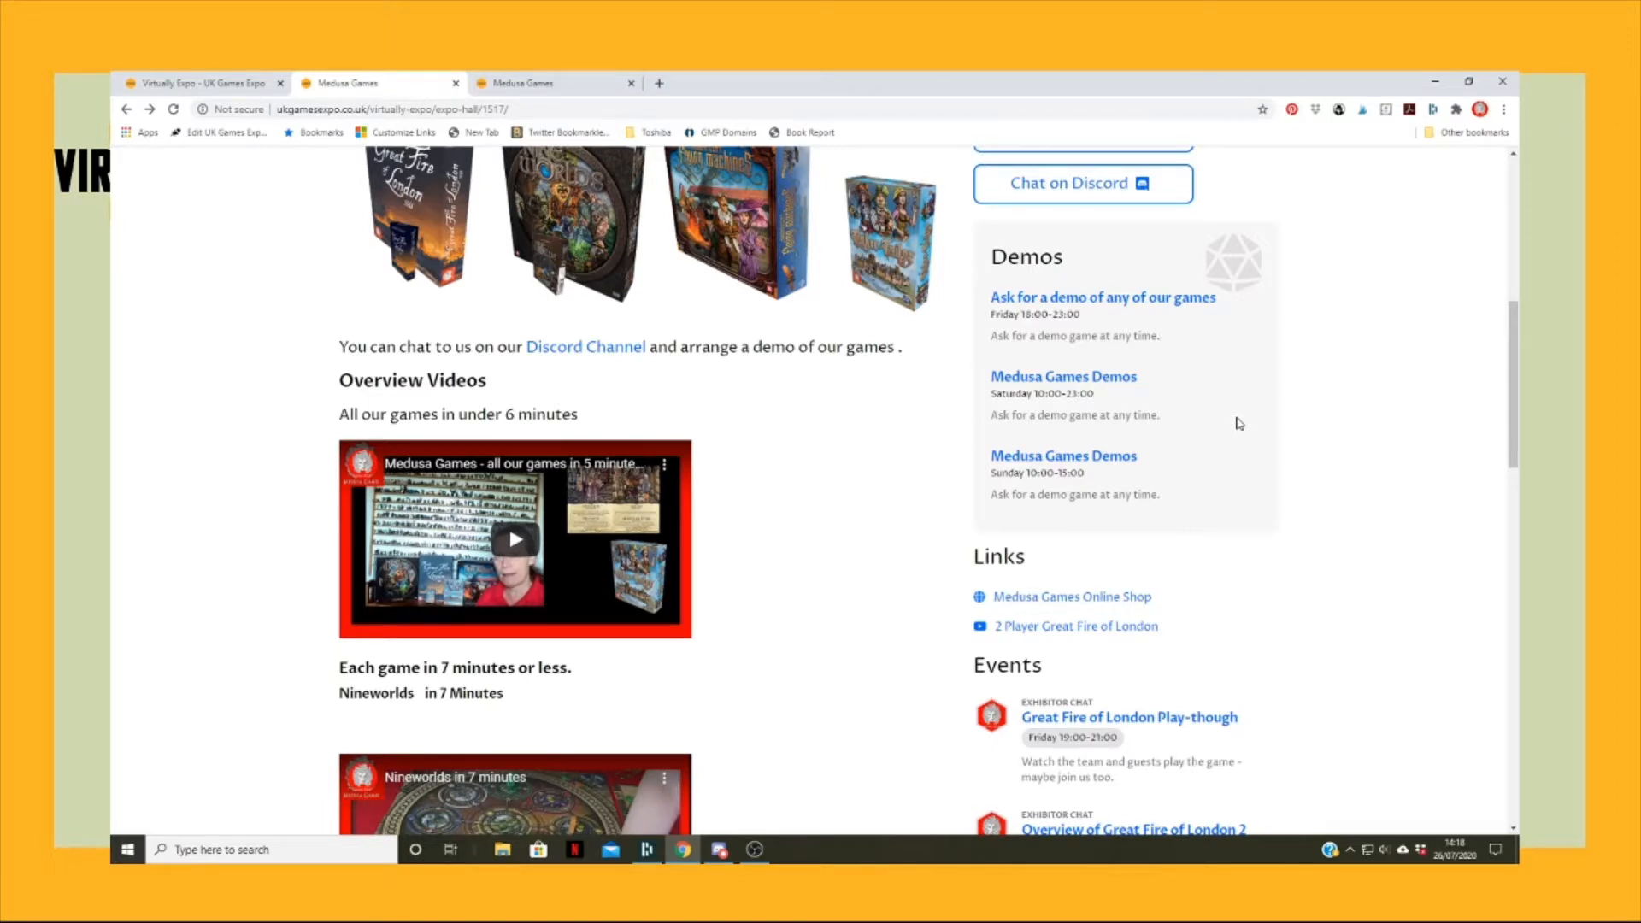
pyautogui.moveTo(1025, 344)
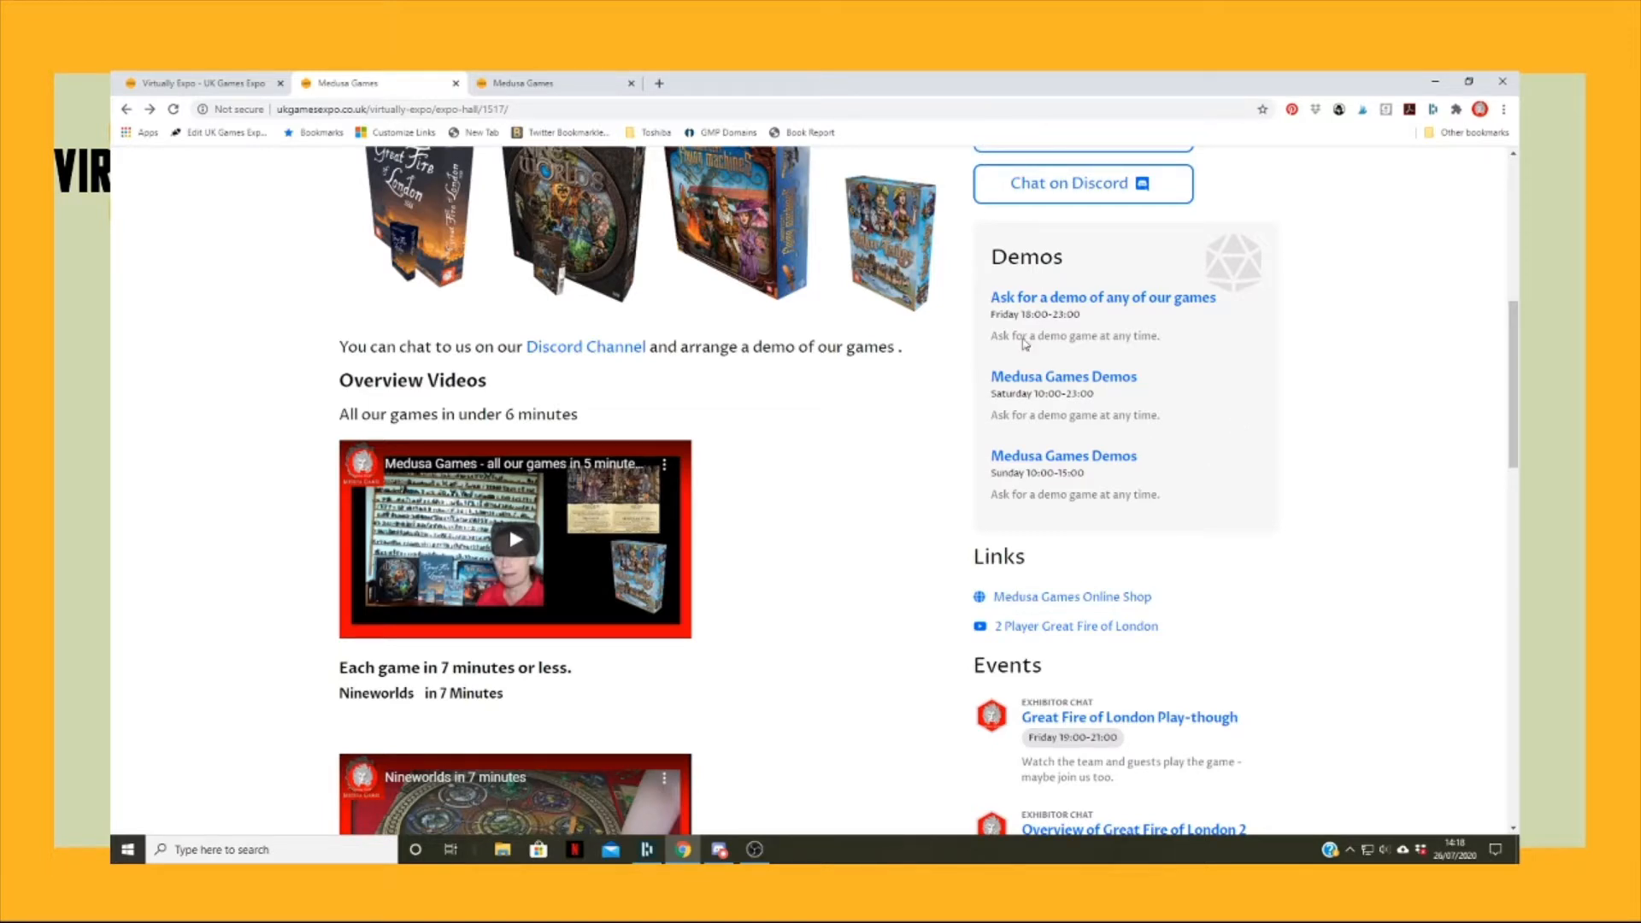
pyautogui.moveTo(952, 720)
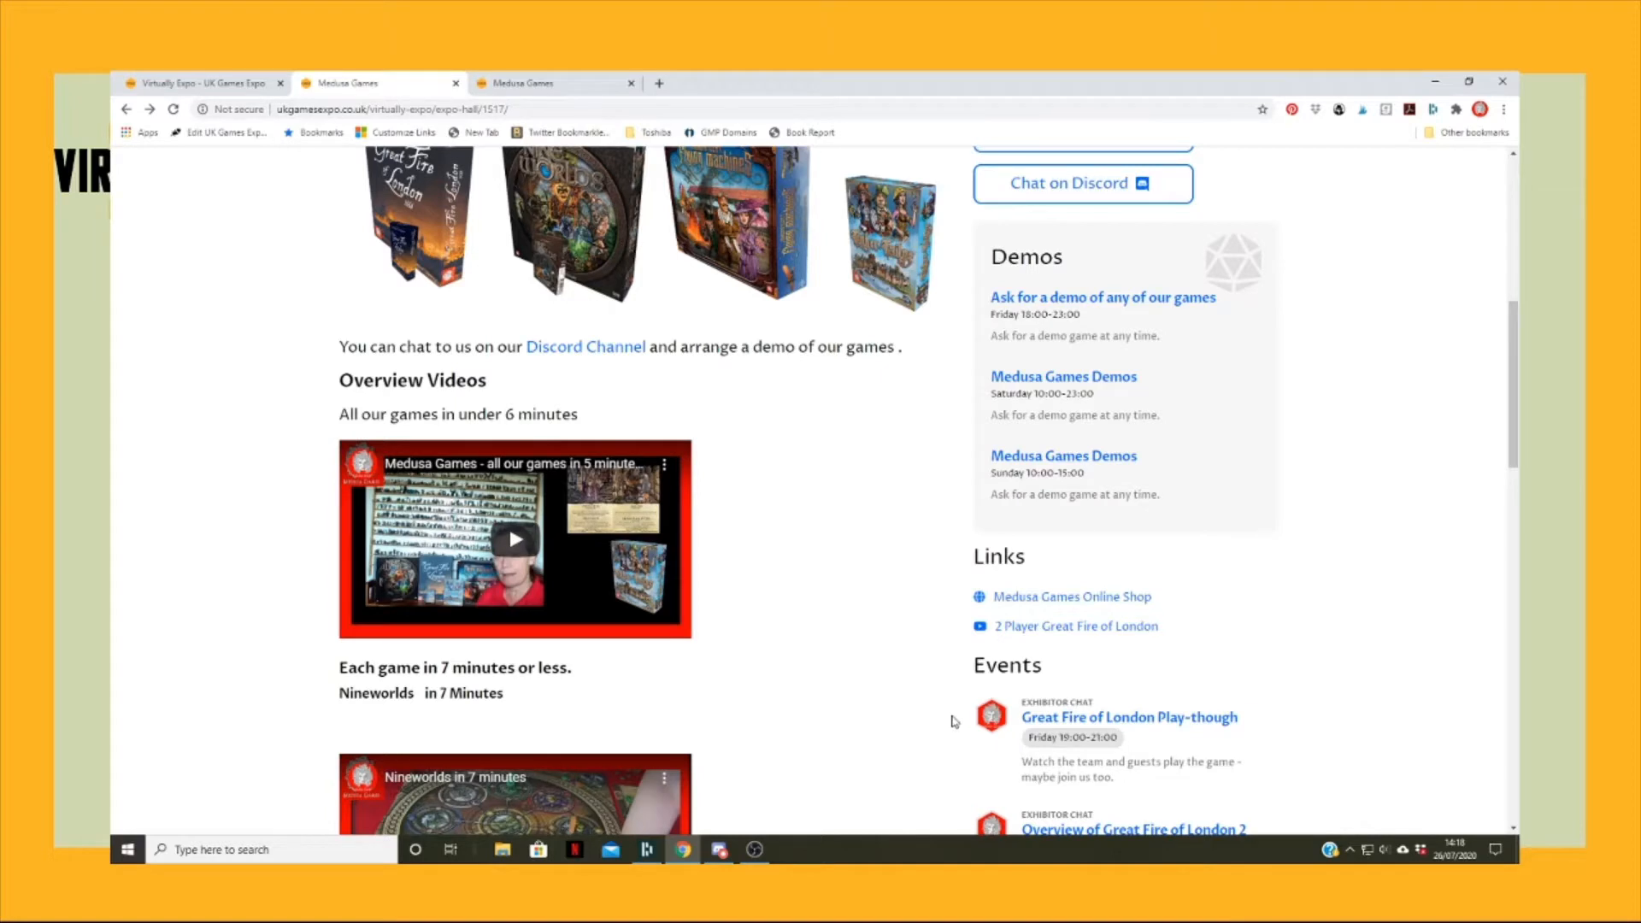
pyautogui.scroll(-3)
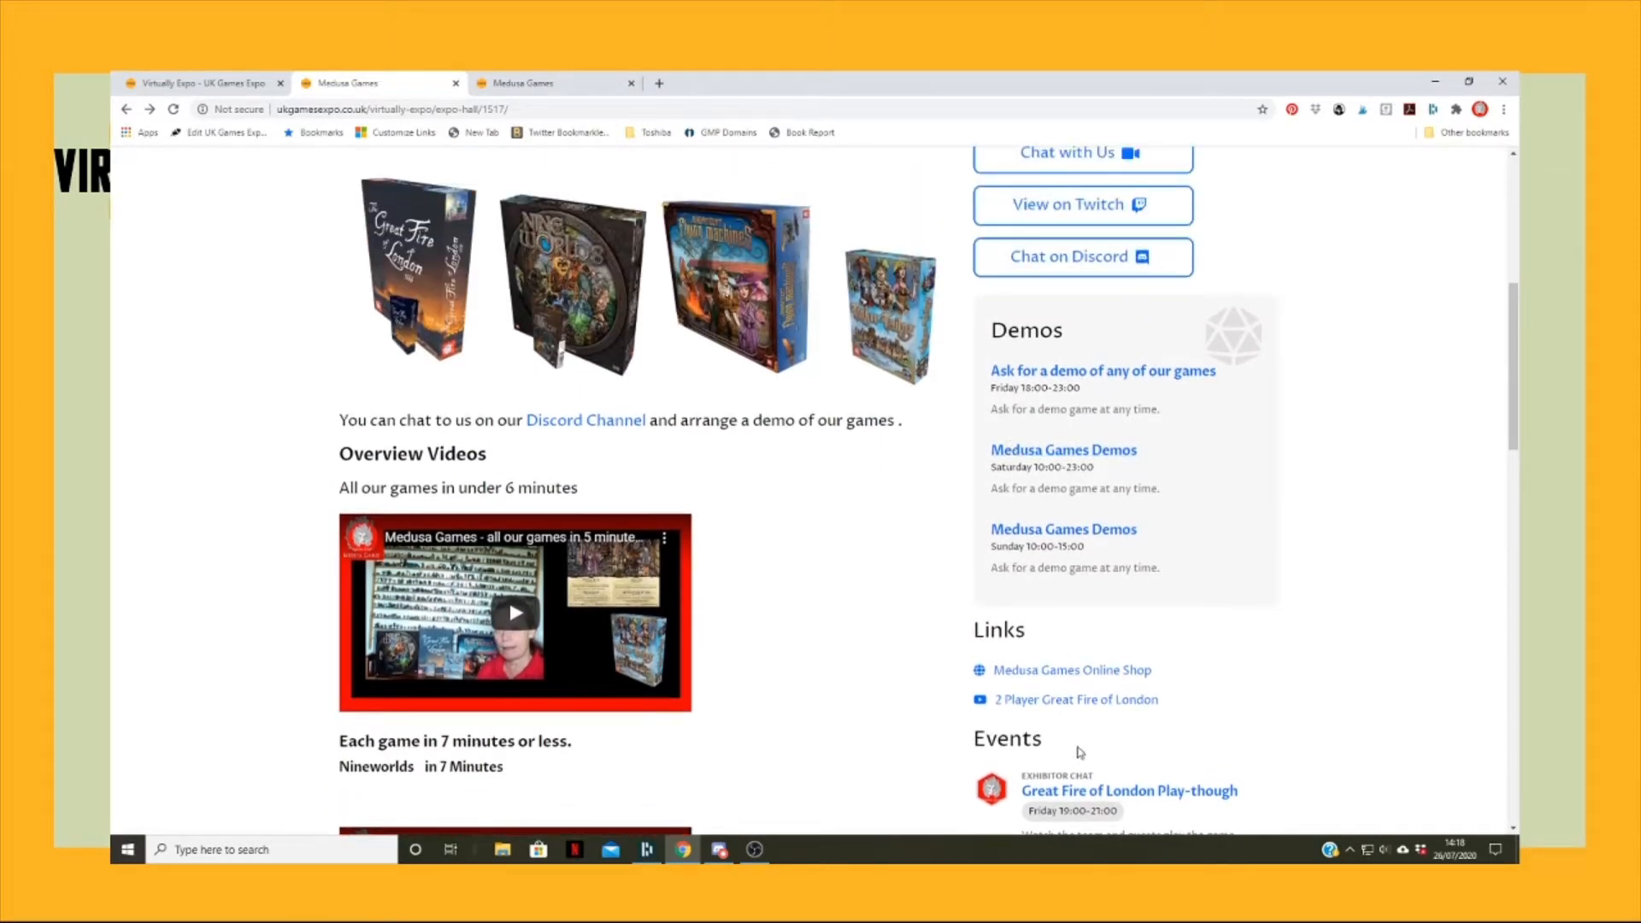
pyautogui.moveTo(1066, 659)
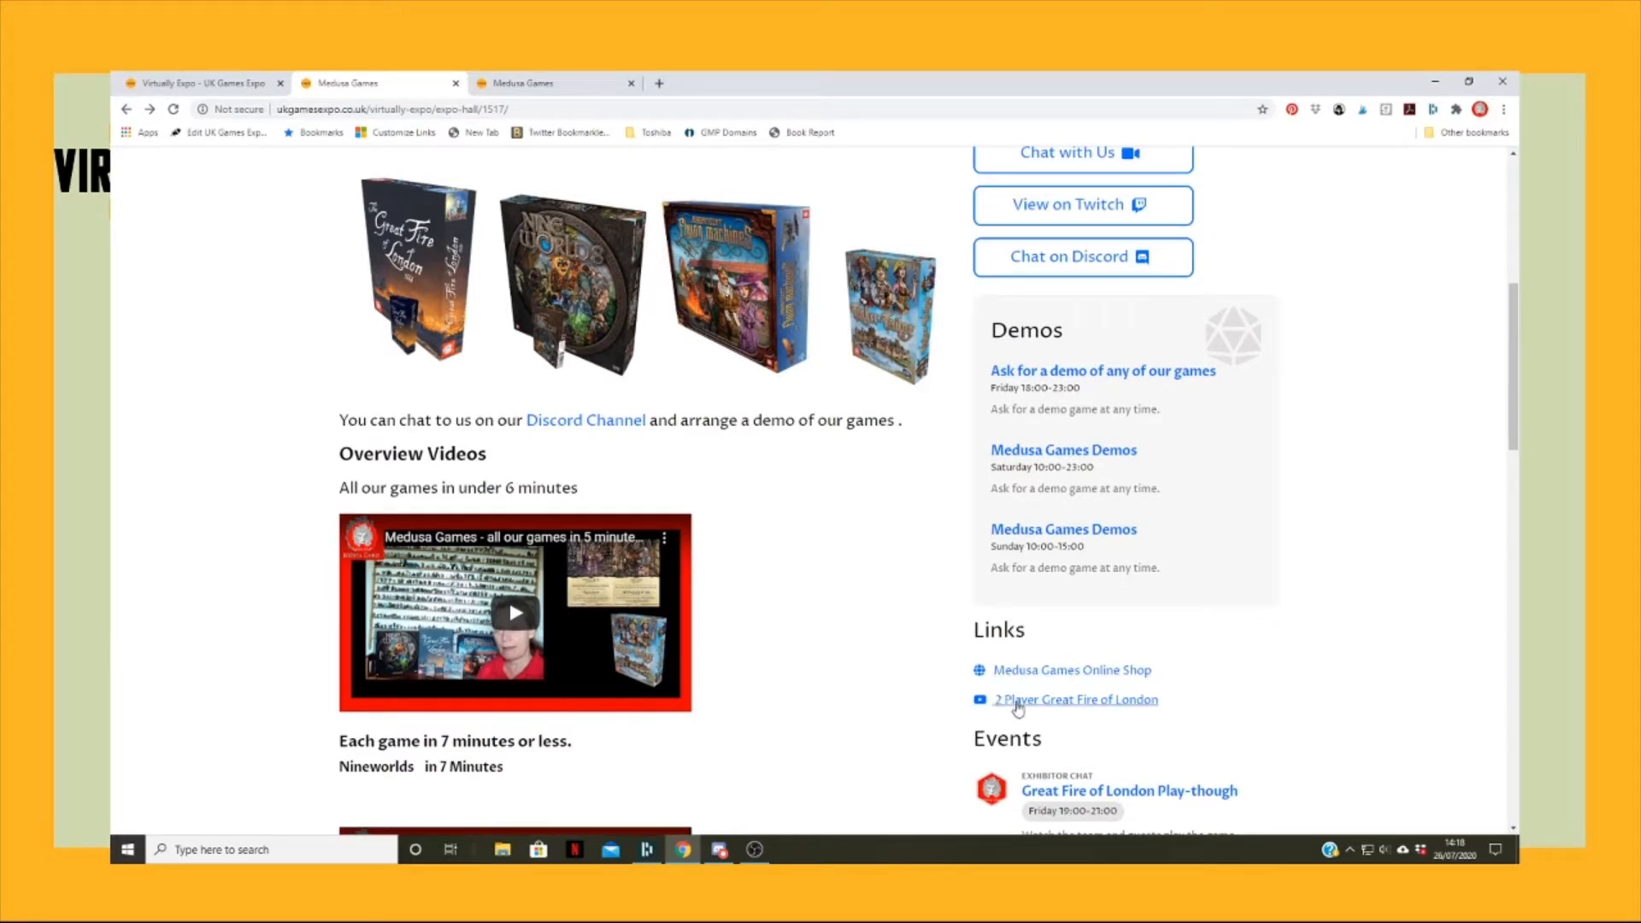
pyautogui.moveTo(1180, 693)
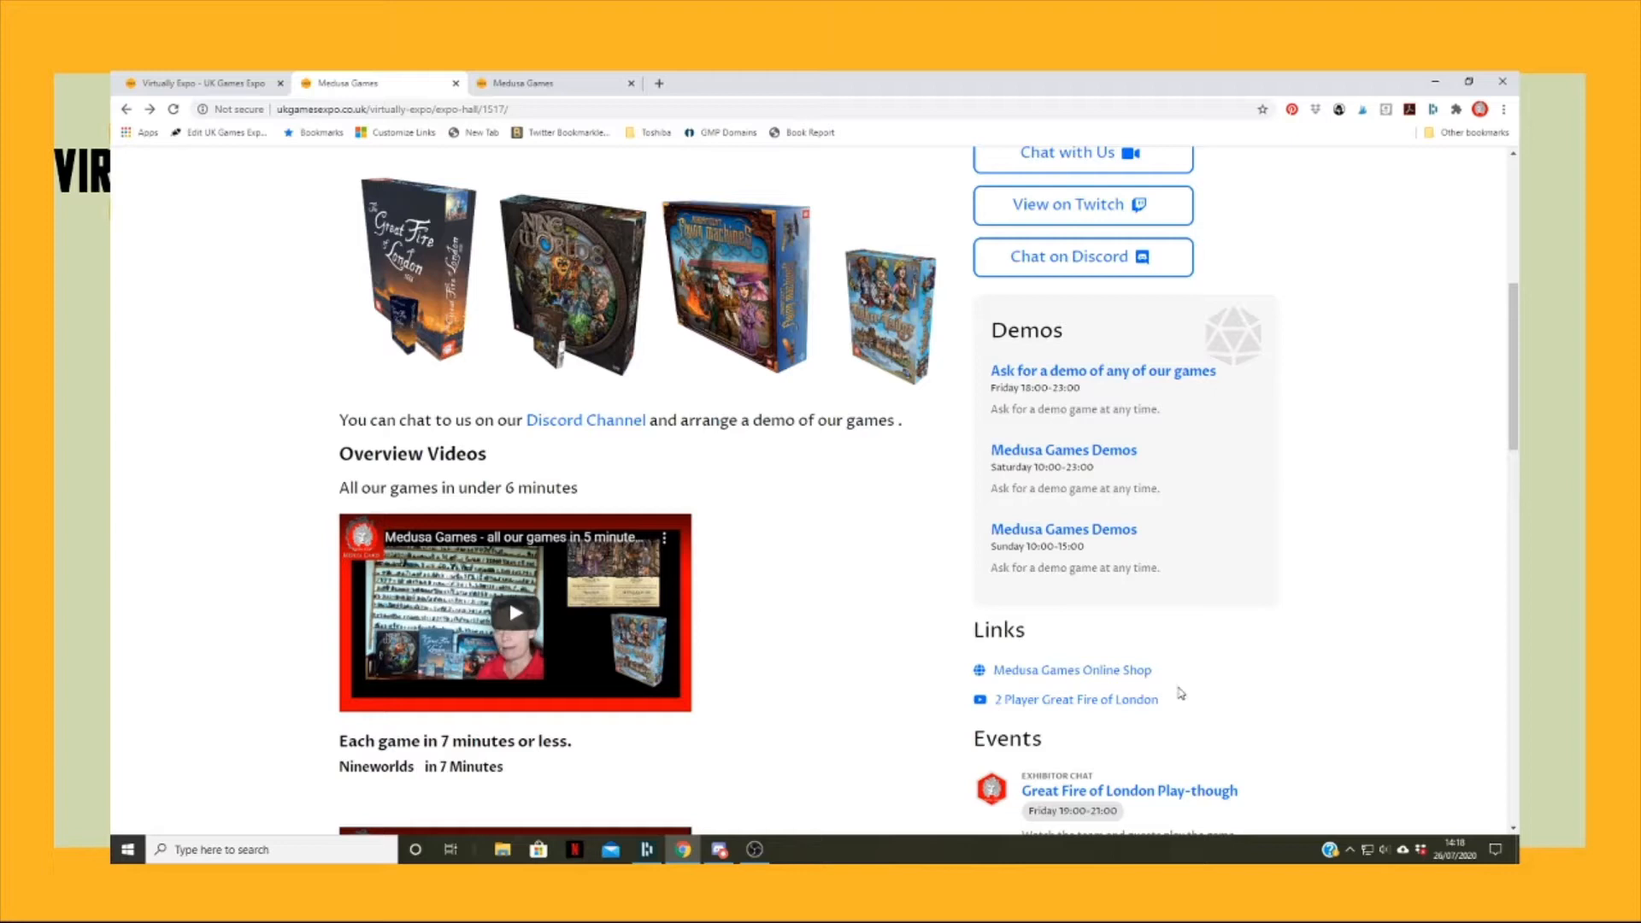
pyautogui.scroll(-3)
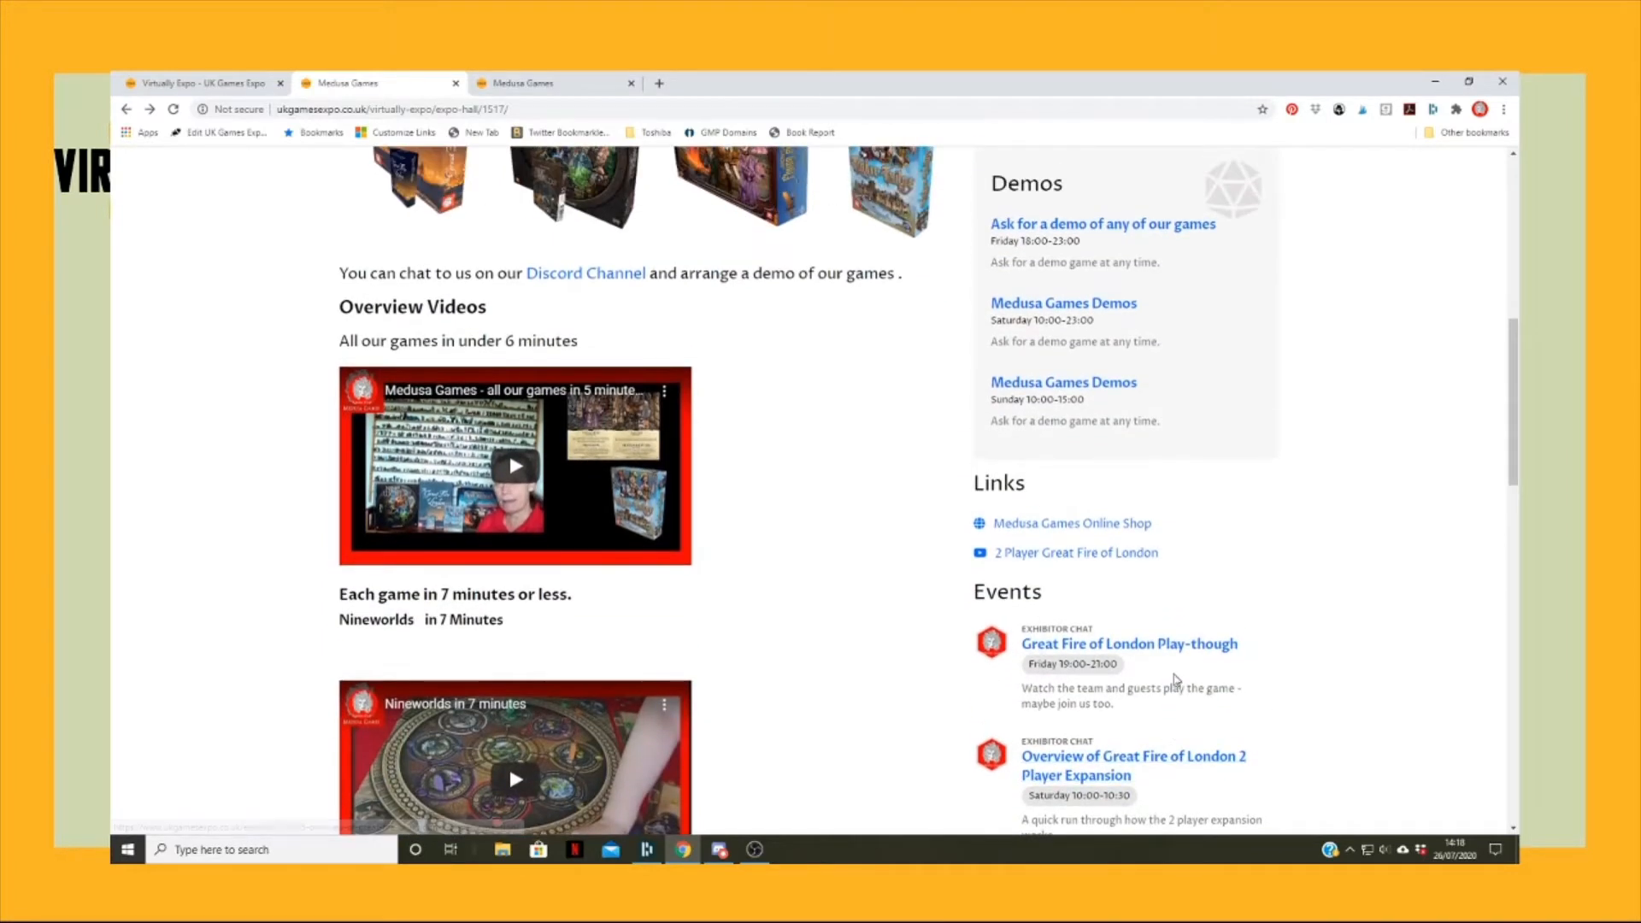
pyautogui.scroll(-3)
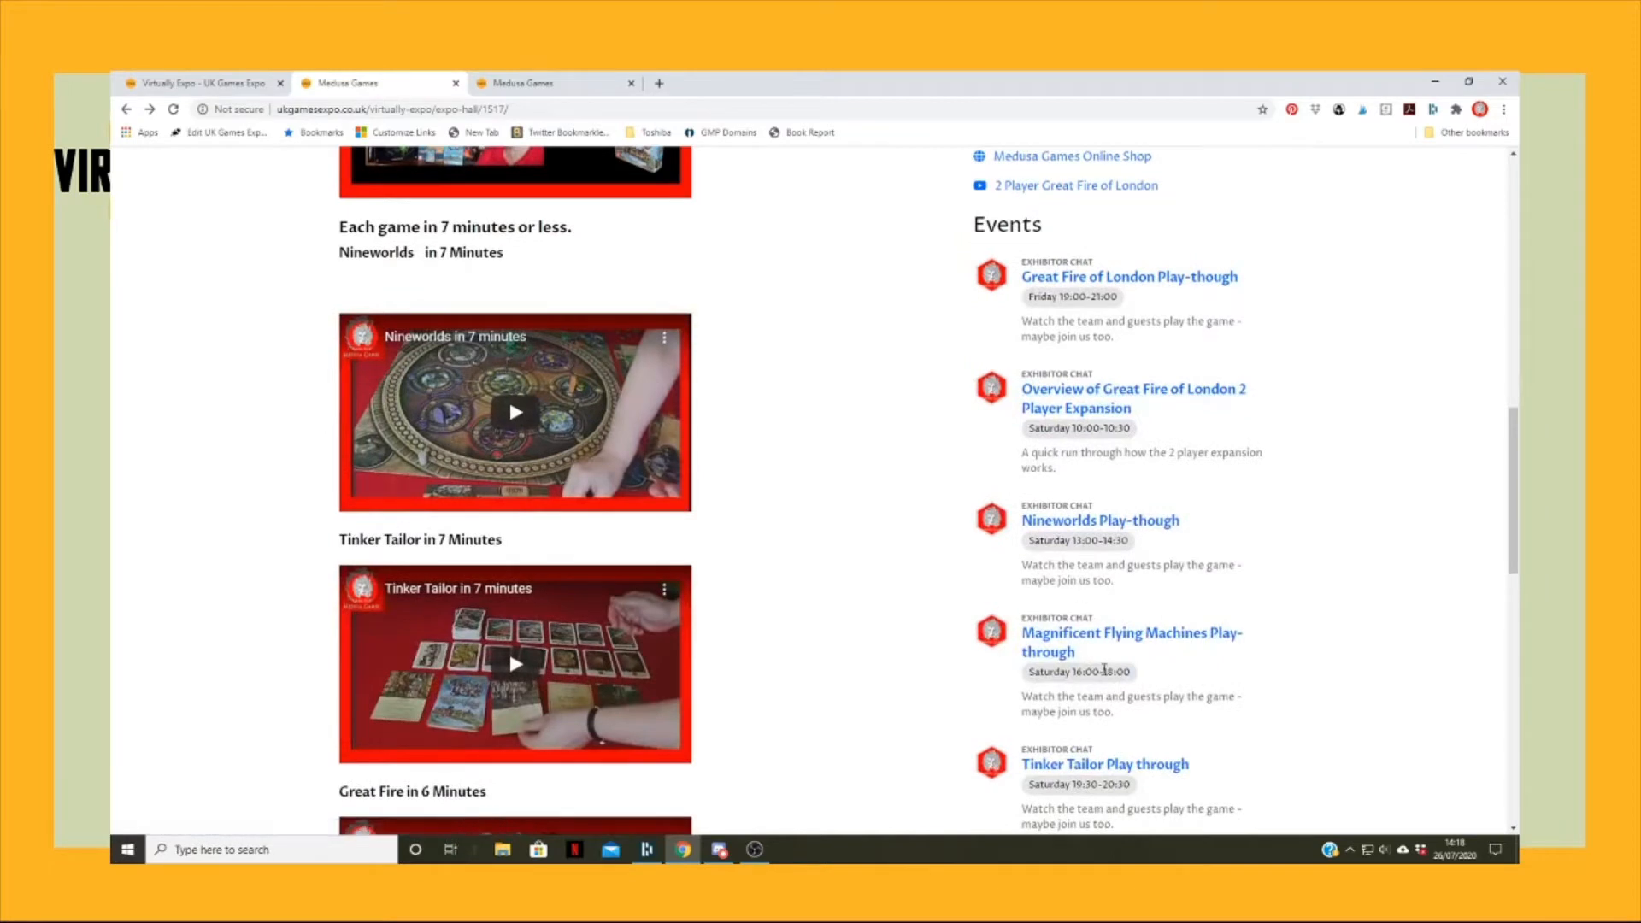
pyautogui.scroll(-3)
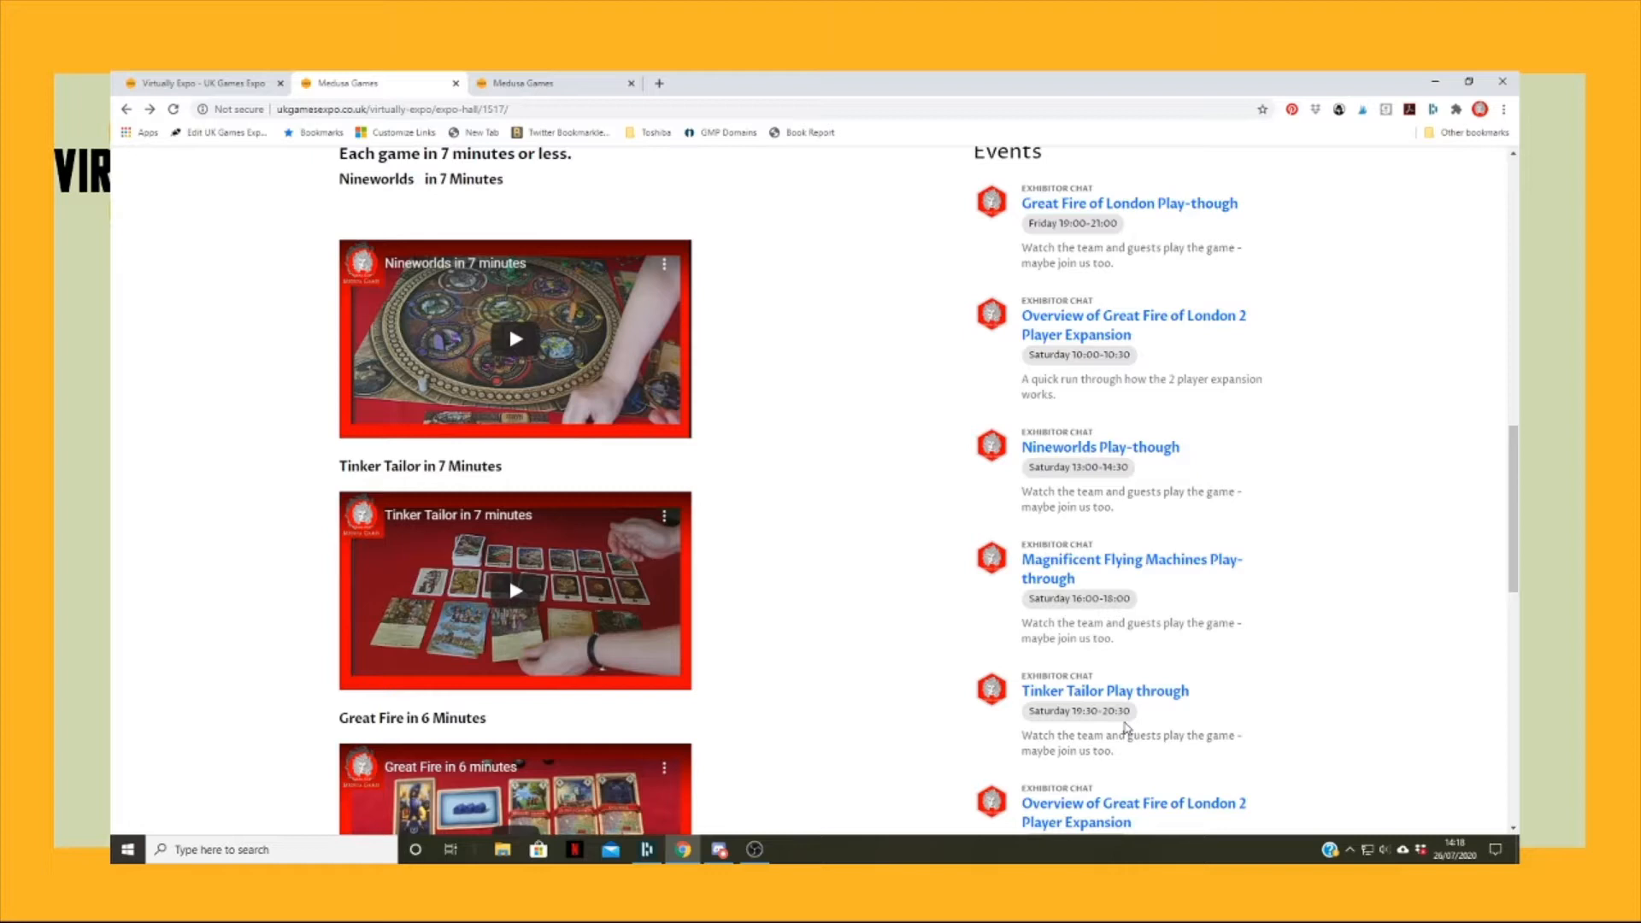
pyautogui.scroll(-3)
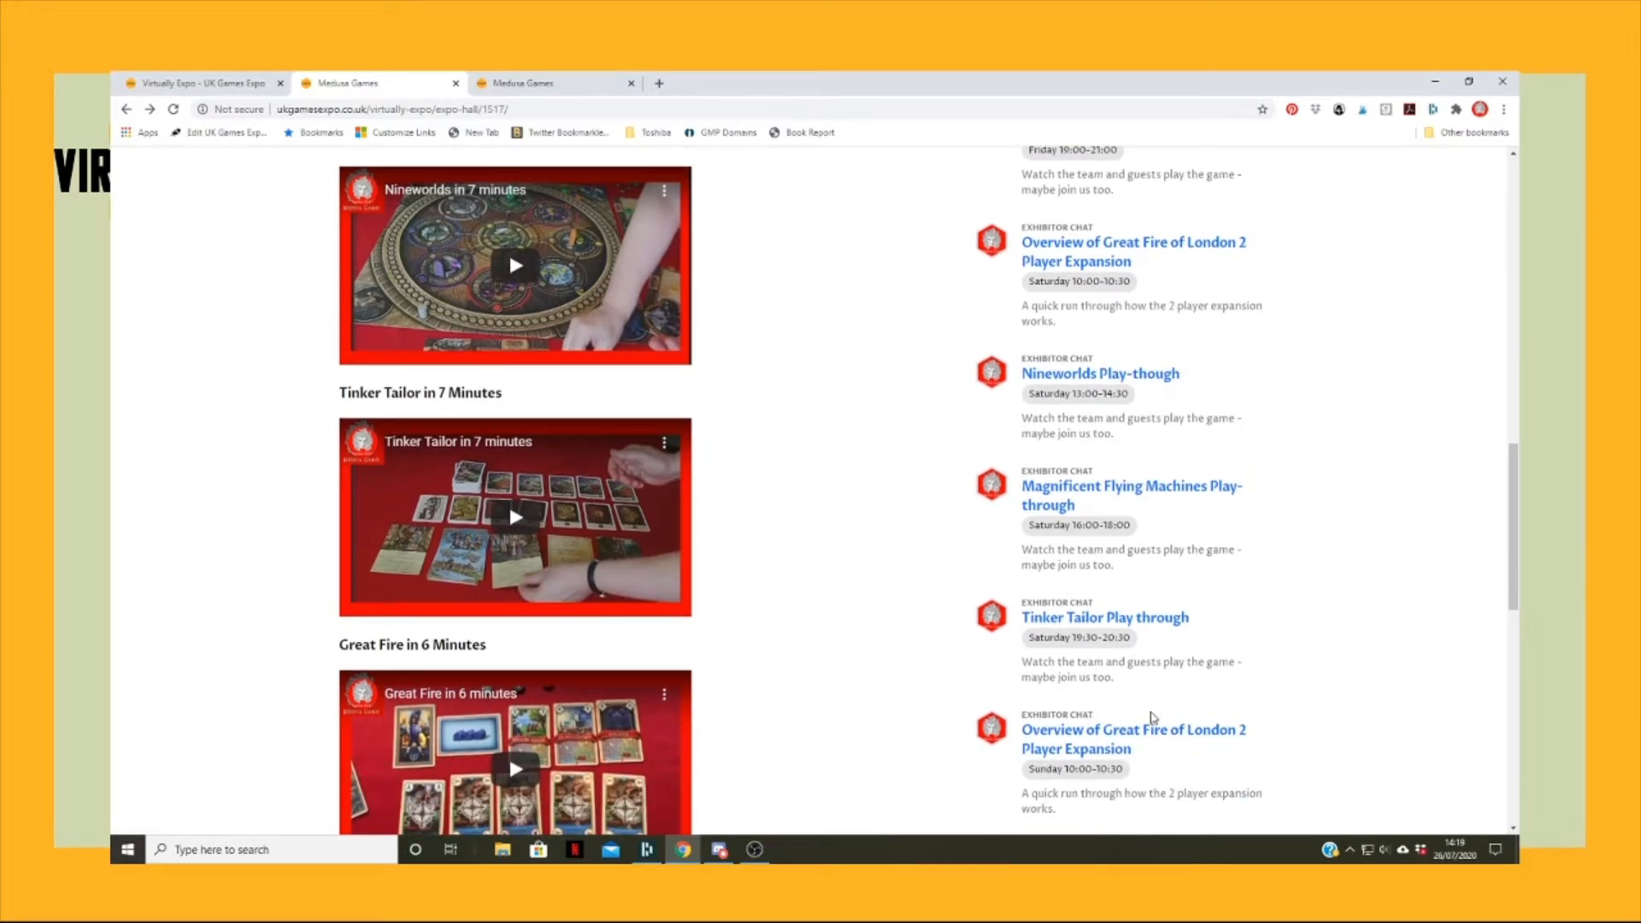
pyautogui.click(1130, 485)
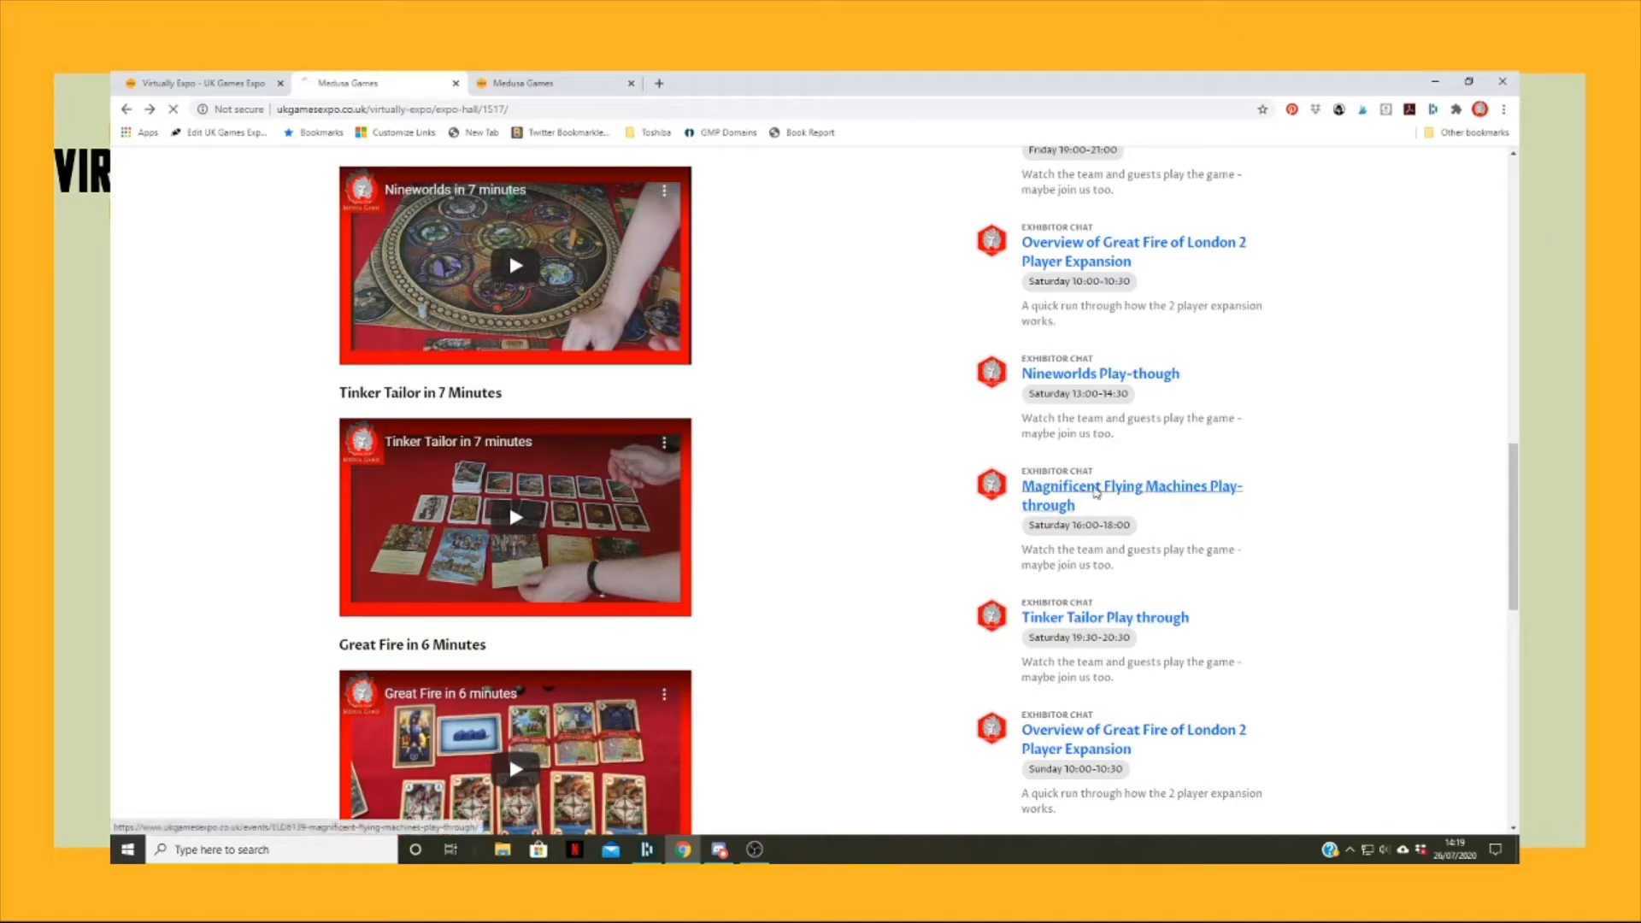
pyautogui.click(1129, 485)
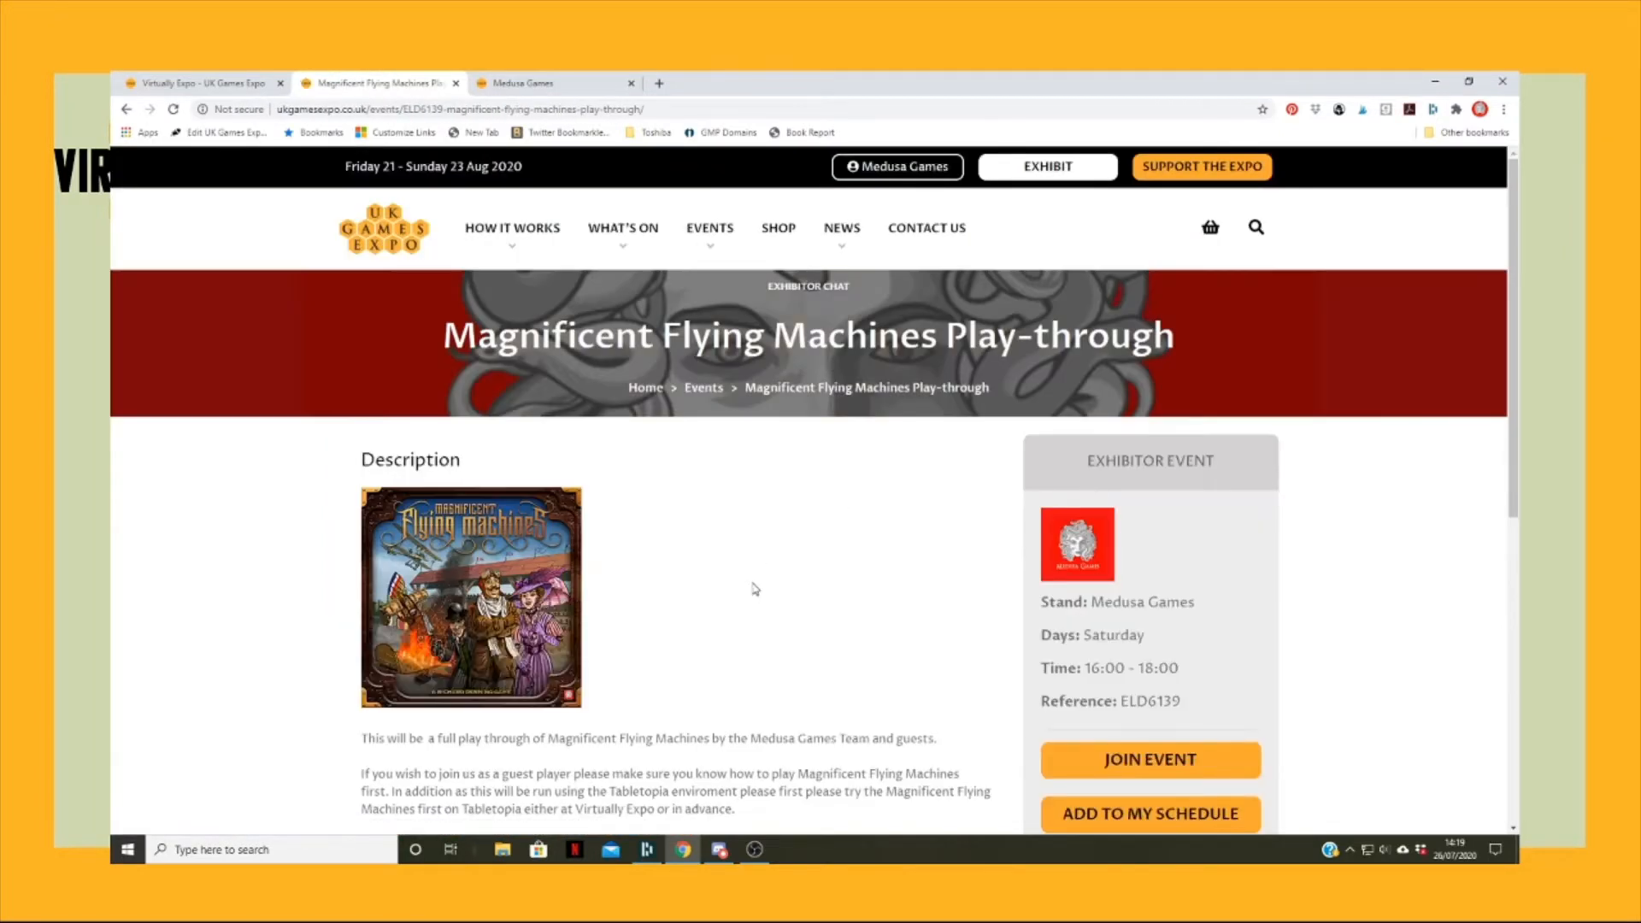
# - Scroll through the event description on guest-player requirements, Tabletopia and joining
pyautogui.scroll(-3)
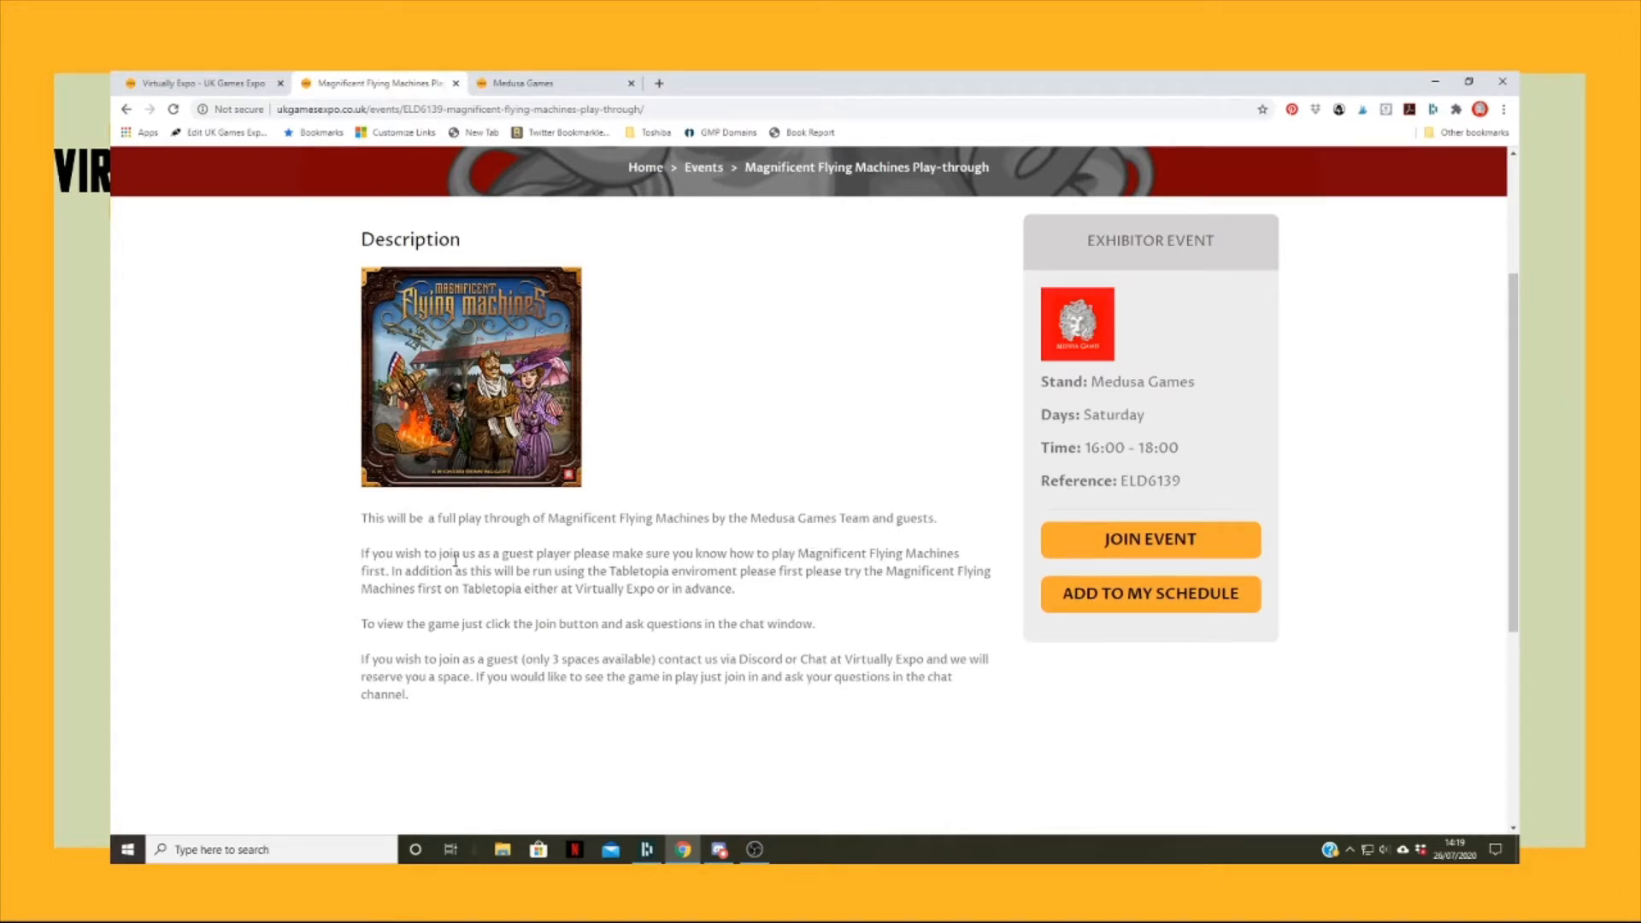
pyautogui.moveTo(837, 568)
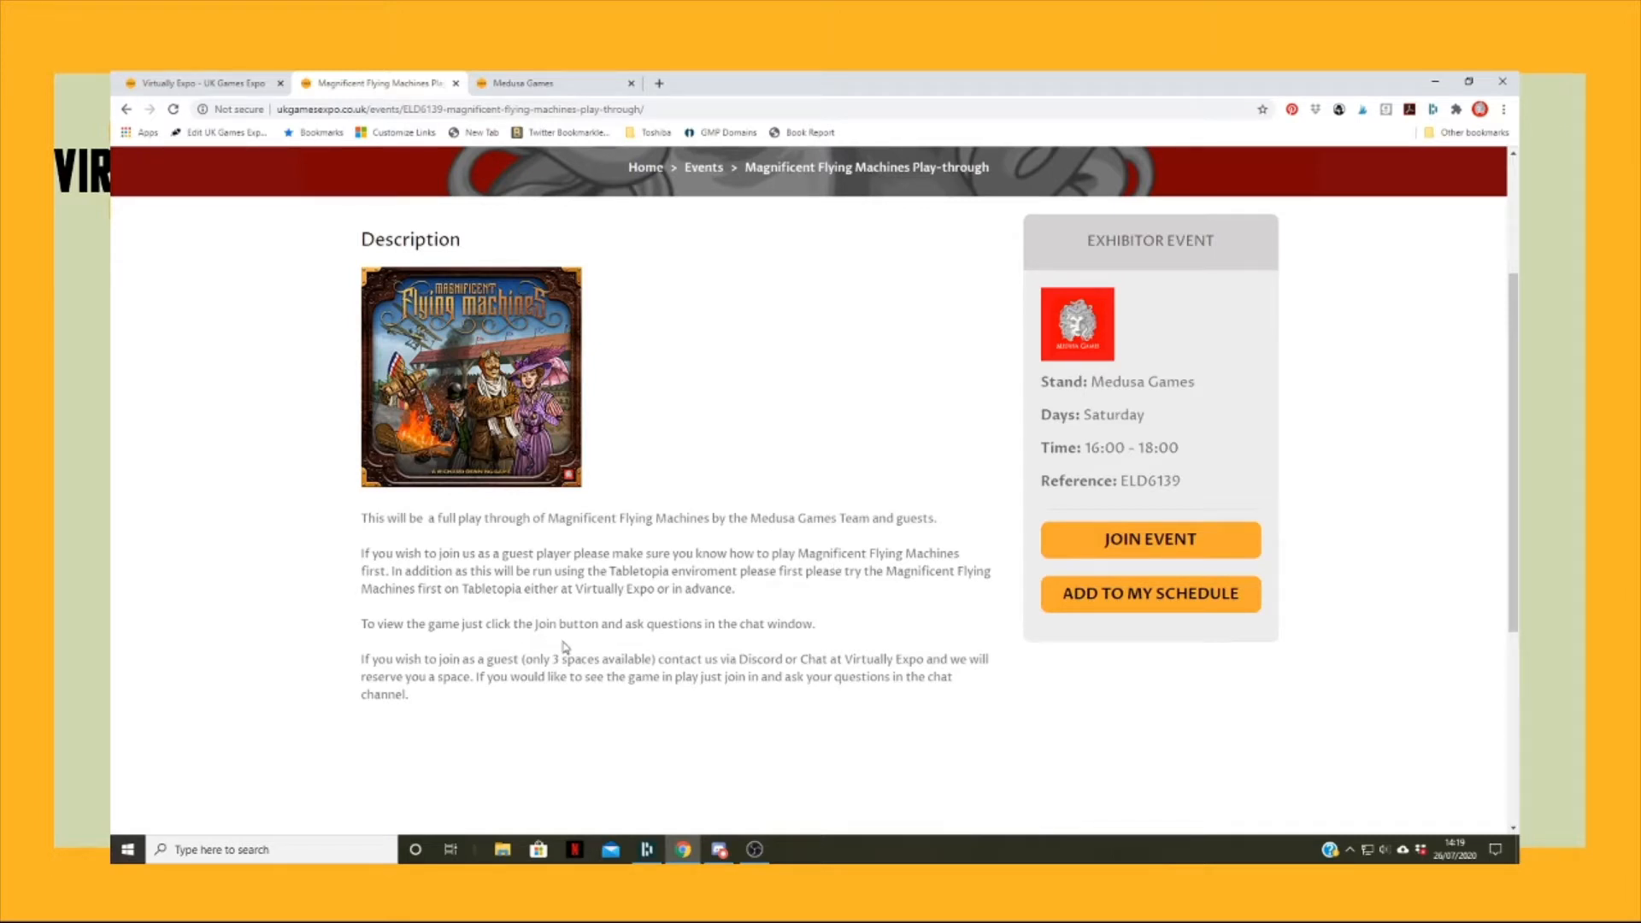
pyautogui.moveTo(777, 720)
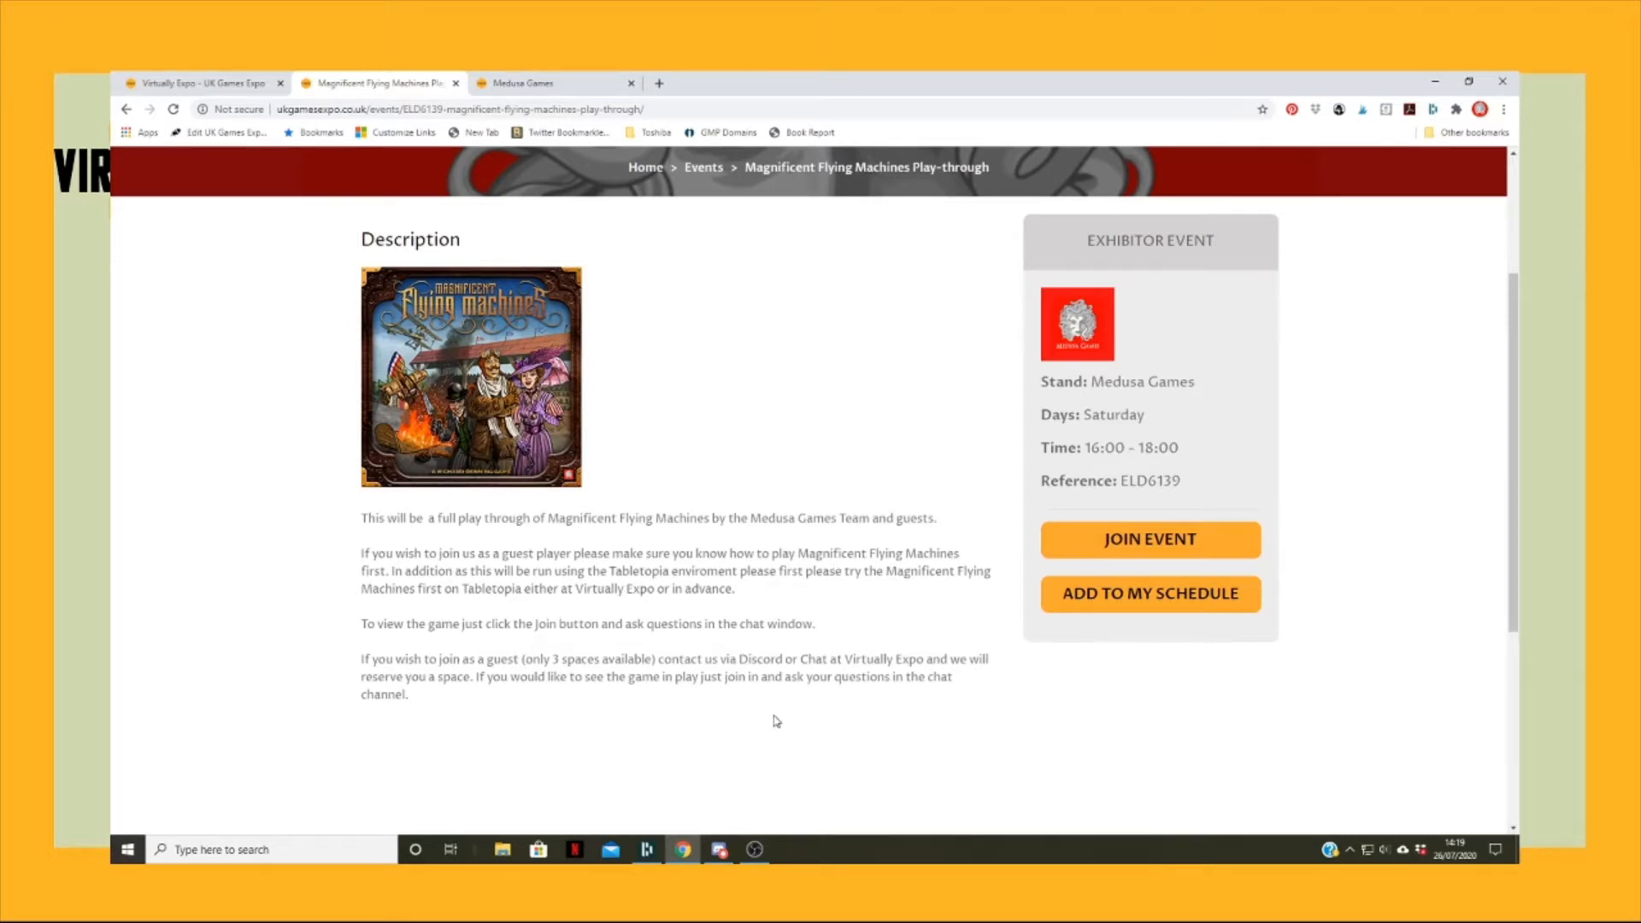
pyautogui.moveTo(1130, 567)
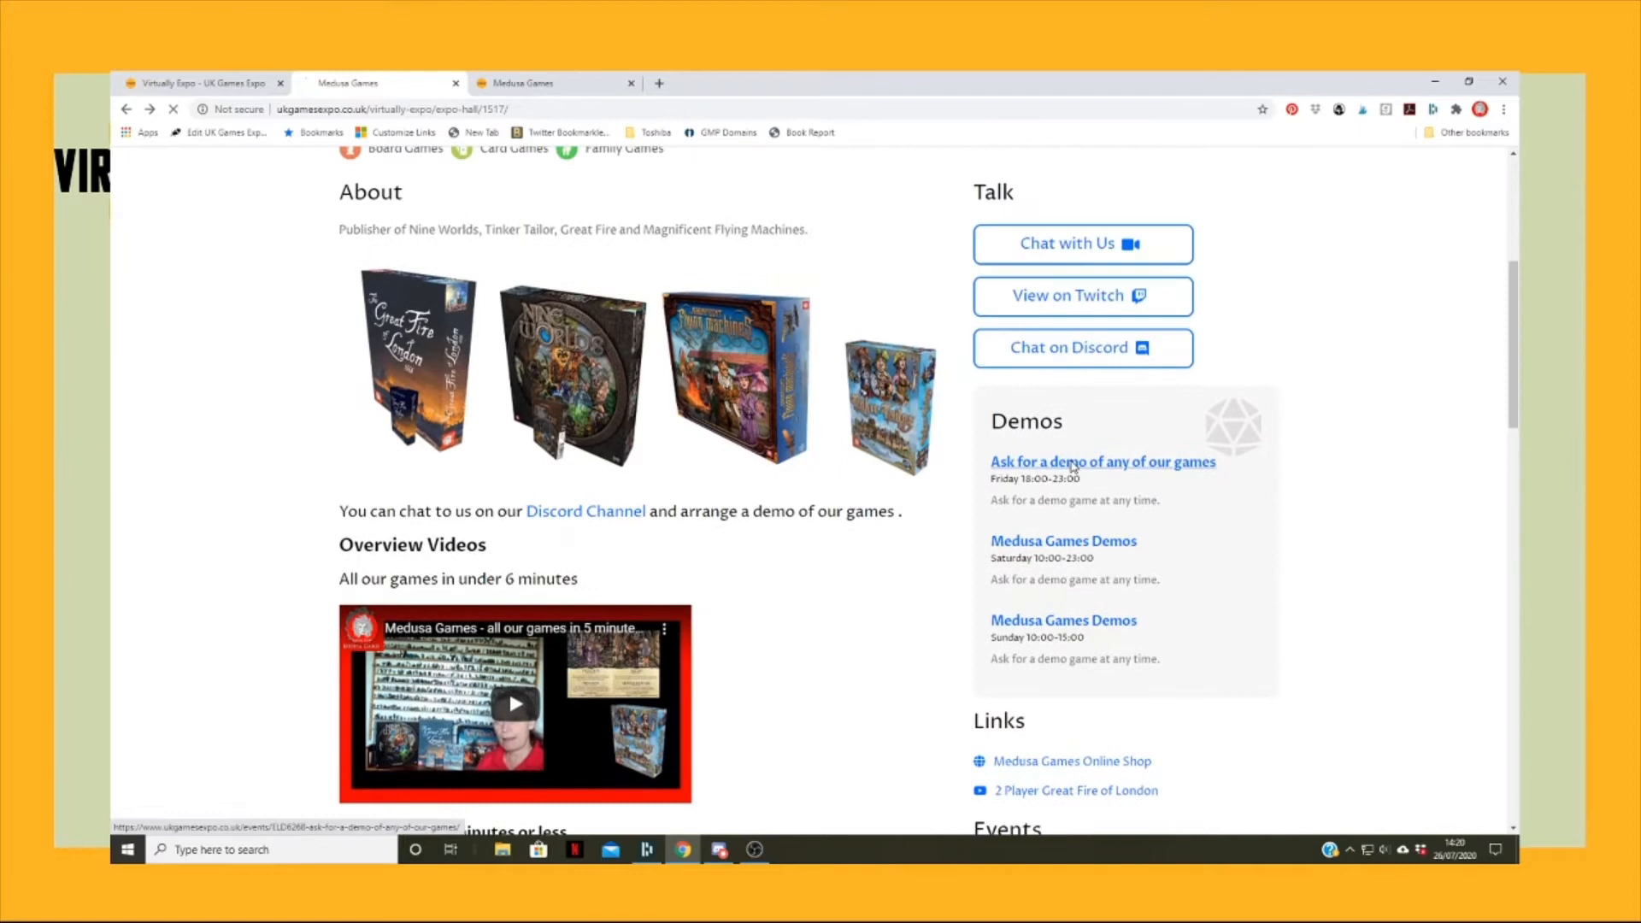
# - Open the Sunday Medusa Games Demos event and join it on the Medusa Games Discord
pyautogui.click(1101, 461)
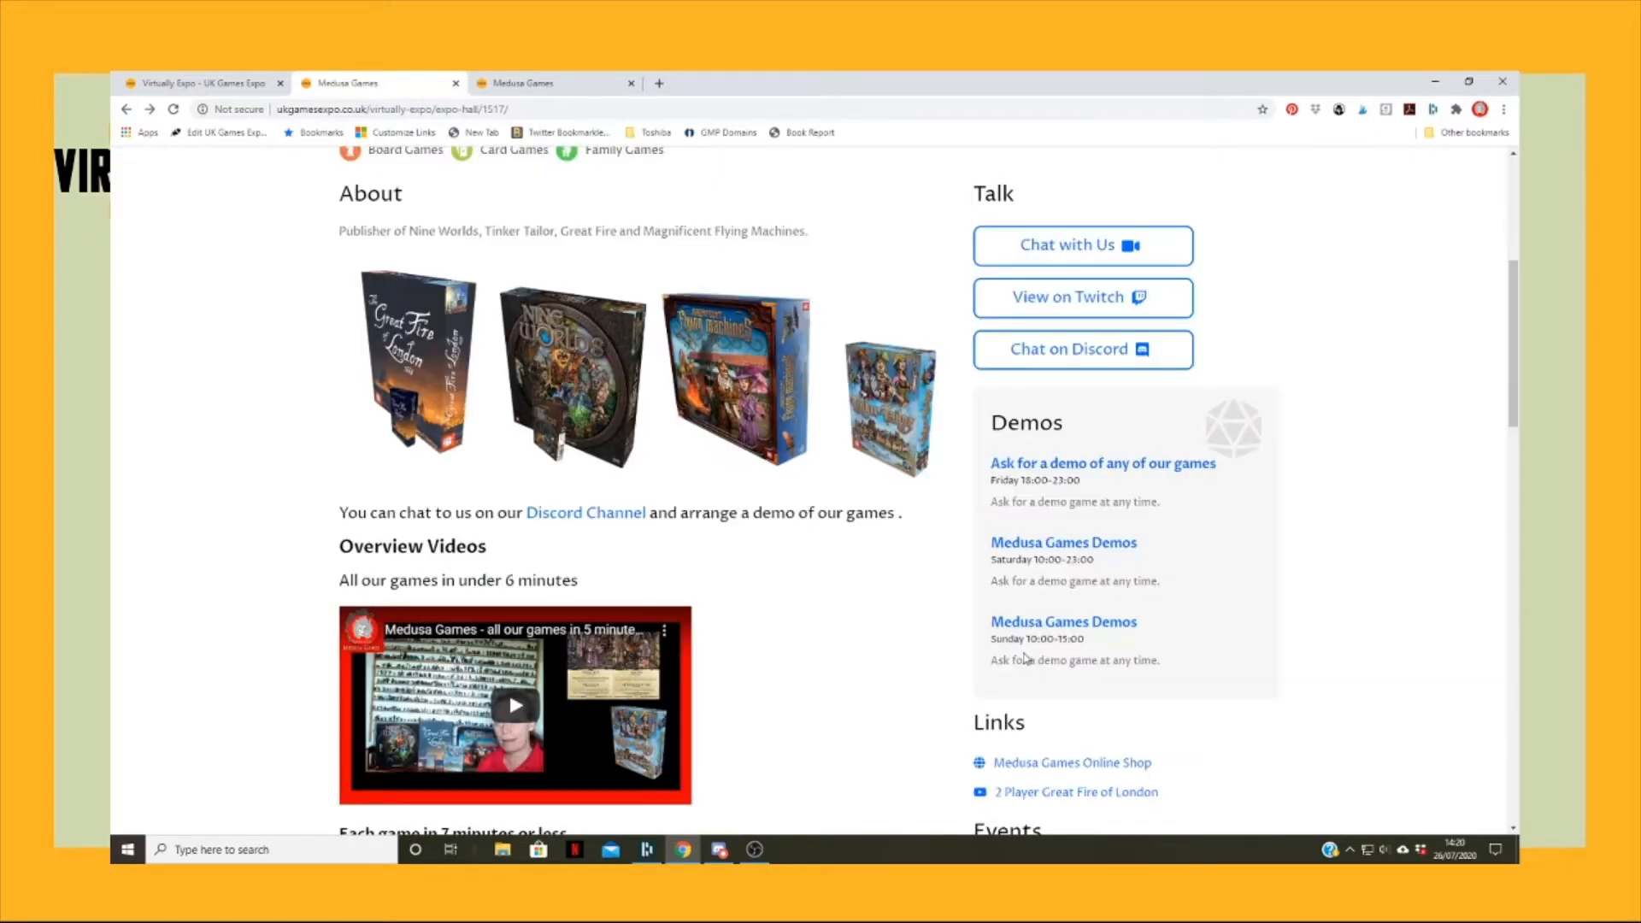
pyautogui.click(1063, 620)
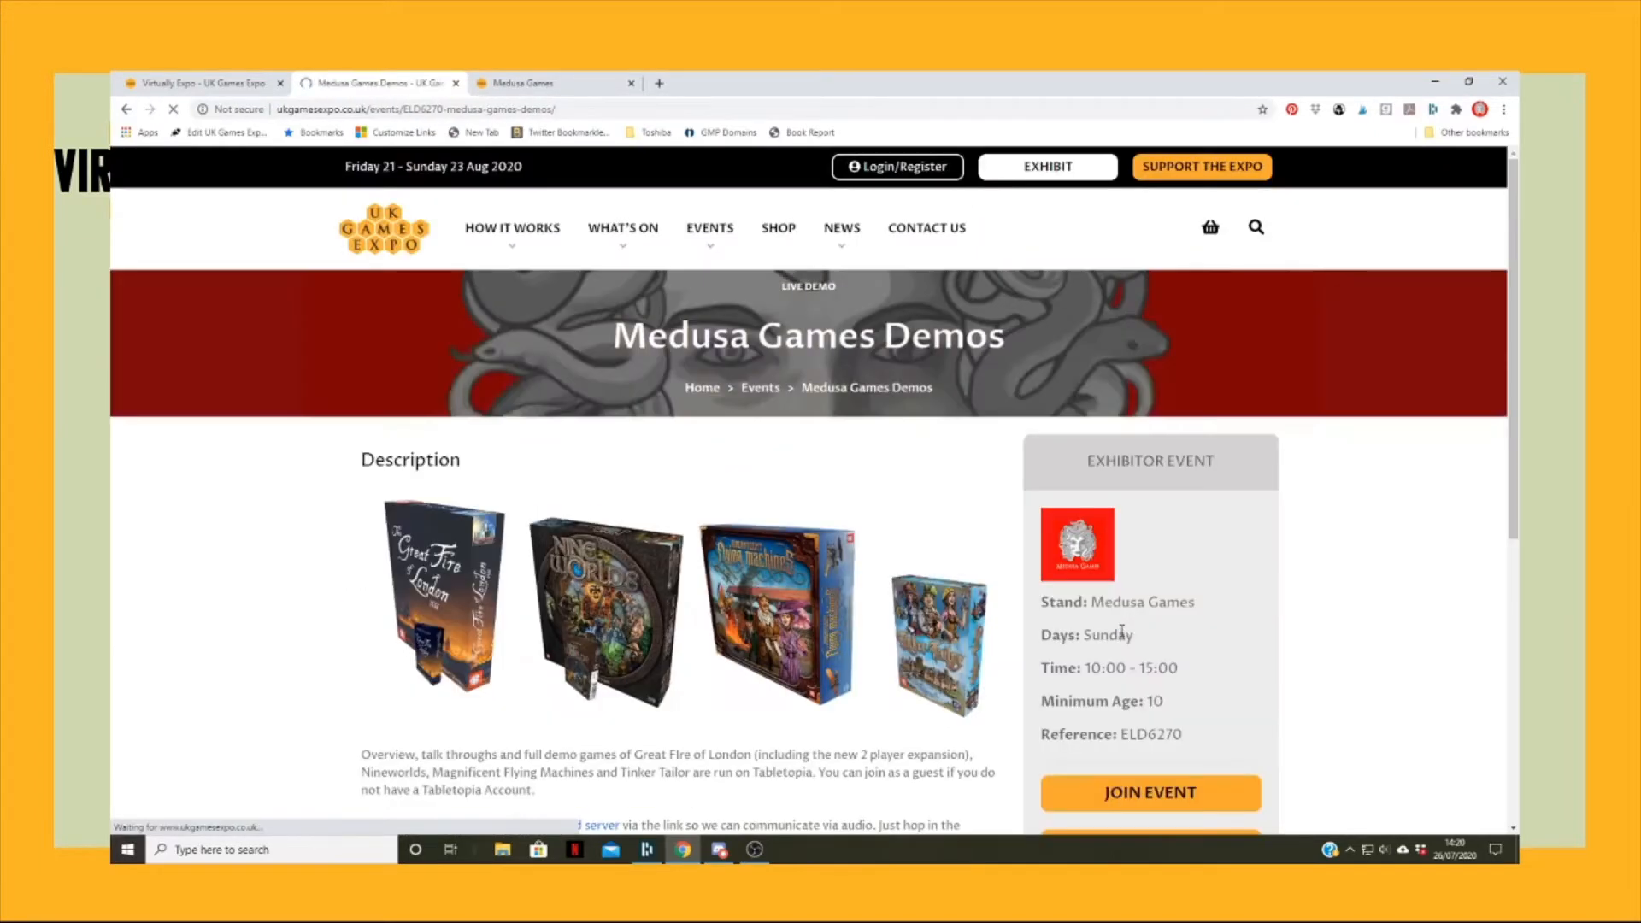
pyautogui.scroll(-3)
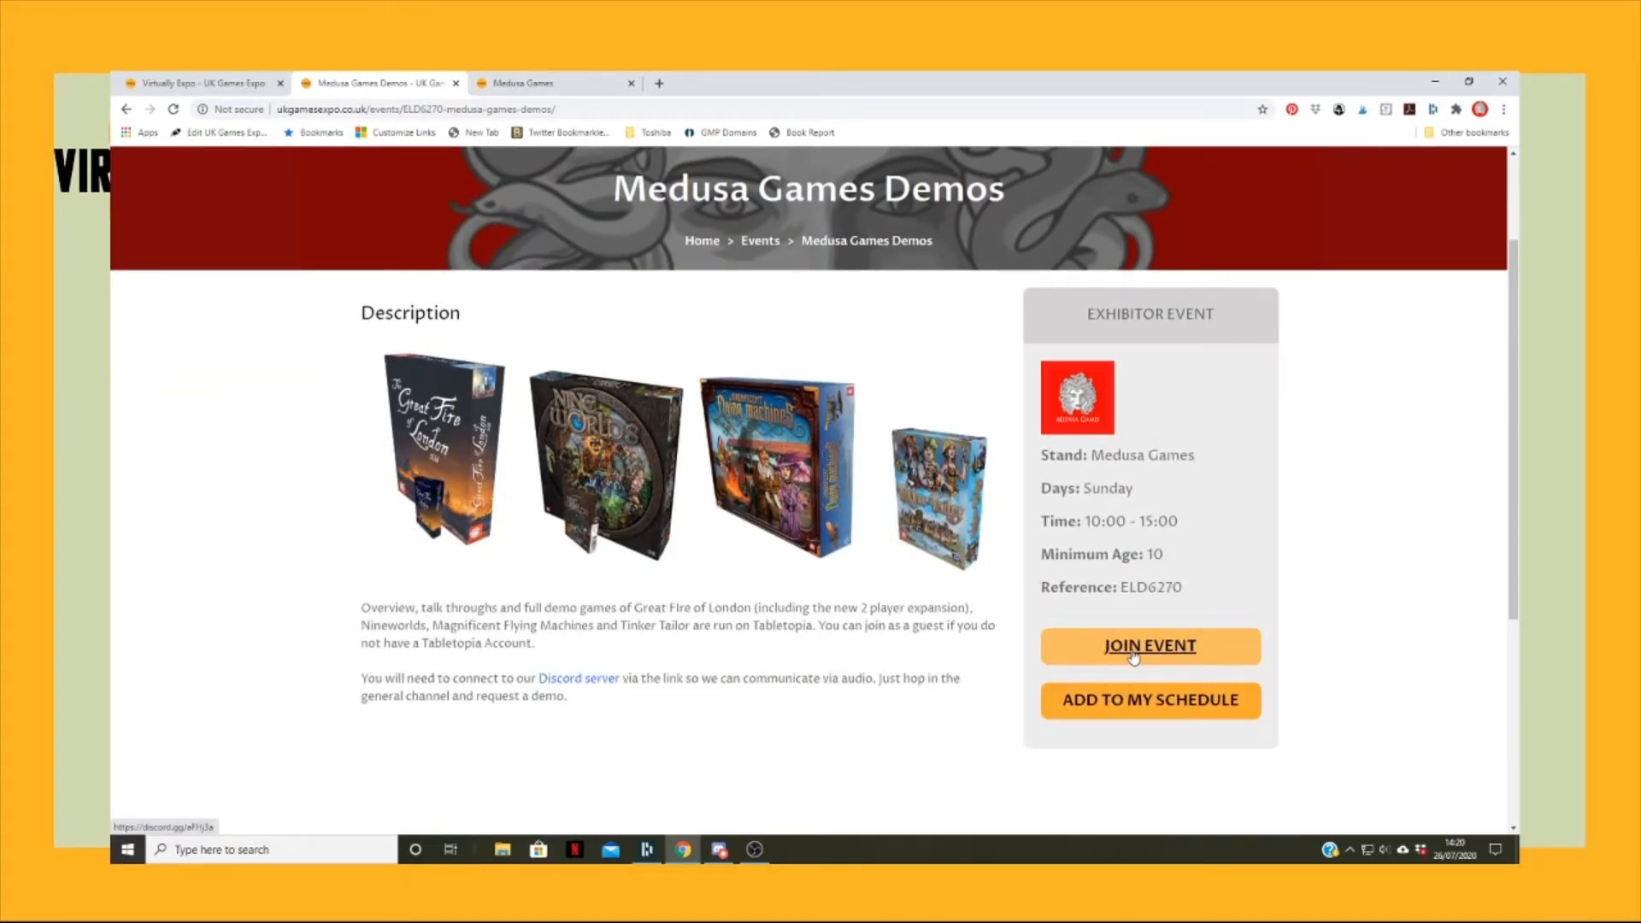
pyautogui.click(579, 677)
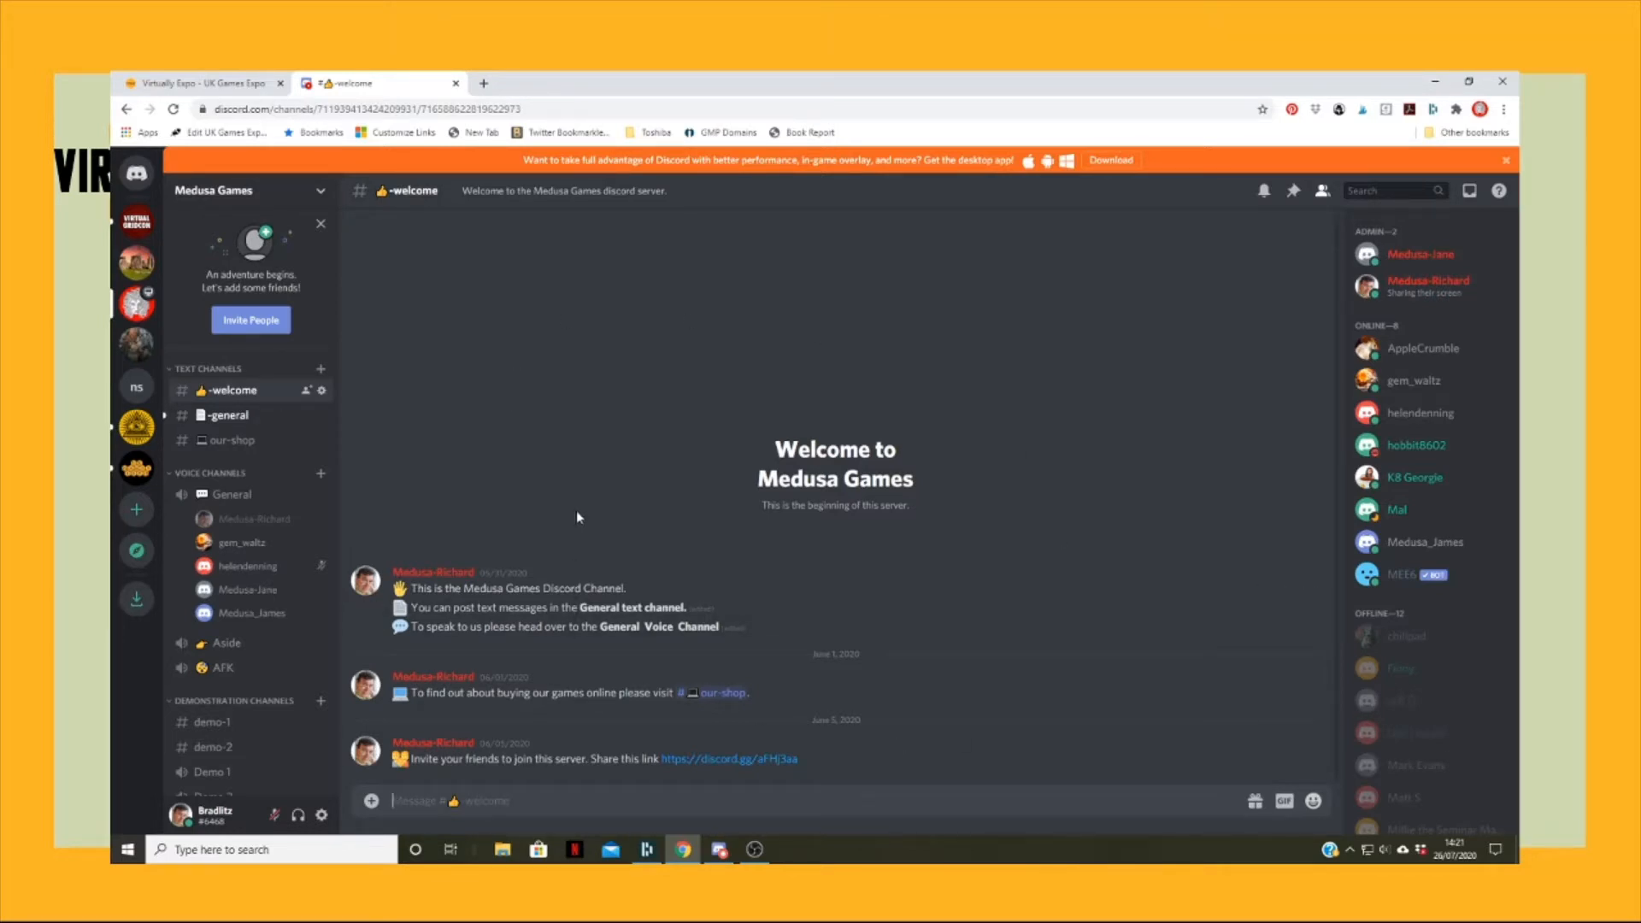
pyautogui.moveTo(243, 632)
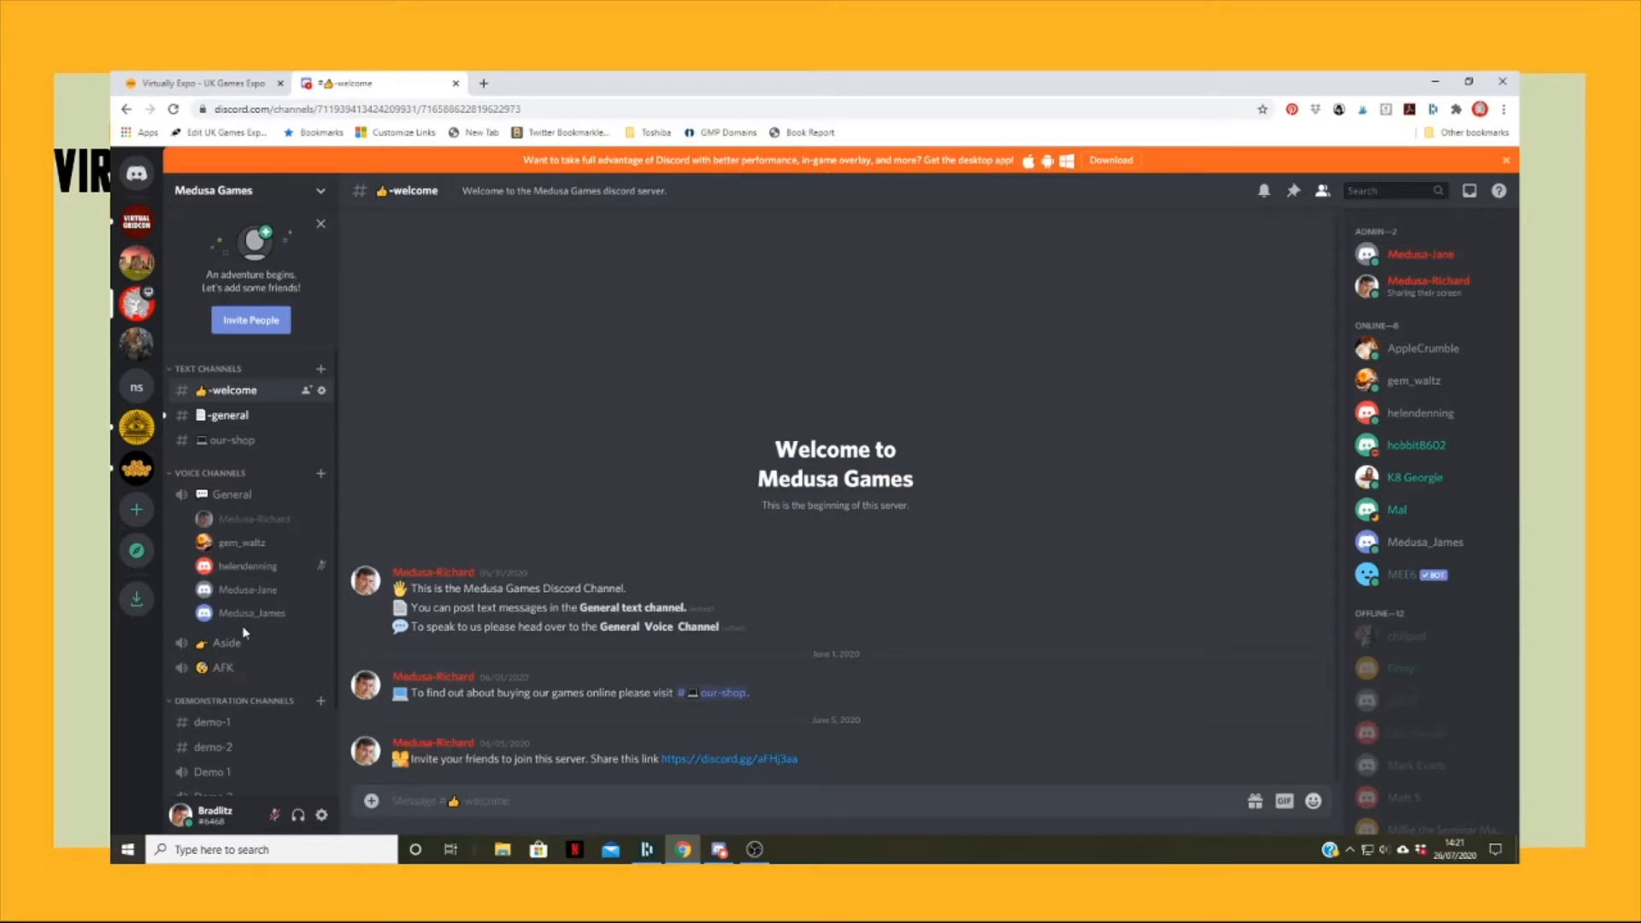
pyautogui.moveTo(528, 519)
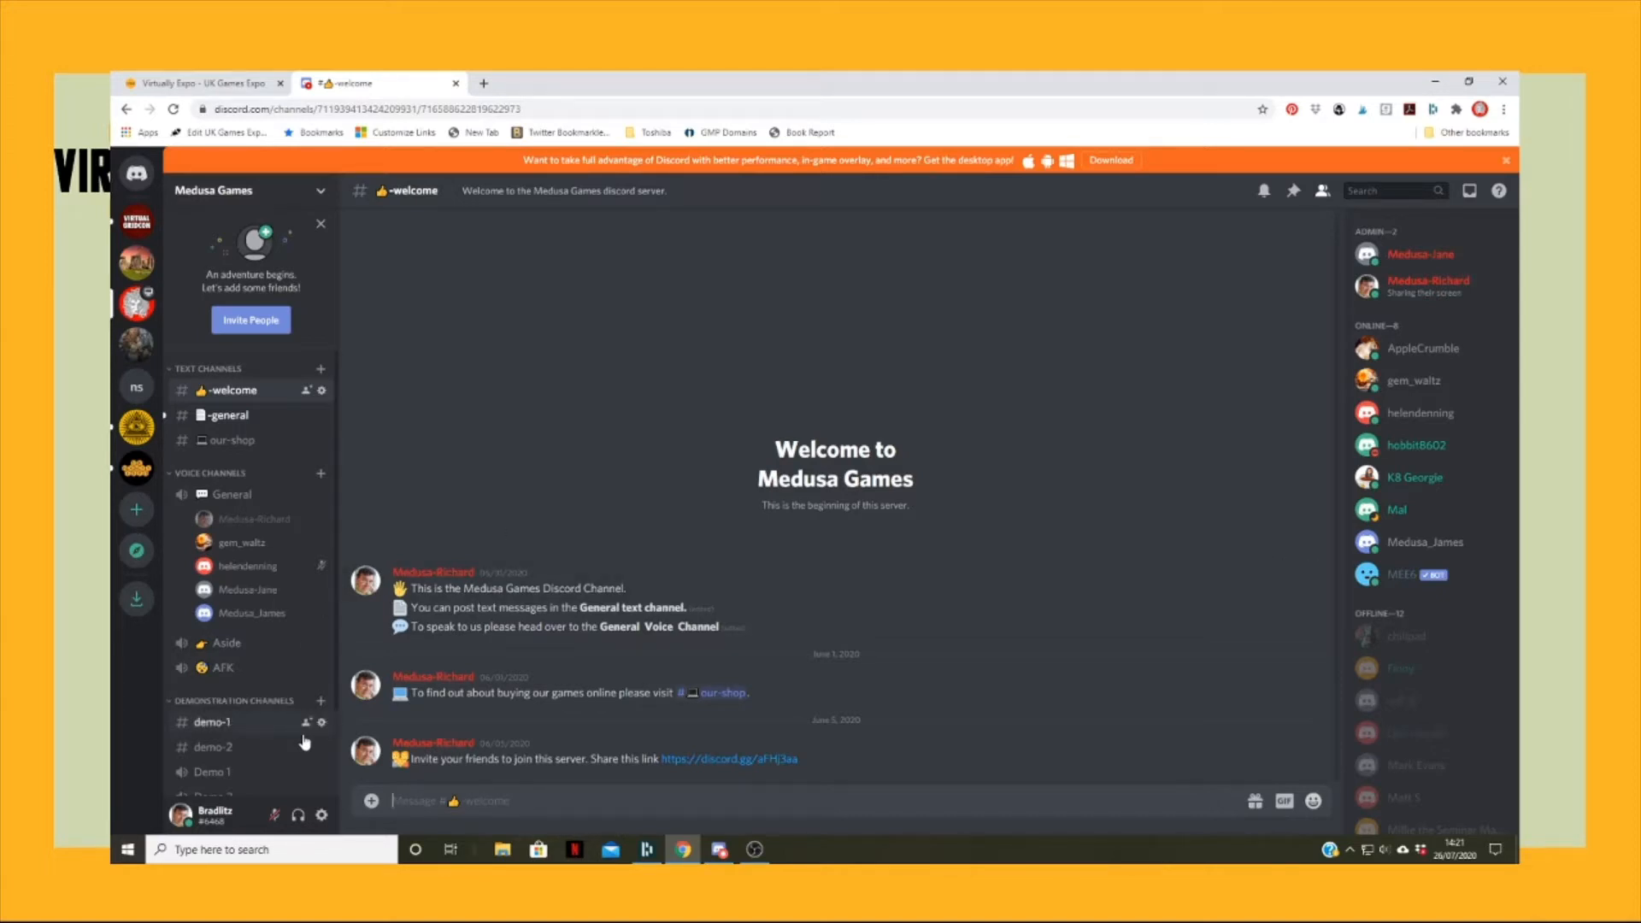
pyautogui.moveTo(300, 485)
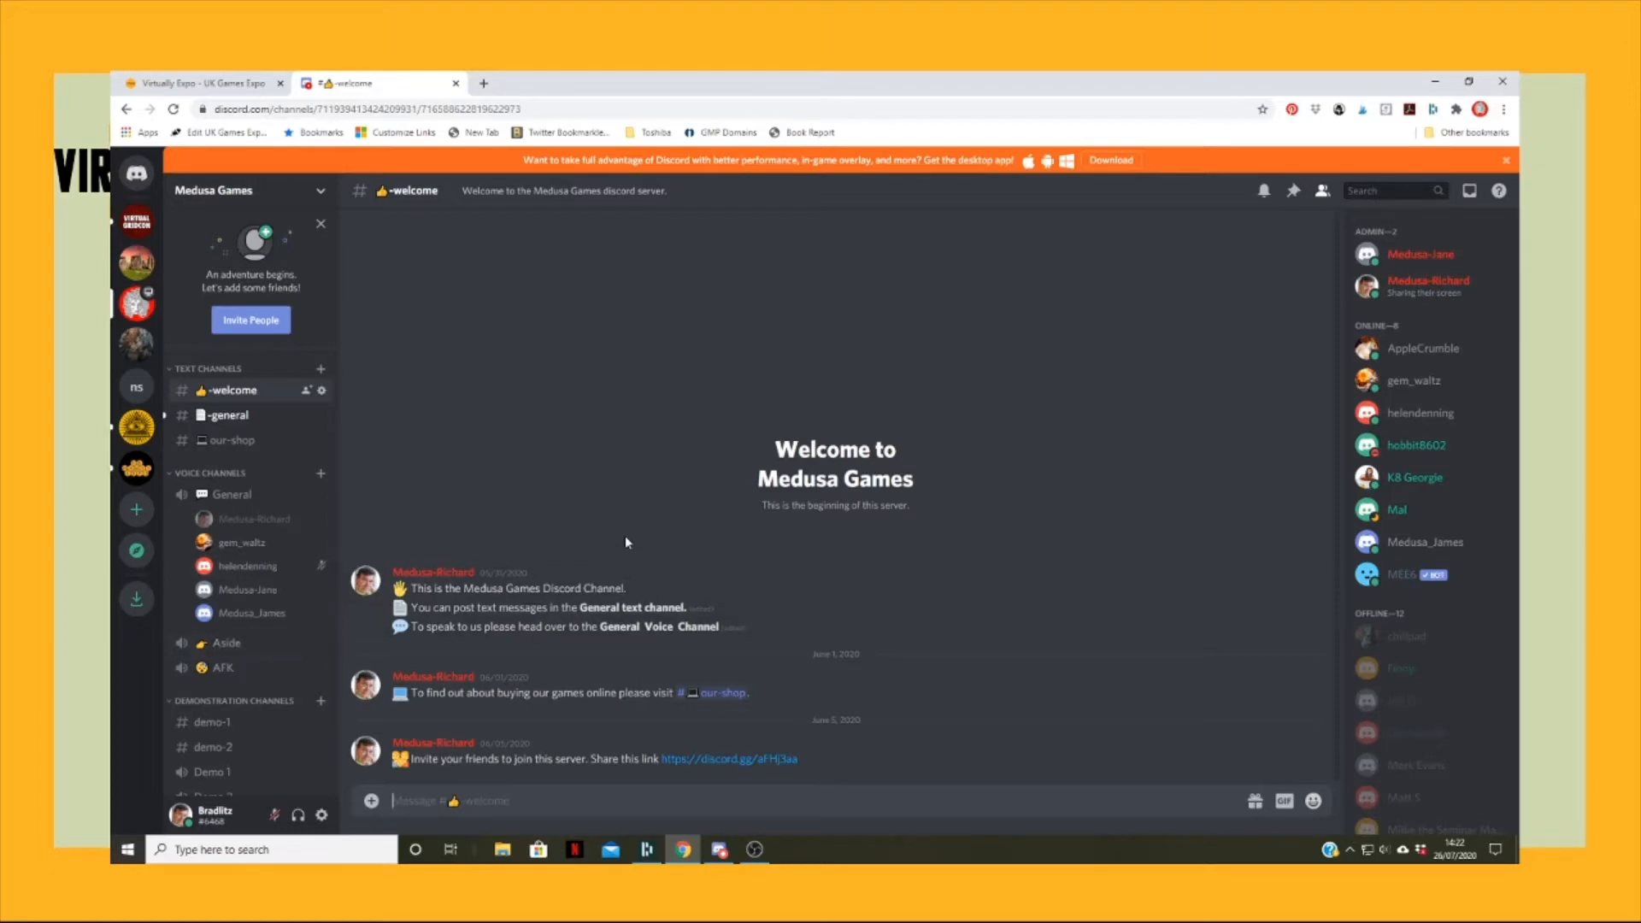
pyautogui.moveTo(570, 663)
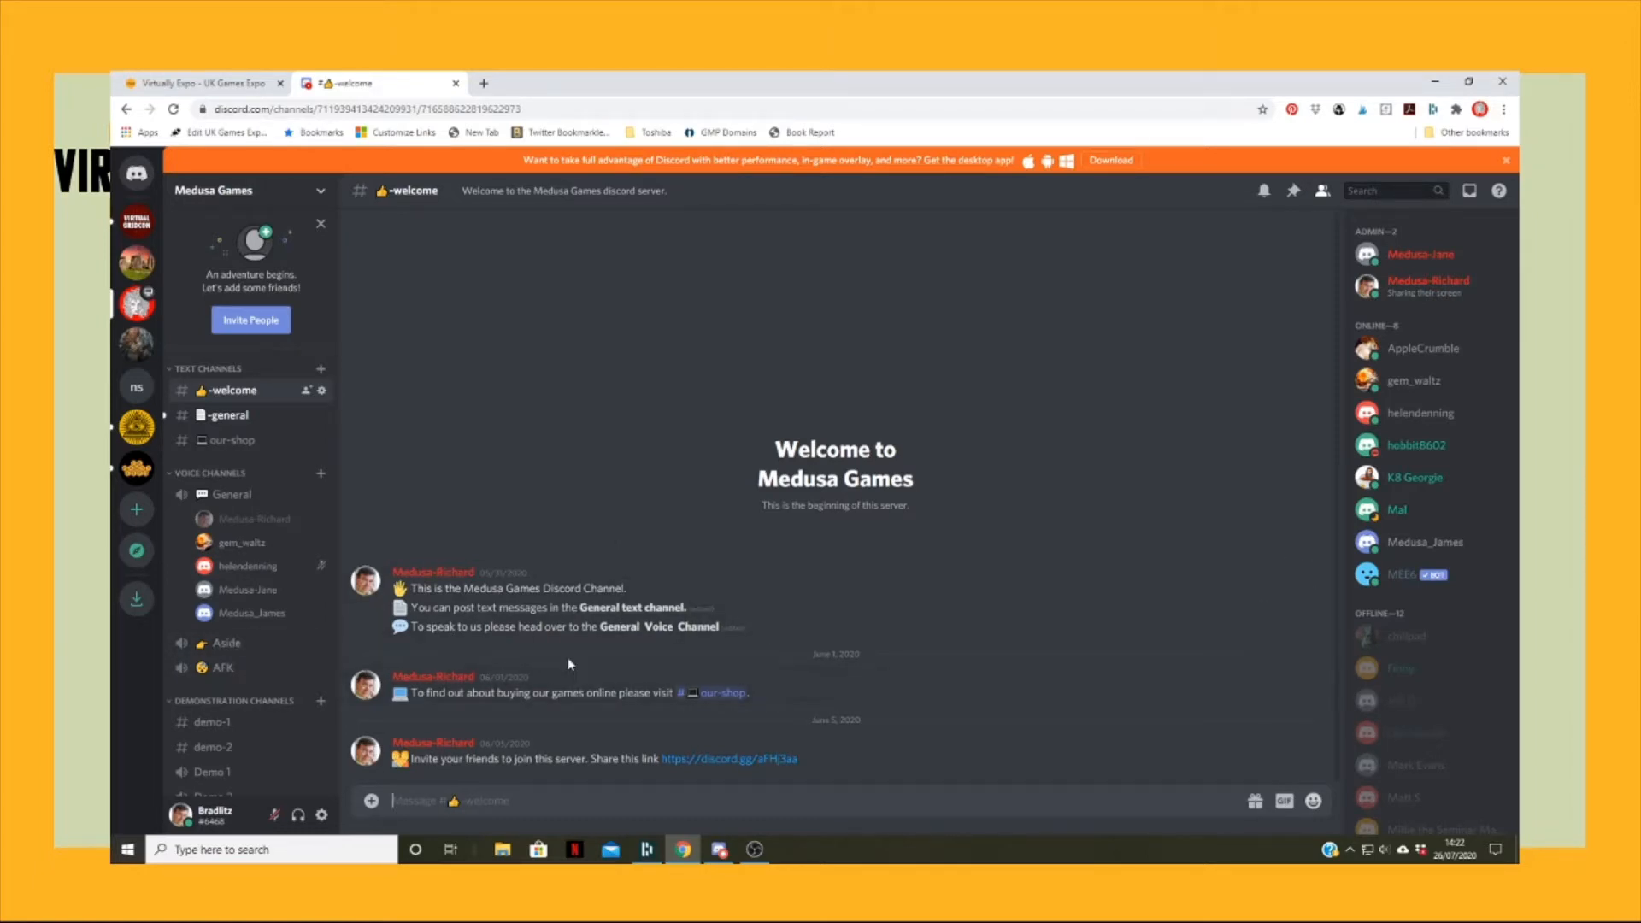
pyautogui.moveTo(723, 693)
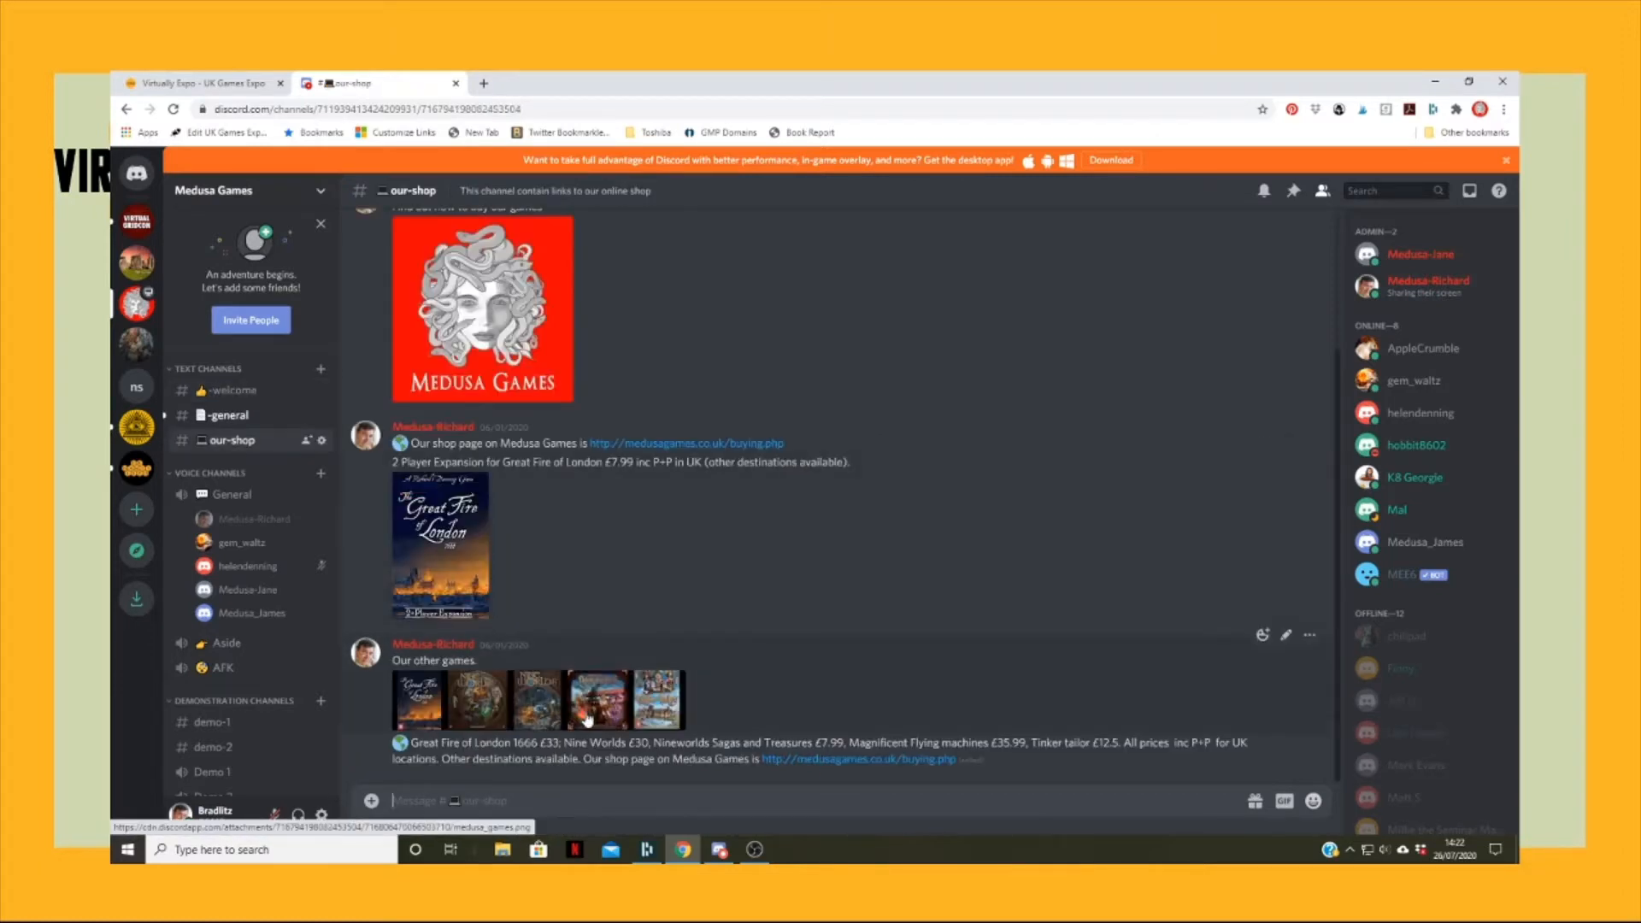
pyautogui.moveTo(686, 443)
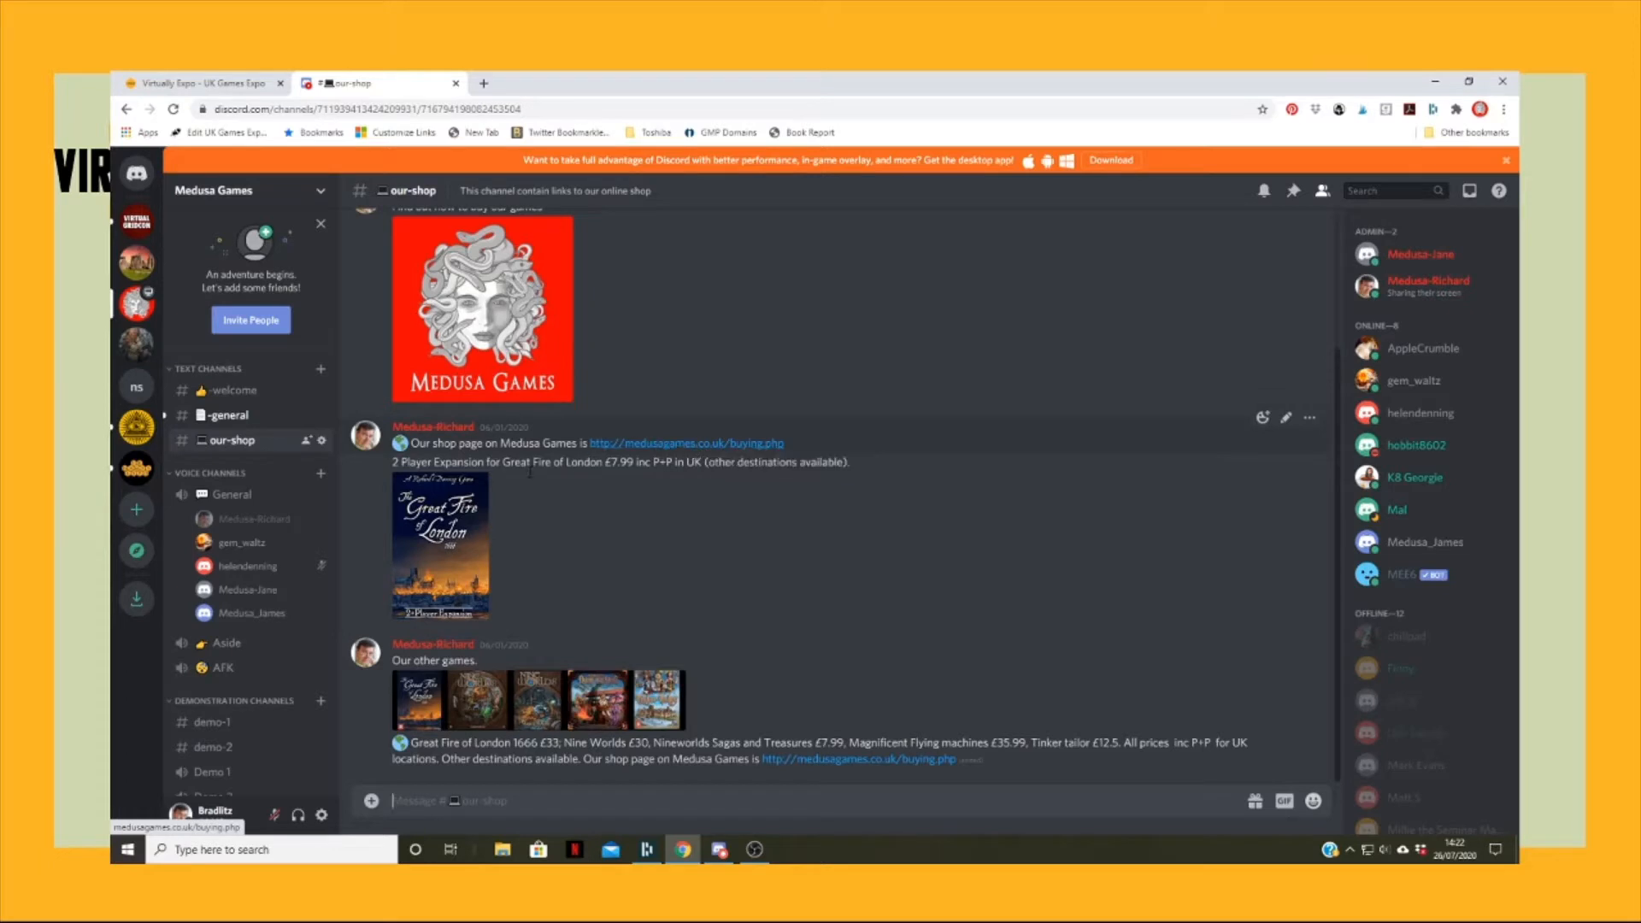
# - Return to the #-welcome channel of the Medusa Games Discord server
pyautogui.click(232, 390)
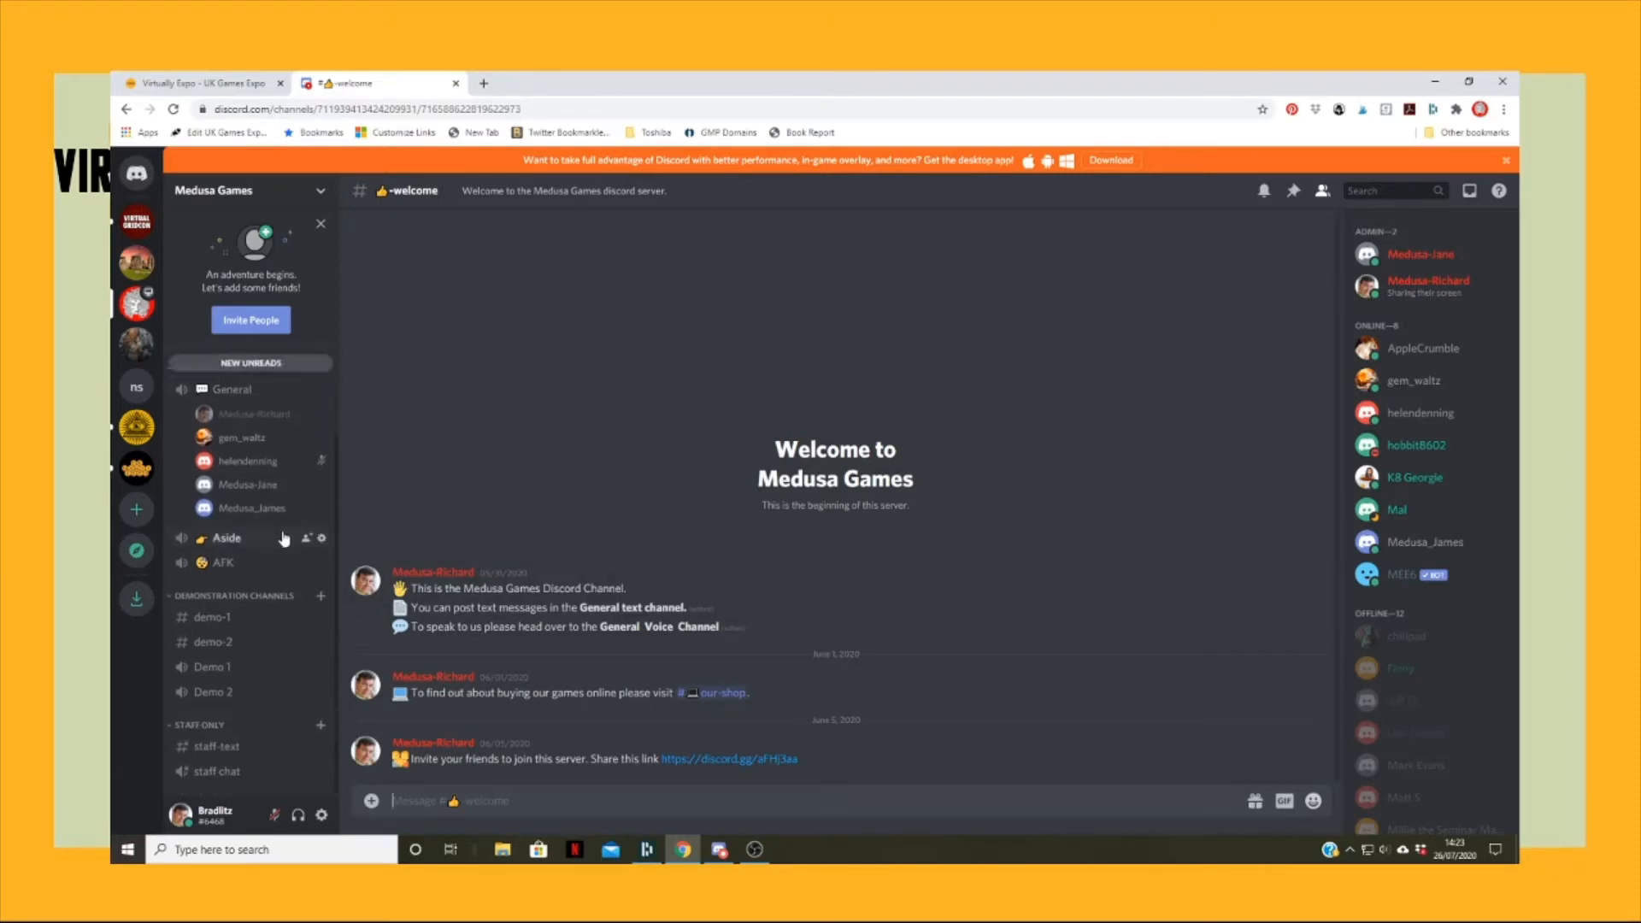
# - Open #demo-1 and follow its latest tabletopia.com link to the Great Fire of London room
pyautogui.click(213, 617)
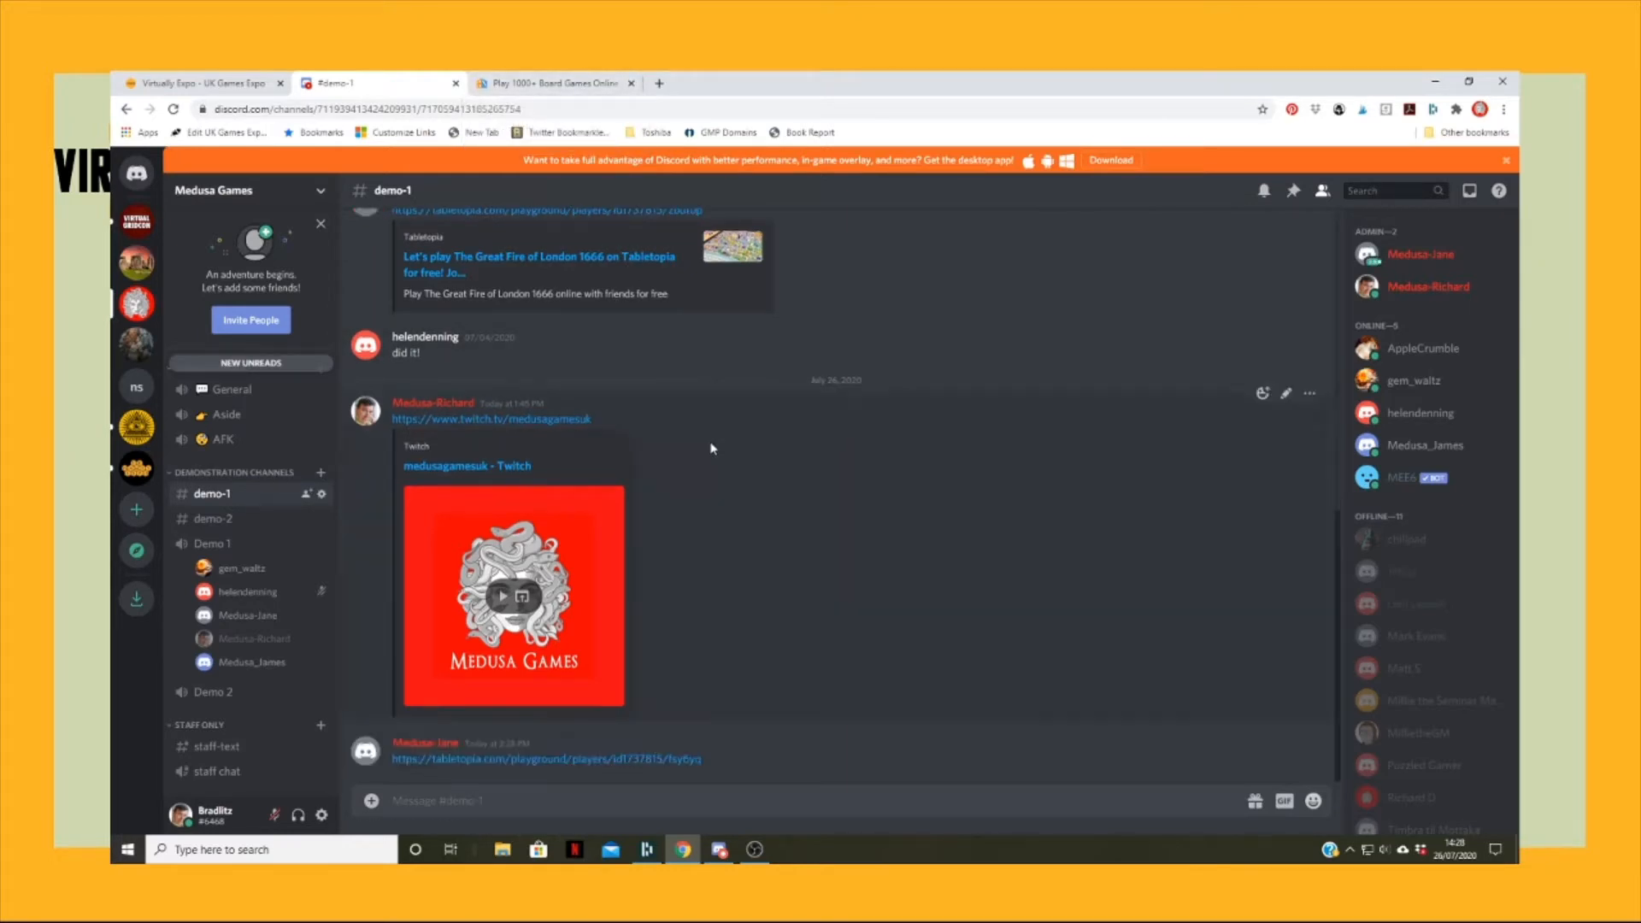
pyautogui.scroll(-3)
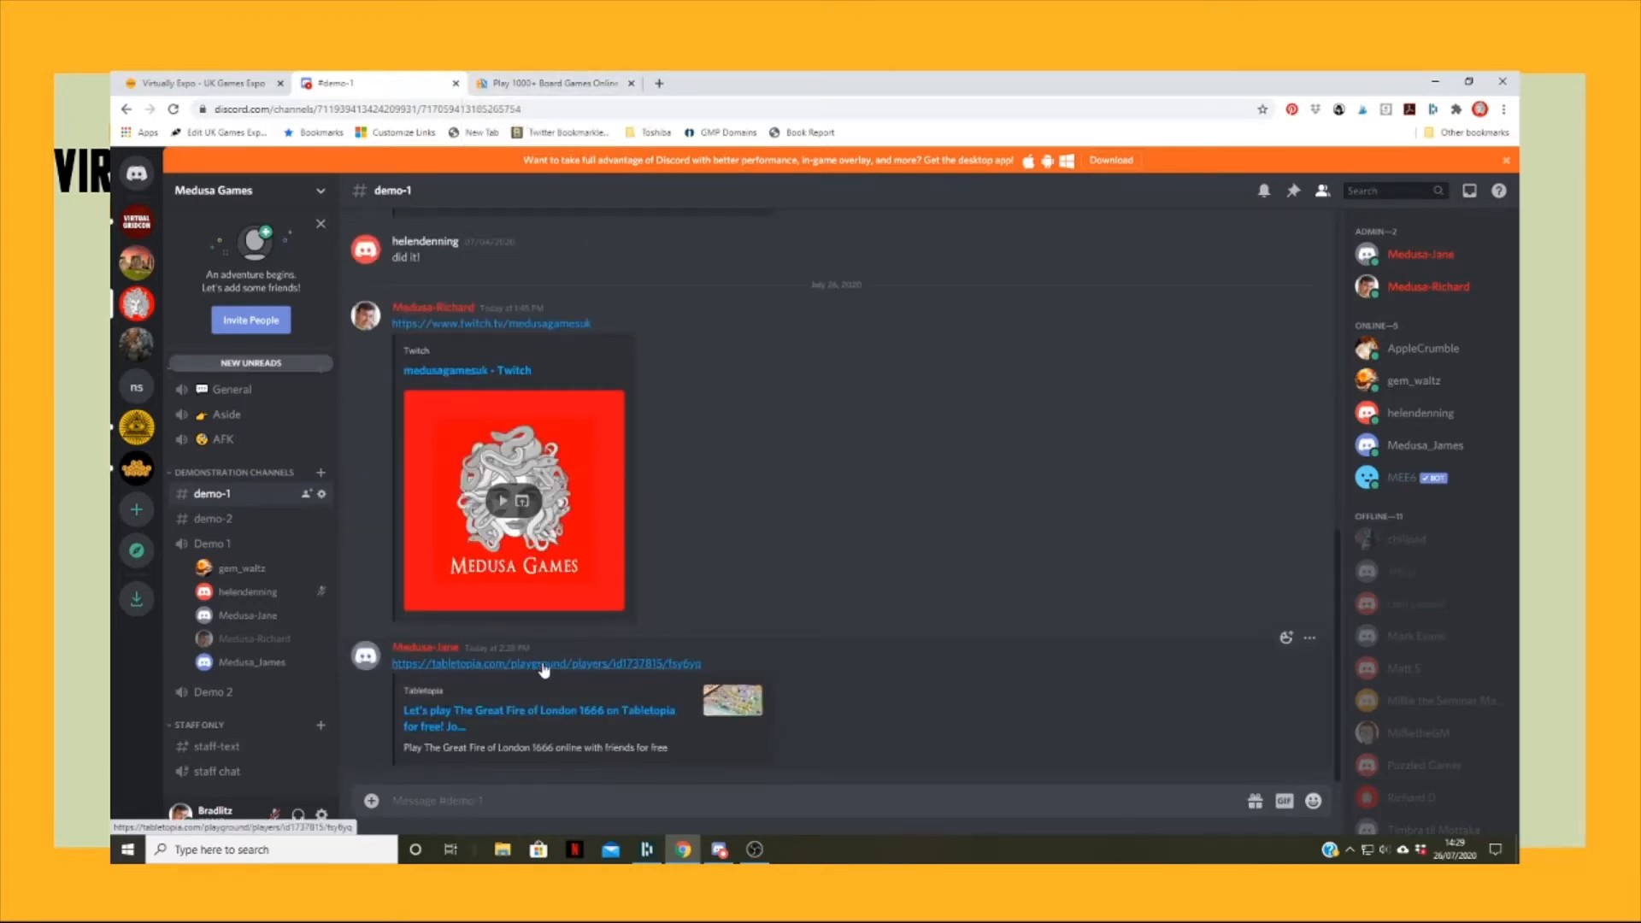
pyautogui.click(544, 663)
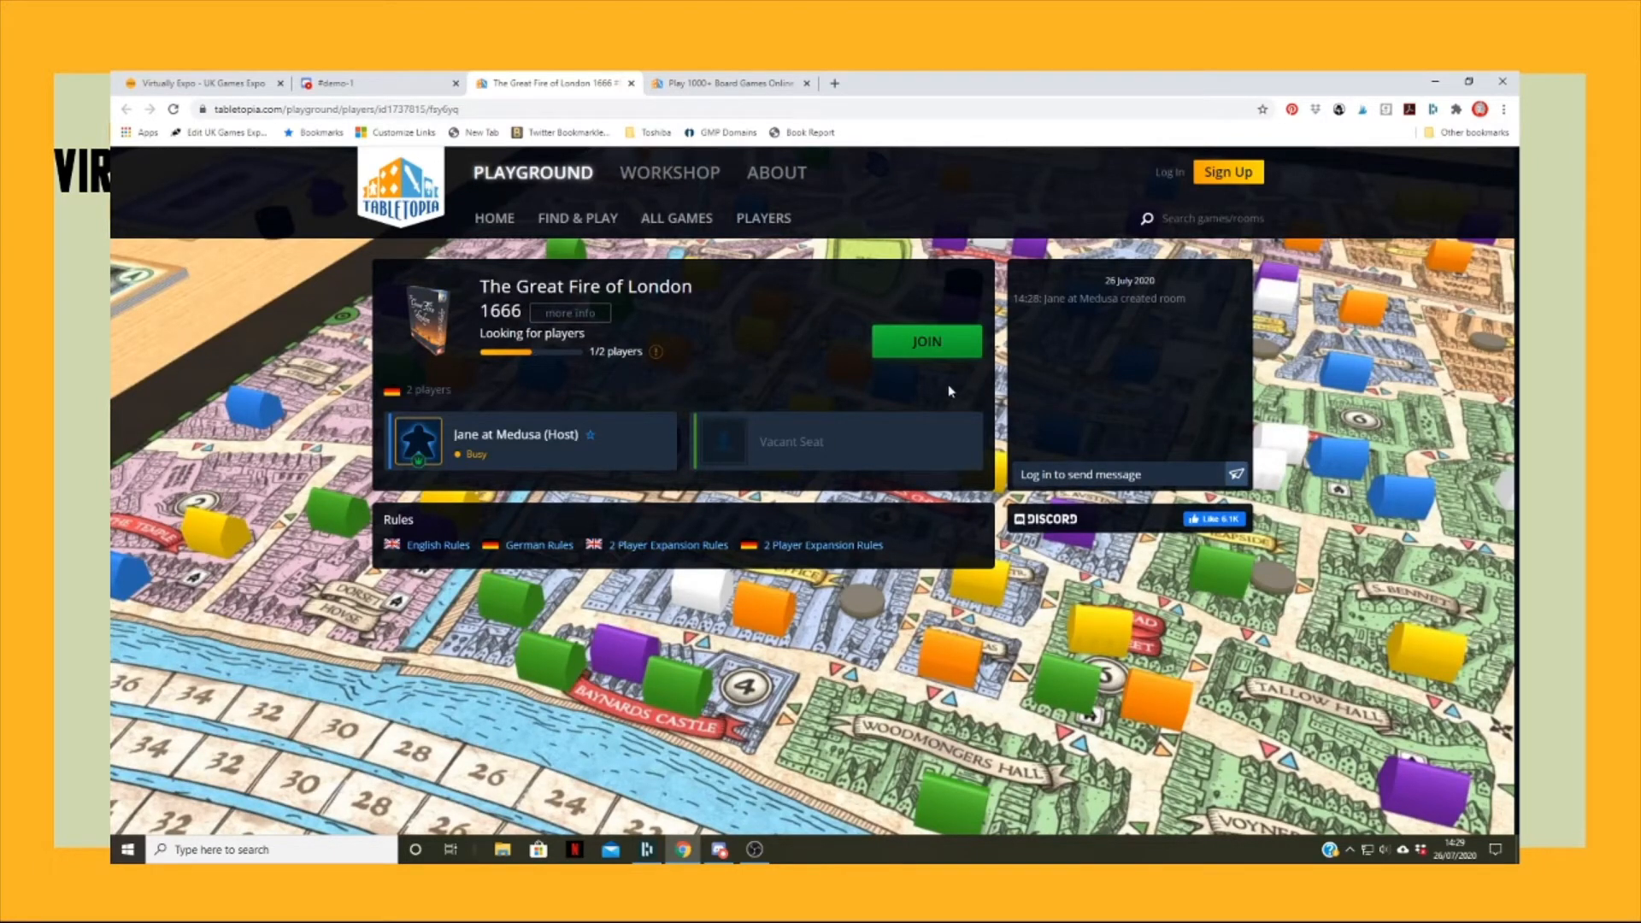
# - Join the Great Fire of London 1666 room as guest 'Ifred'
pyautogui.click(924, 340)
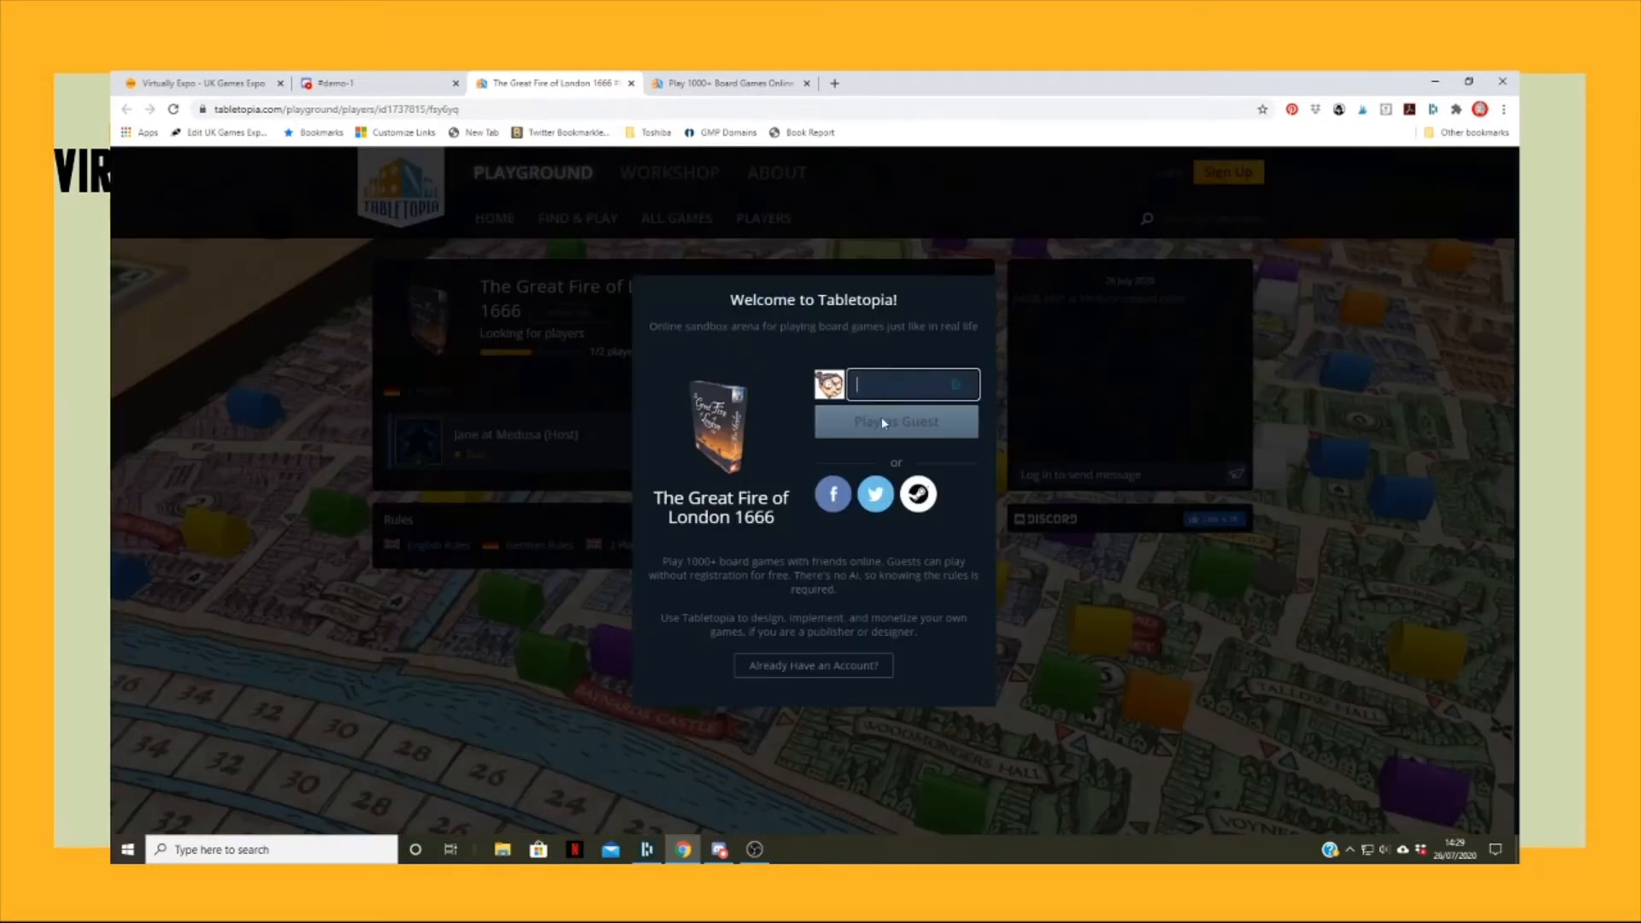
pyautogui.write('I')
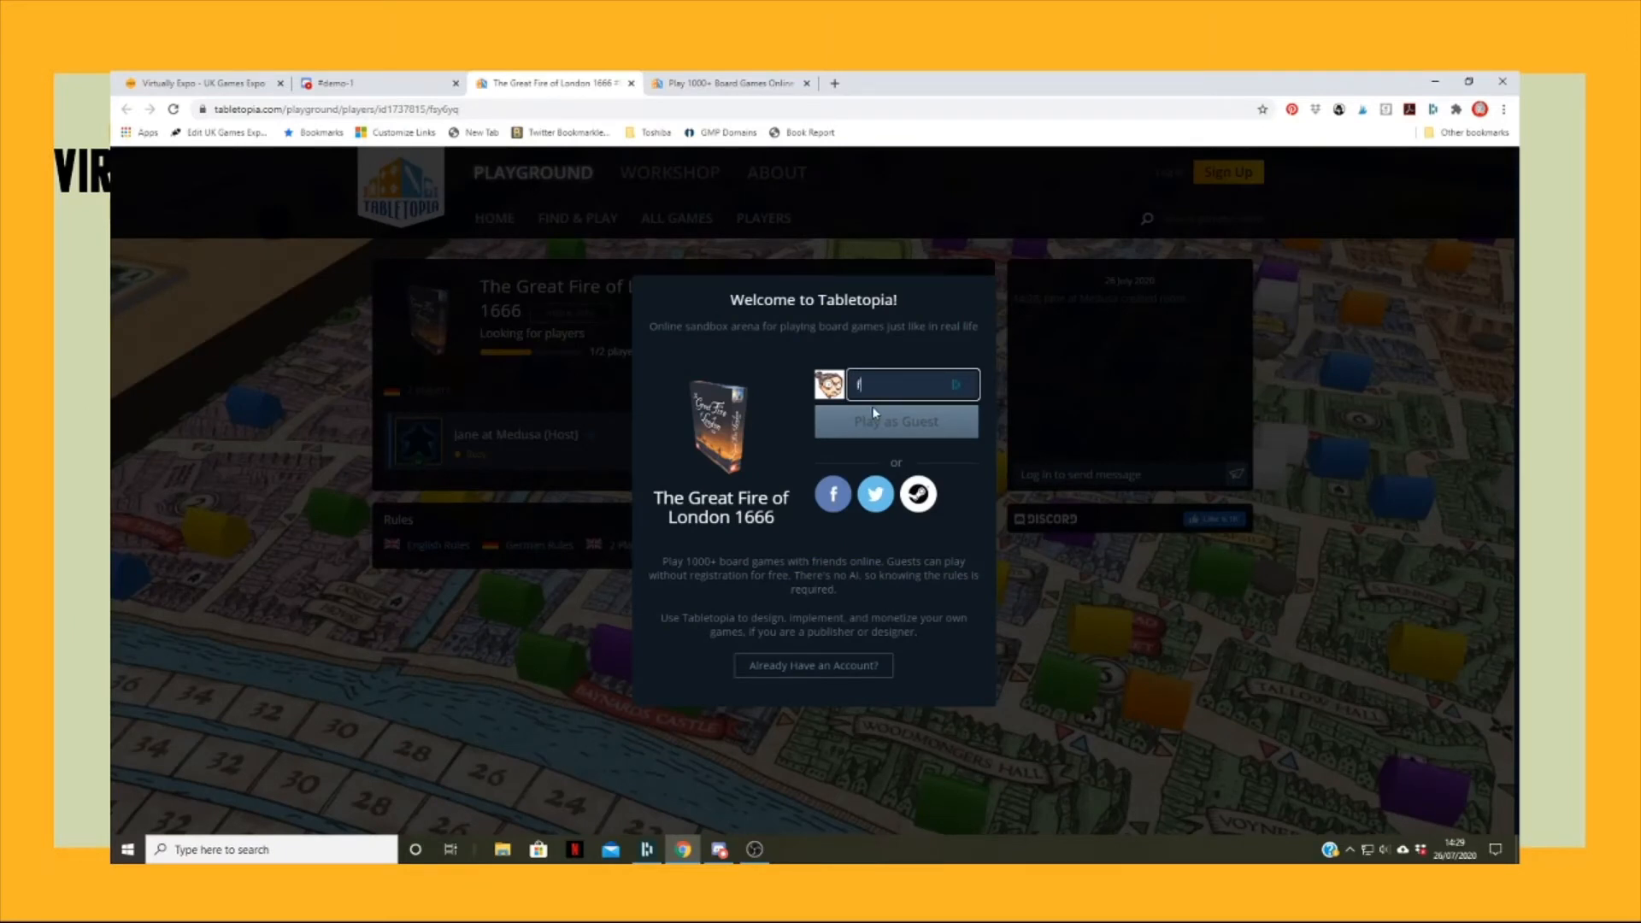
pyautogui.write('fred')
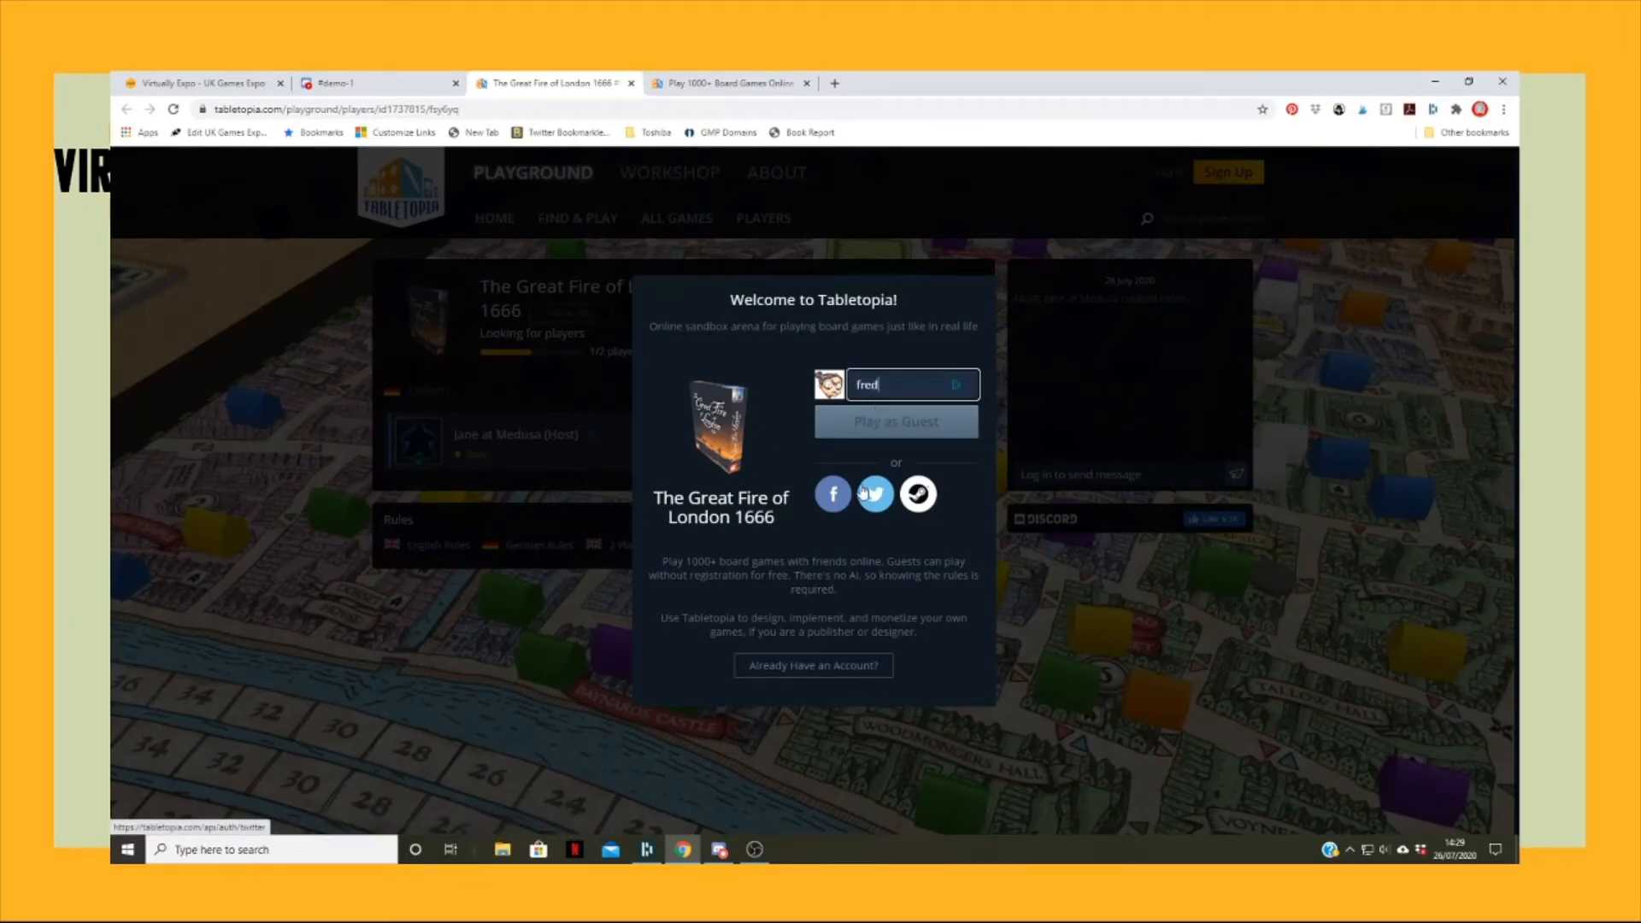
pyautogui.click(895, 422)
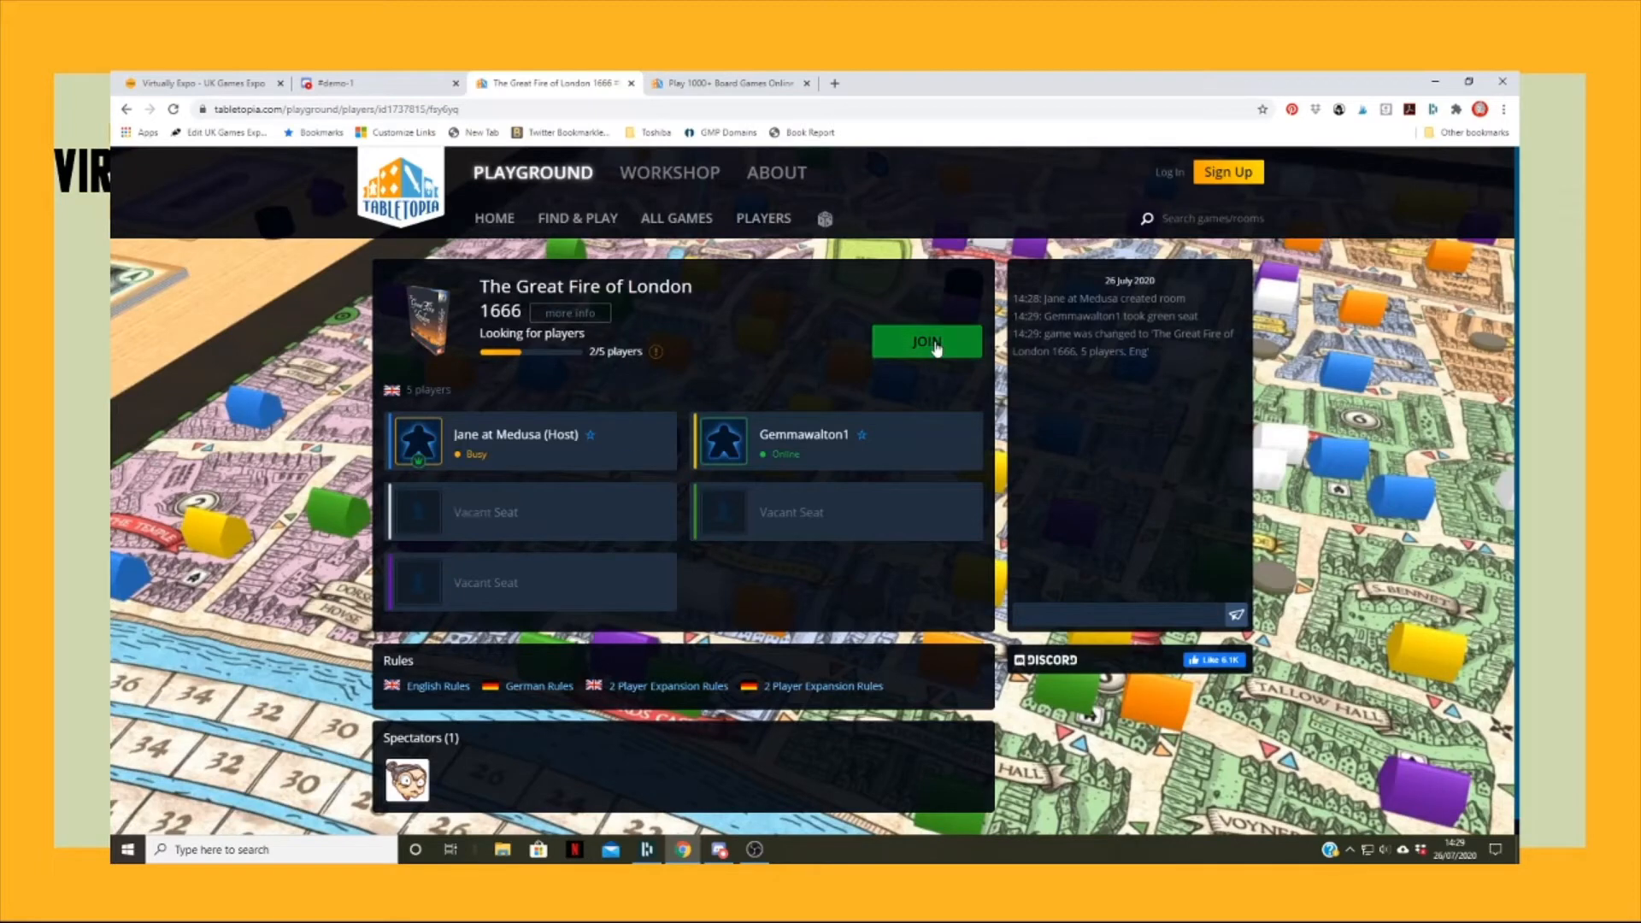
pyautogui.click(925, 341)
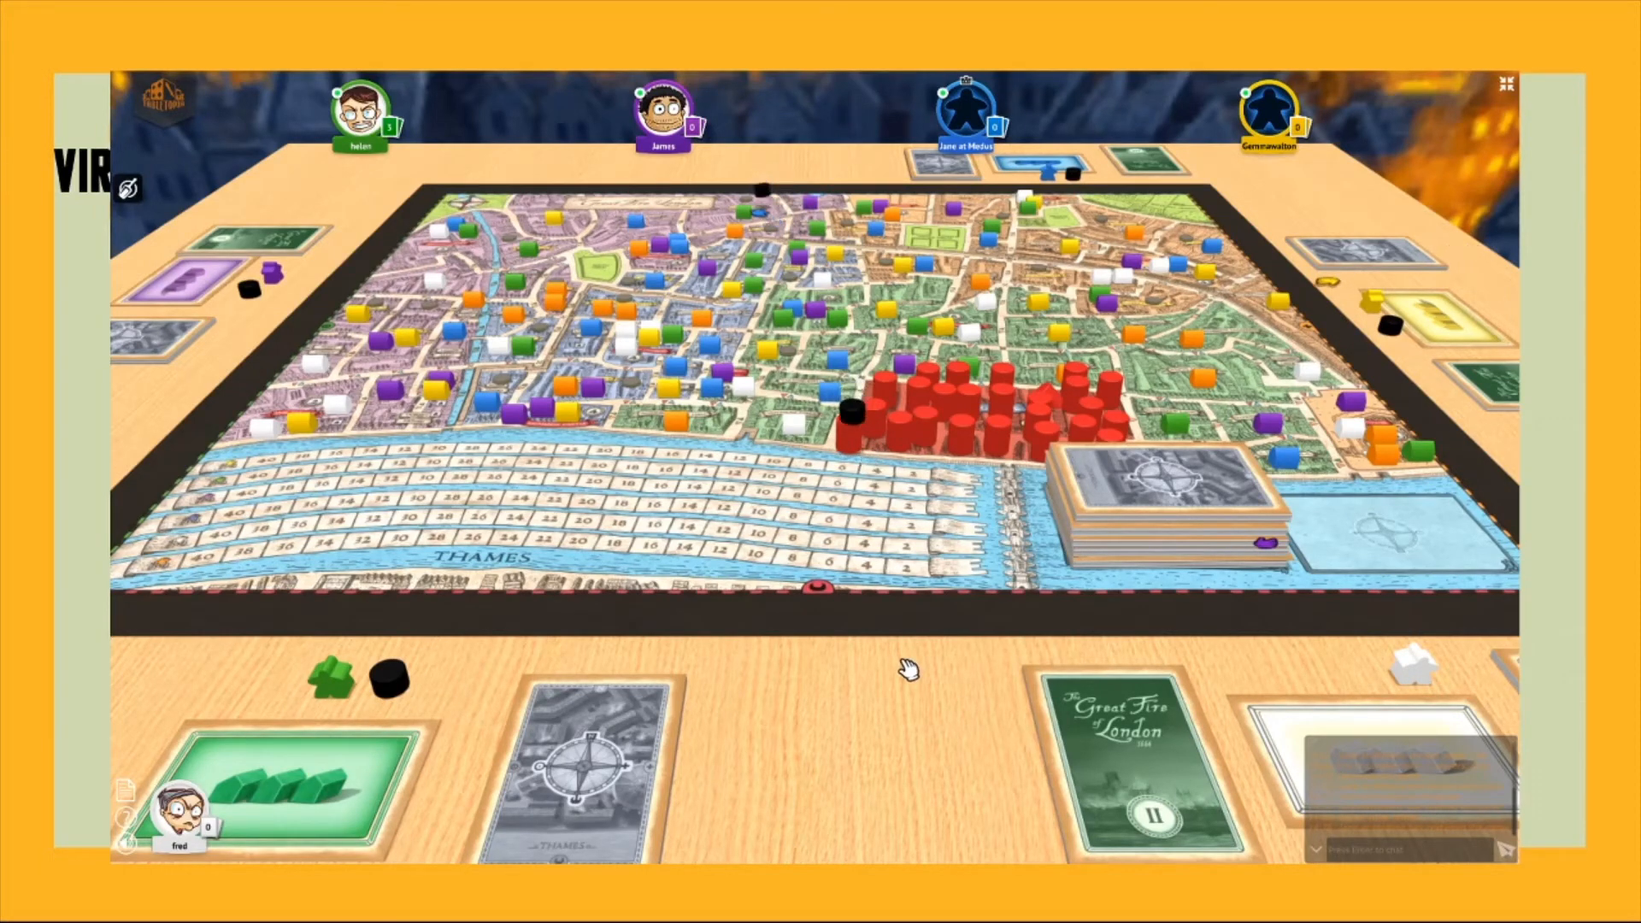
pyautogui.moveTo(856, 418)
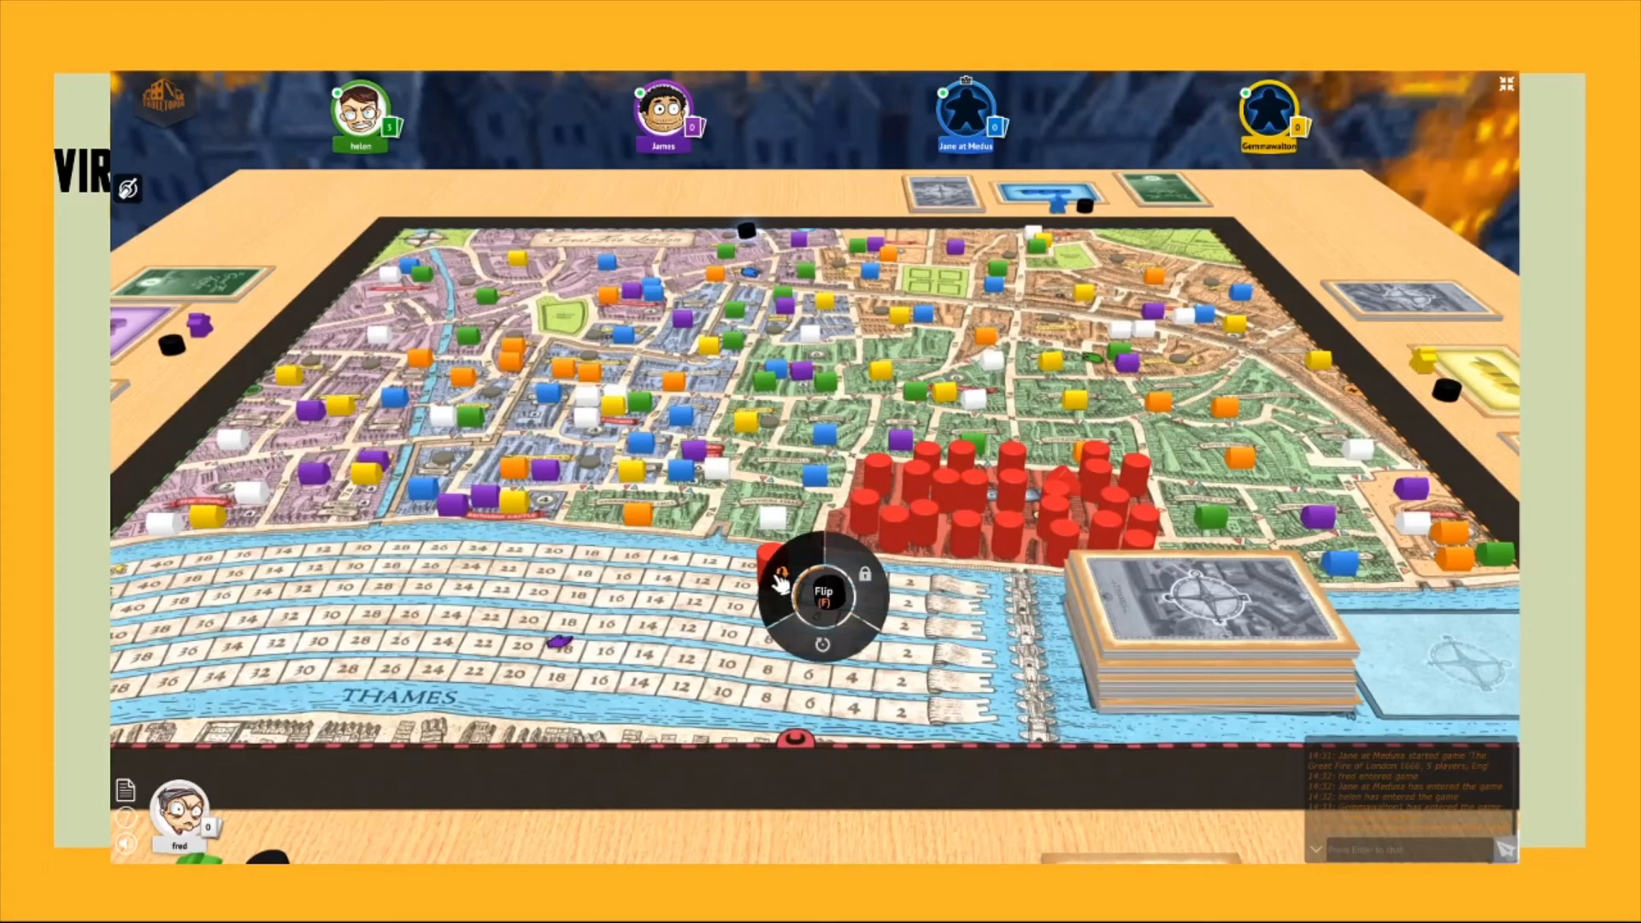
# - Flip the red token beside the Thames so it stands on the board
pyautogui.click(824, 595)
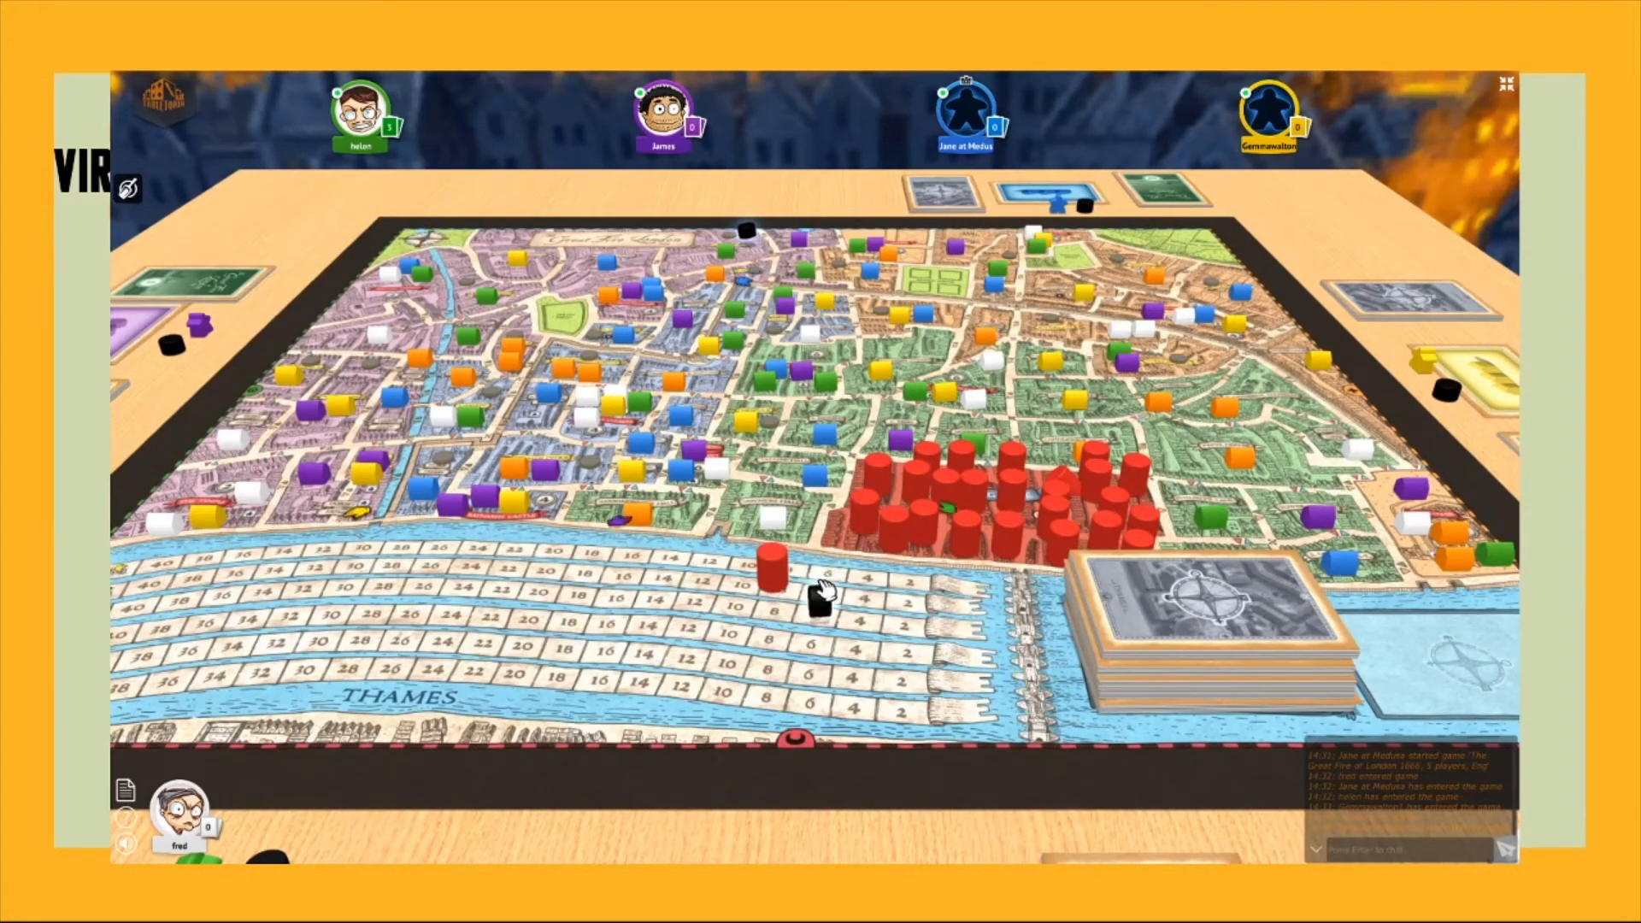